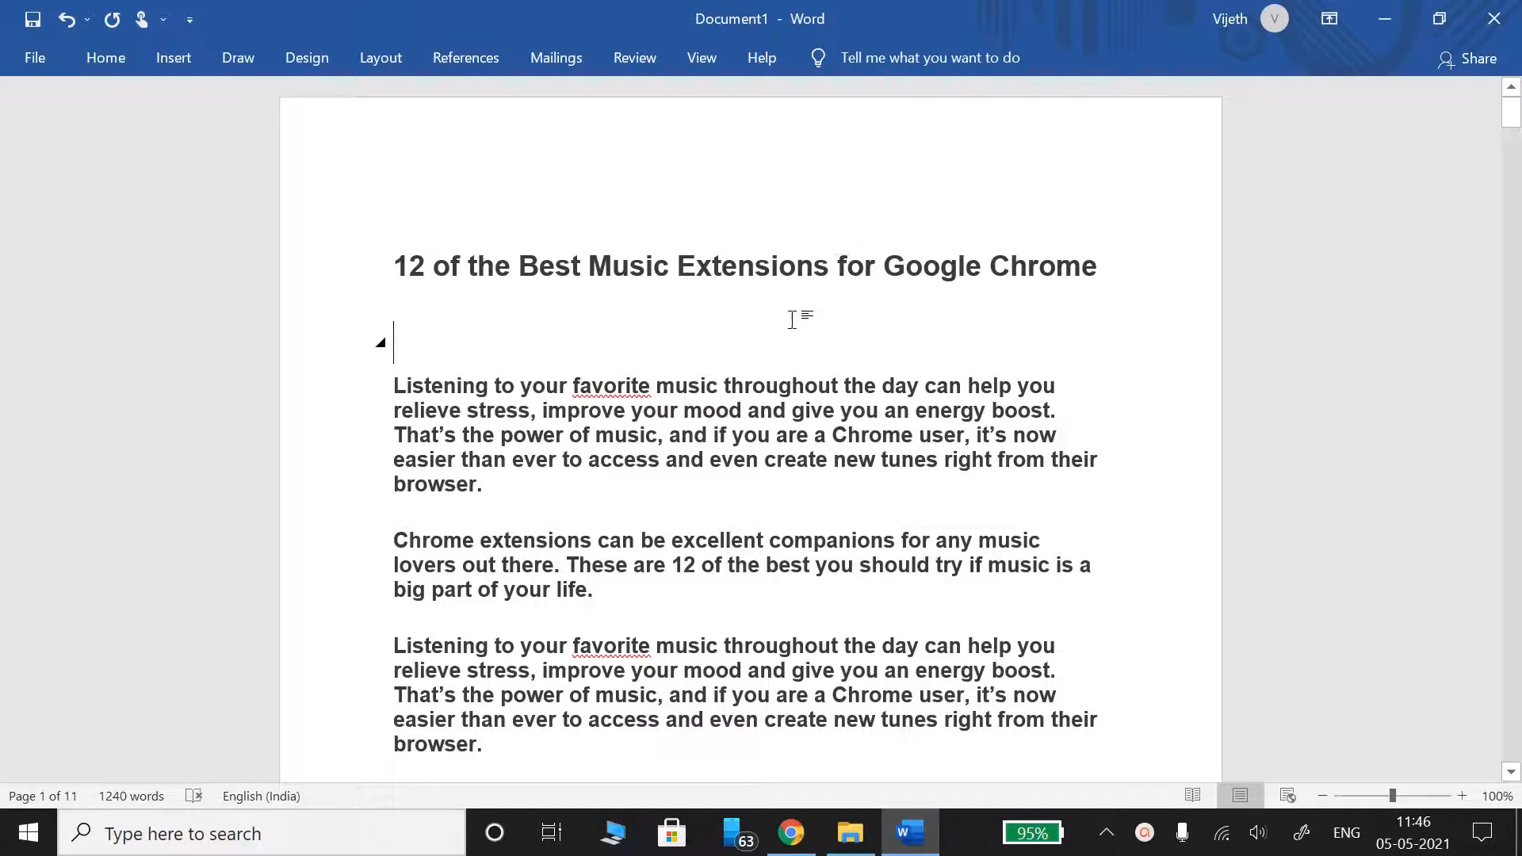
pyautogui.moveTo(275, 426)
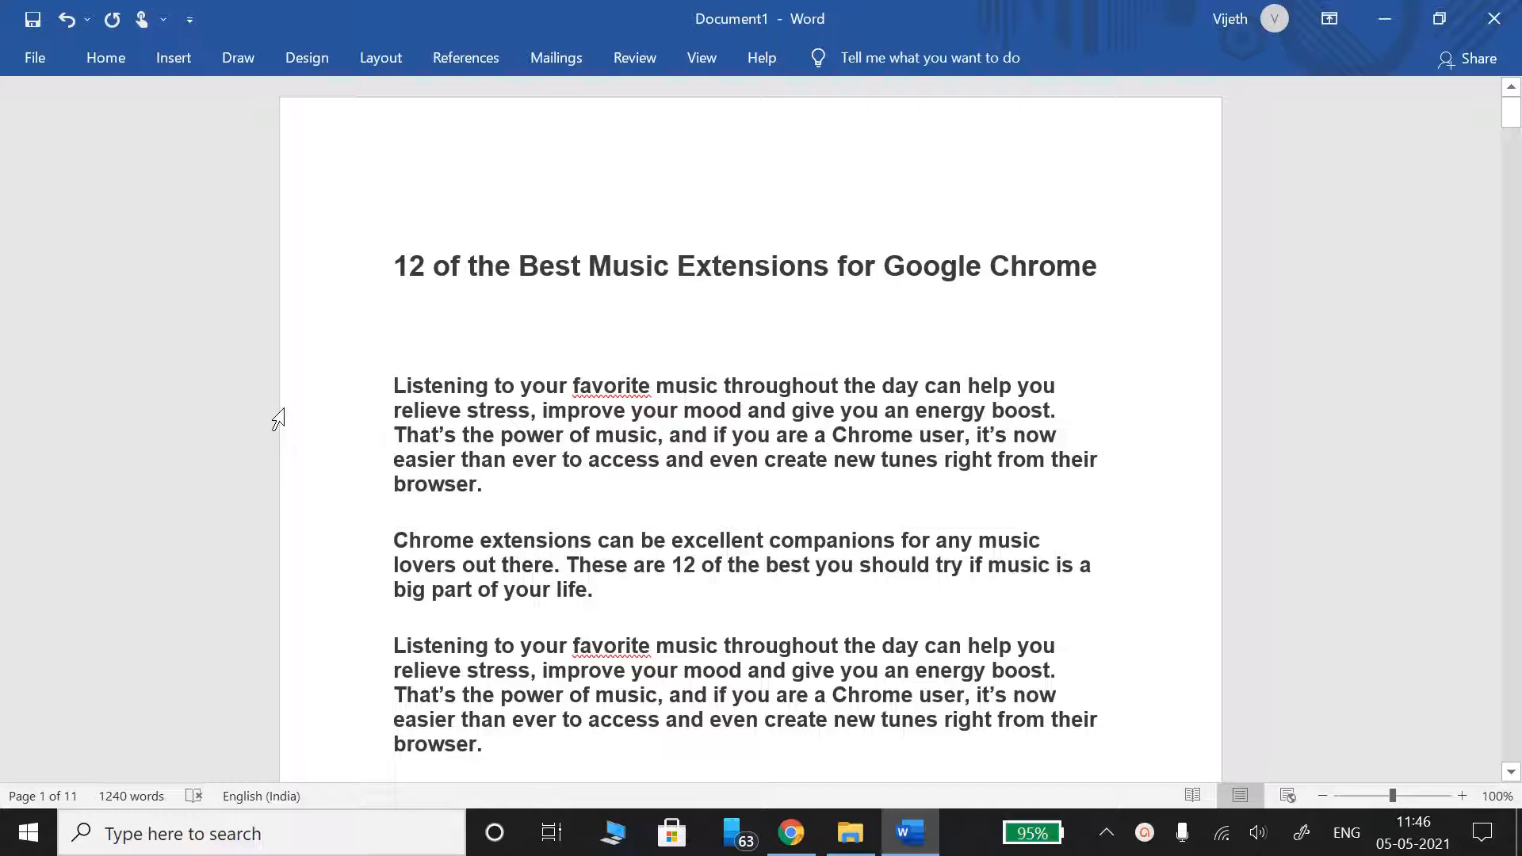
# Focus the document and scroll past the introduction to the '1. Audio Channel' heading and link.
pyautogui.click(396, 360)
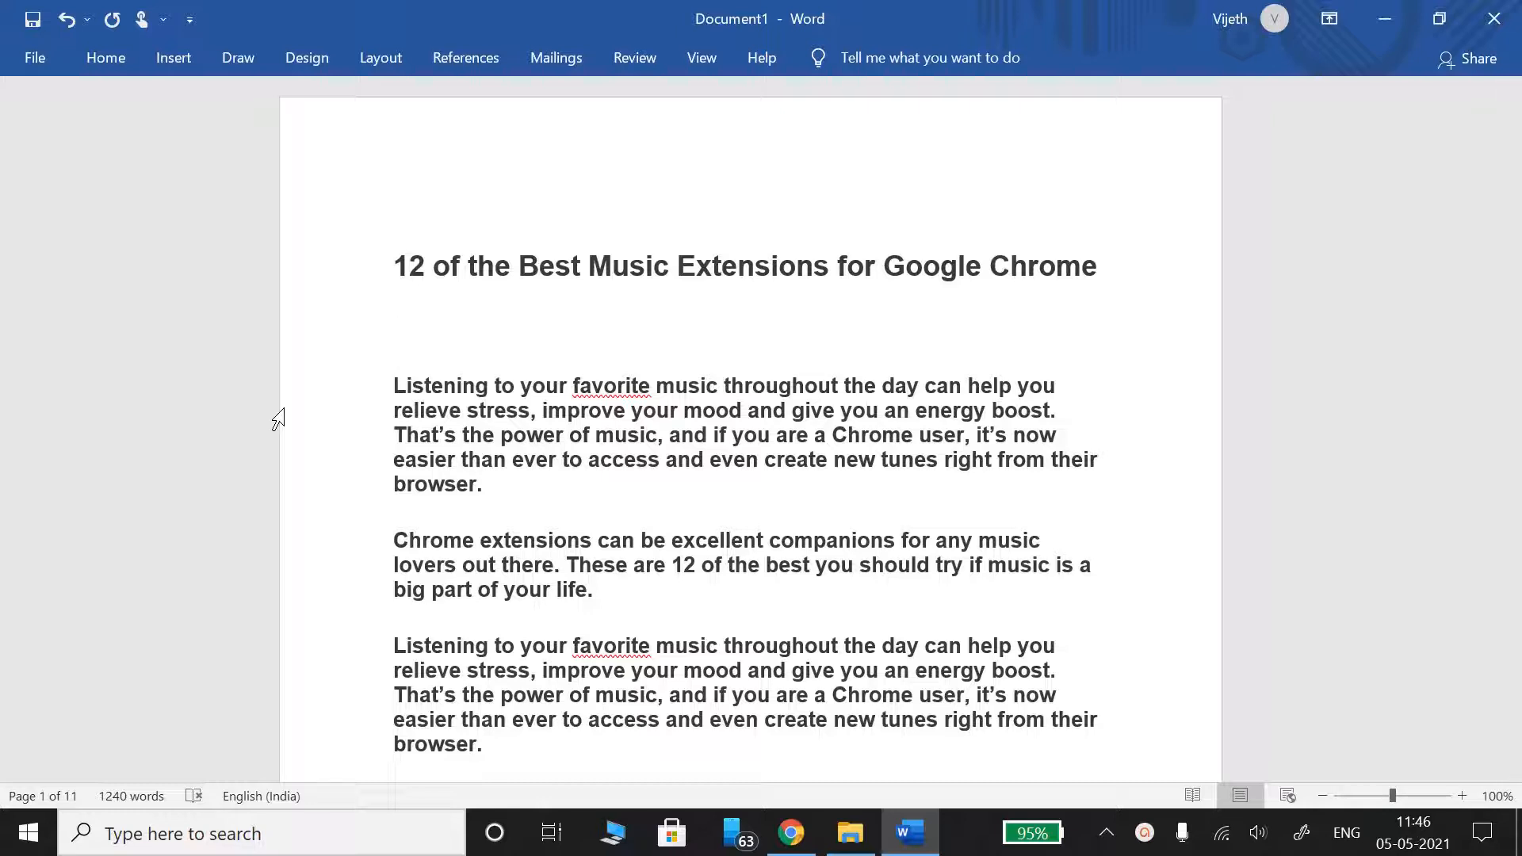
pyautogui.click(395, 339)
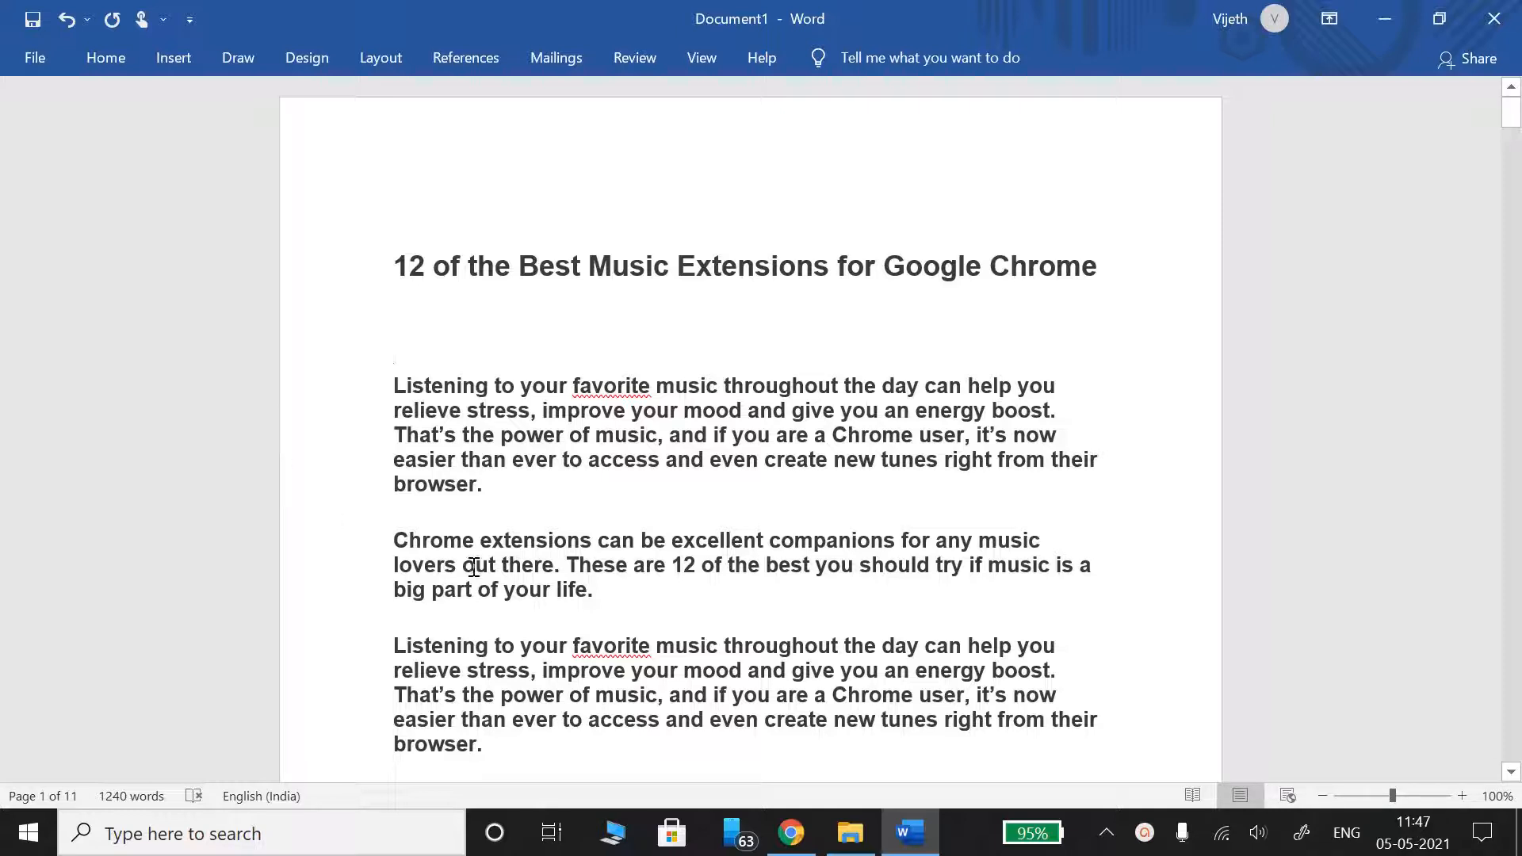
pyautogui.moveTo(548, 564)
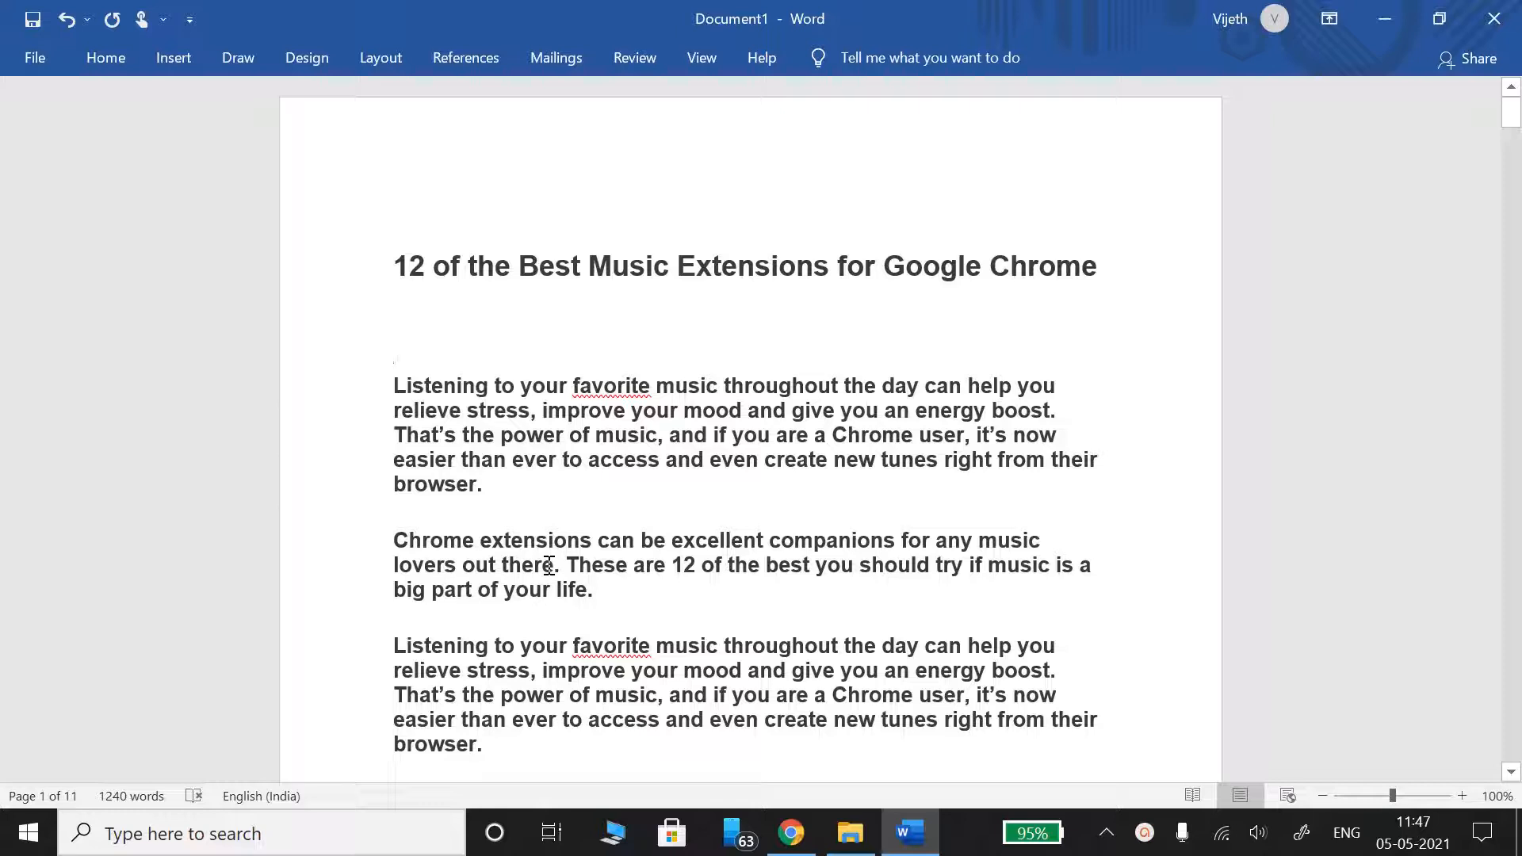
pyautogui.click(395, 339)
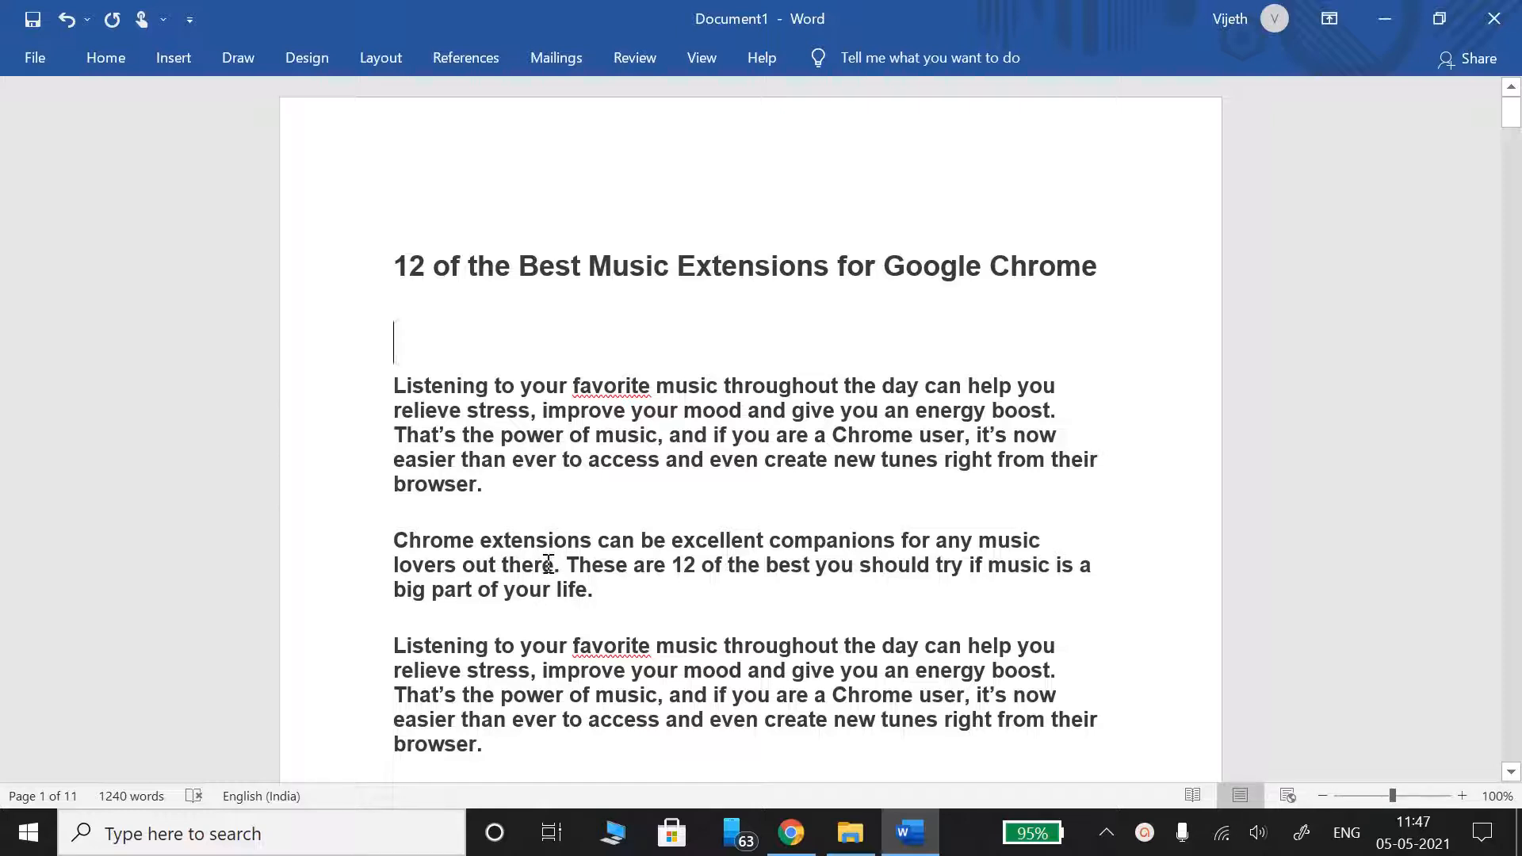
pyautogui.scroll(-3)
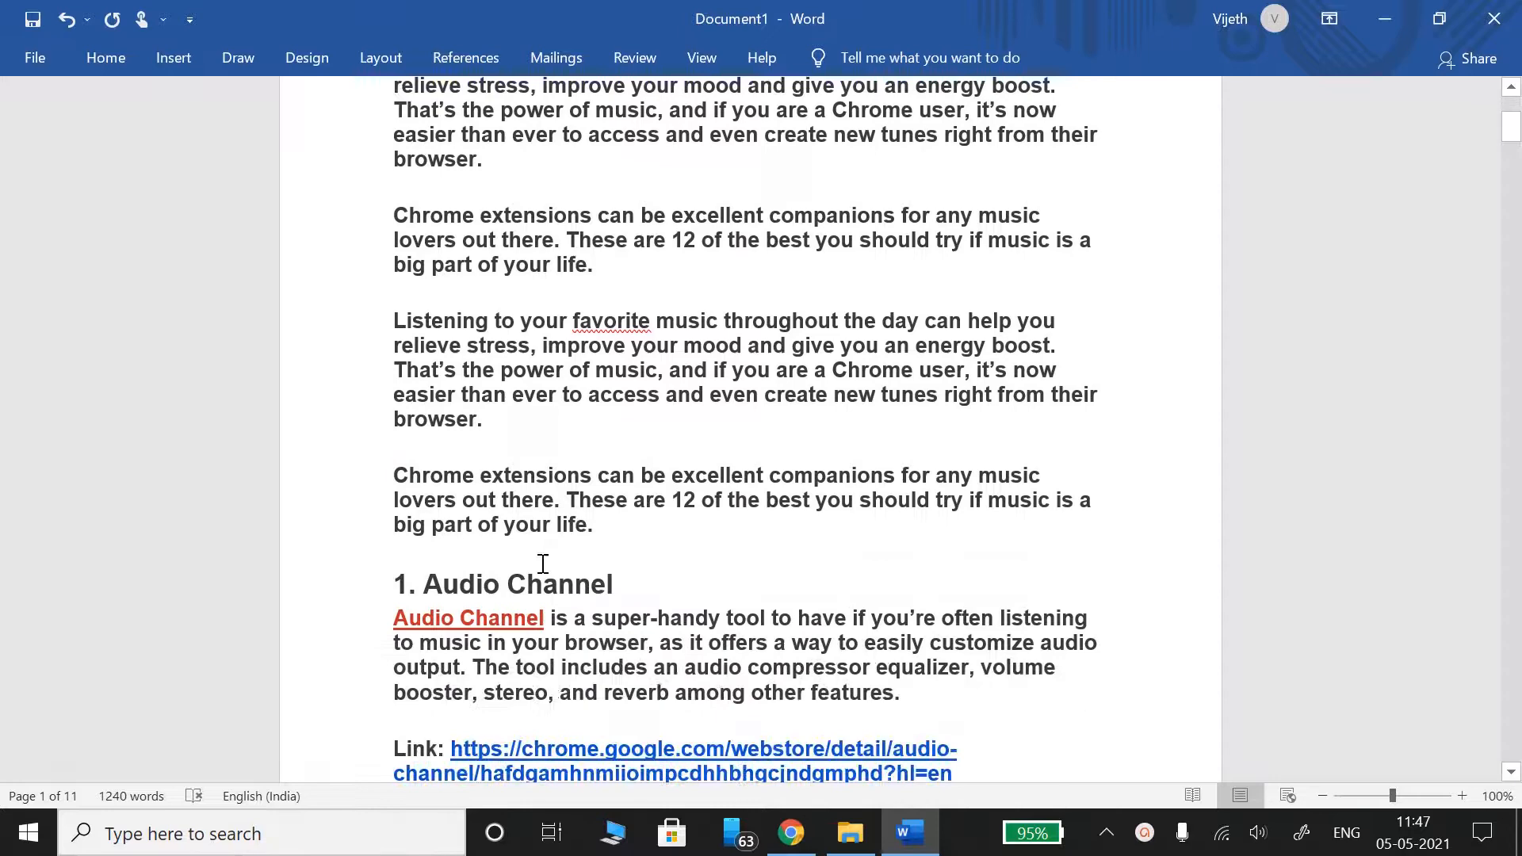
# Scroll to page 2 showing the Audio Channel screenshot and the '2. Undrtone' heading and link.
pyautogui.scroll(-3)
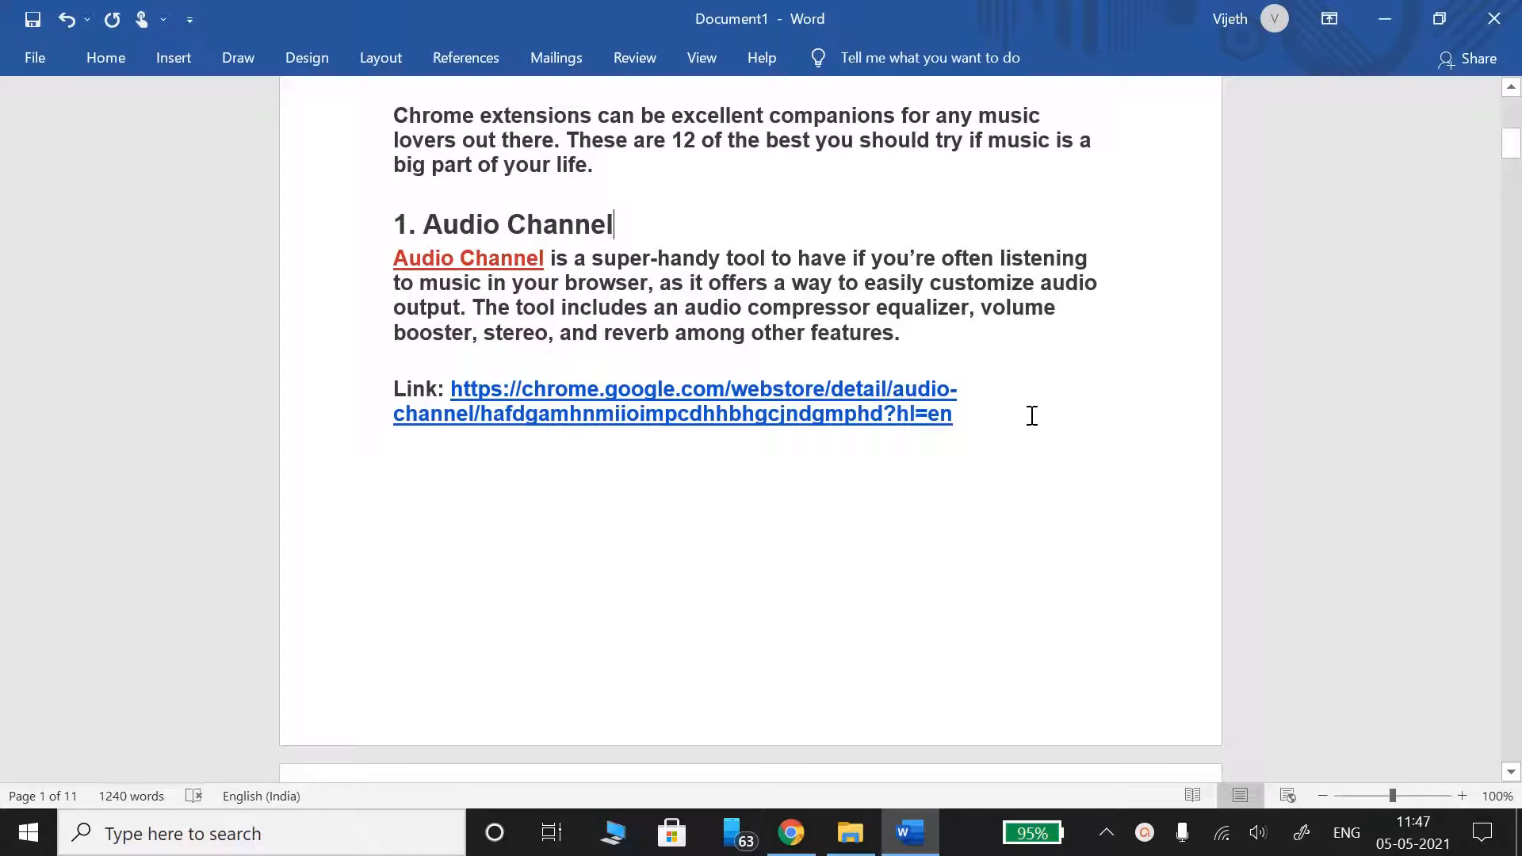
pyautogui.moveTo(1035, 401)
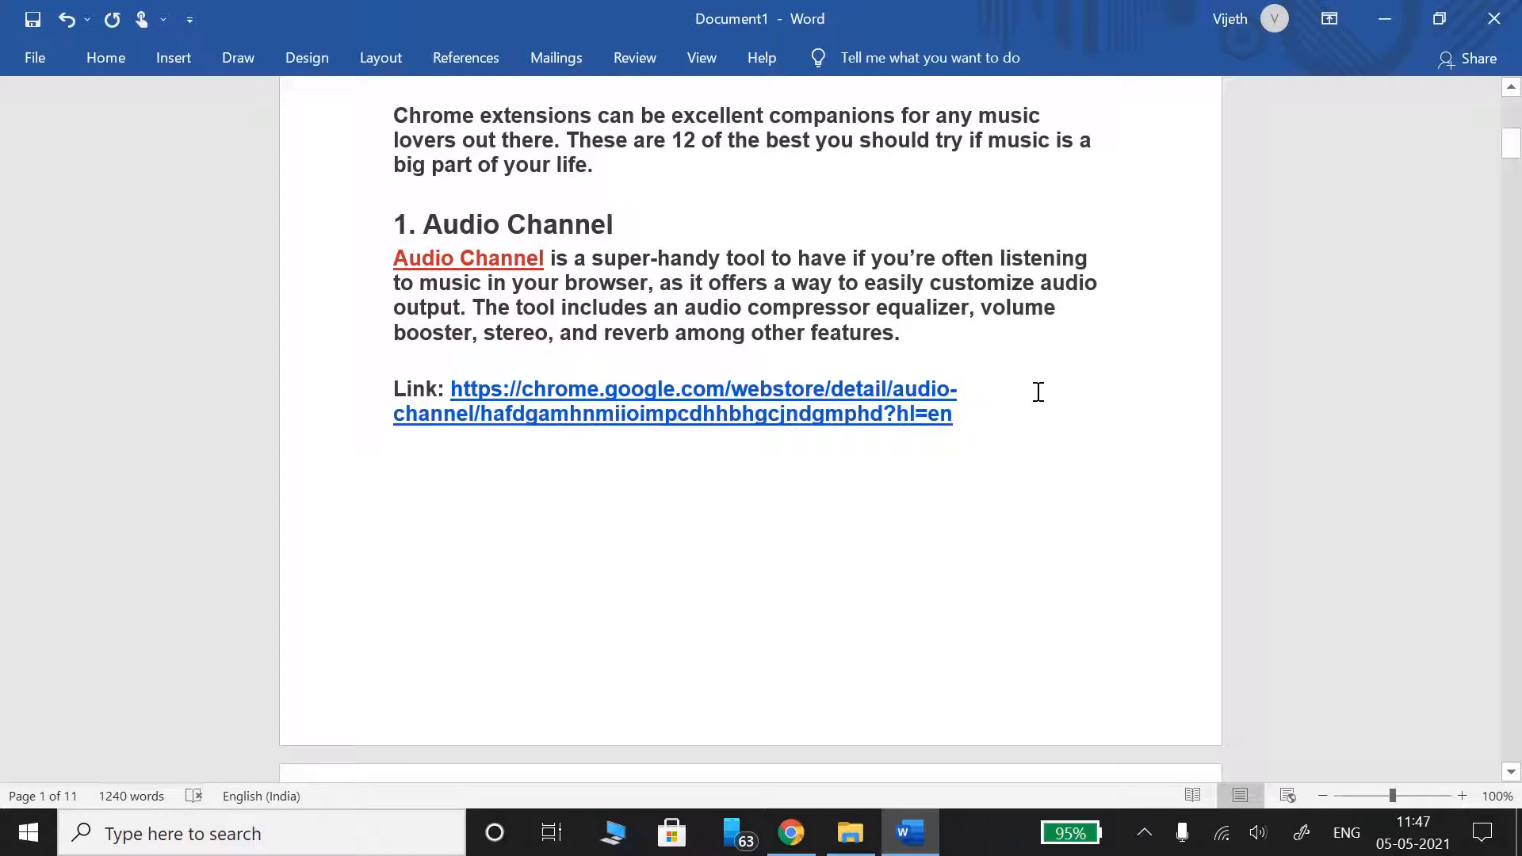
pyautogui.moveTo(1035, 411)
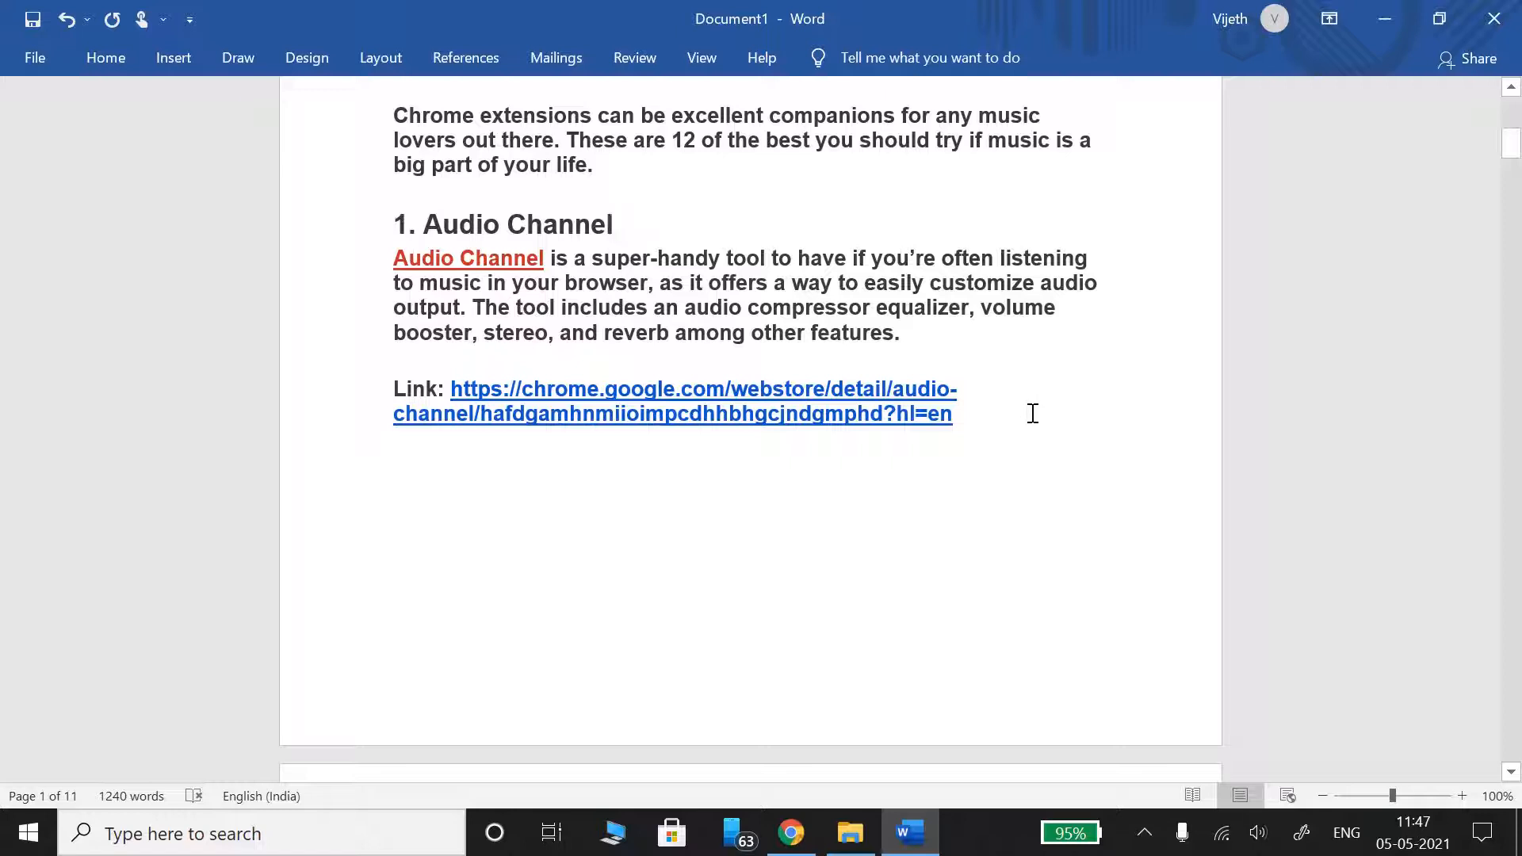
pyautogui.click(613, 223)
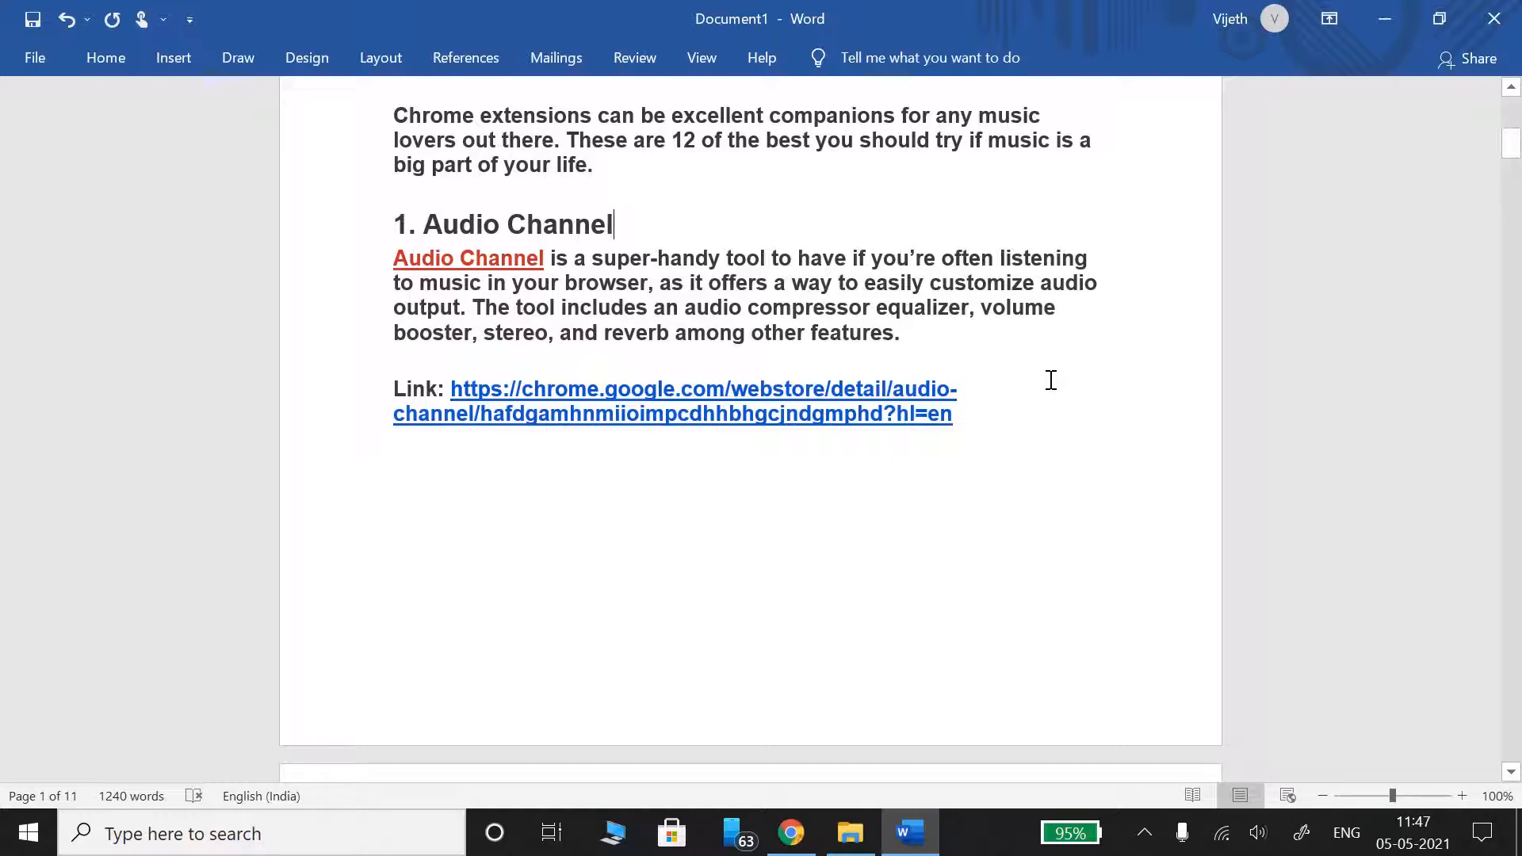
pyautogui.moveTo(1035, 382)
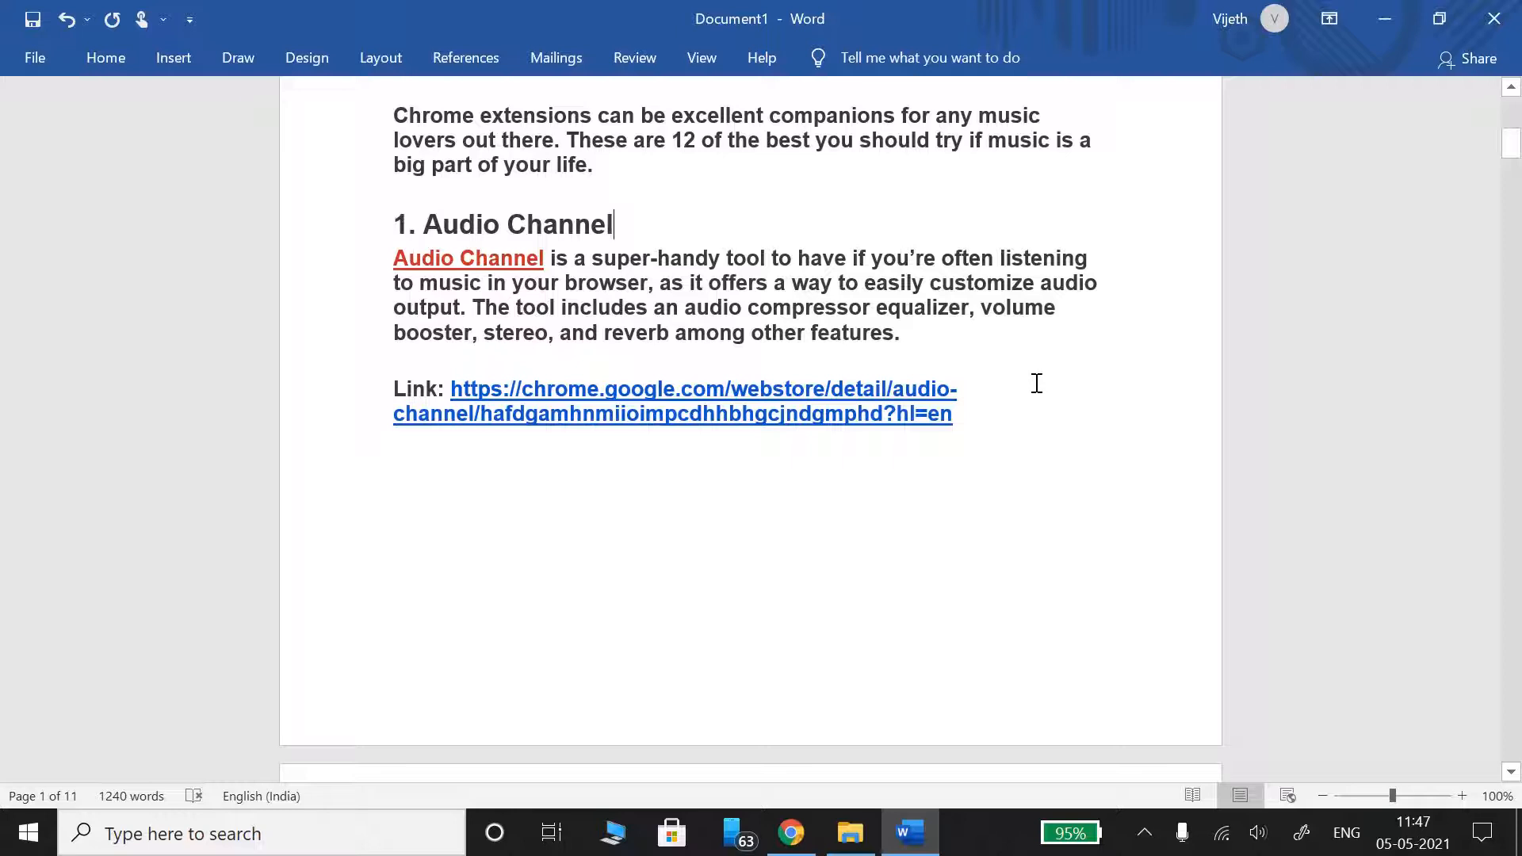
pyautogui.moveTo(452, 389)
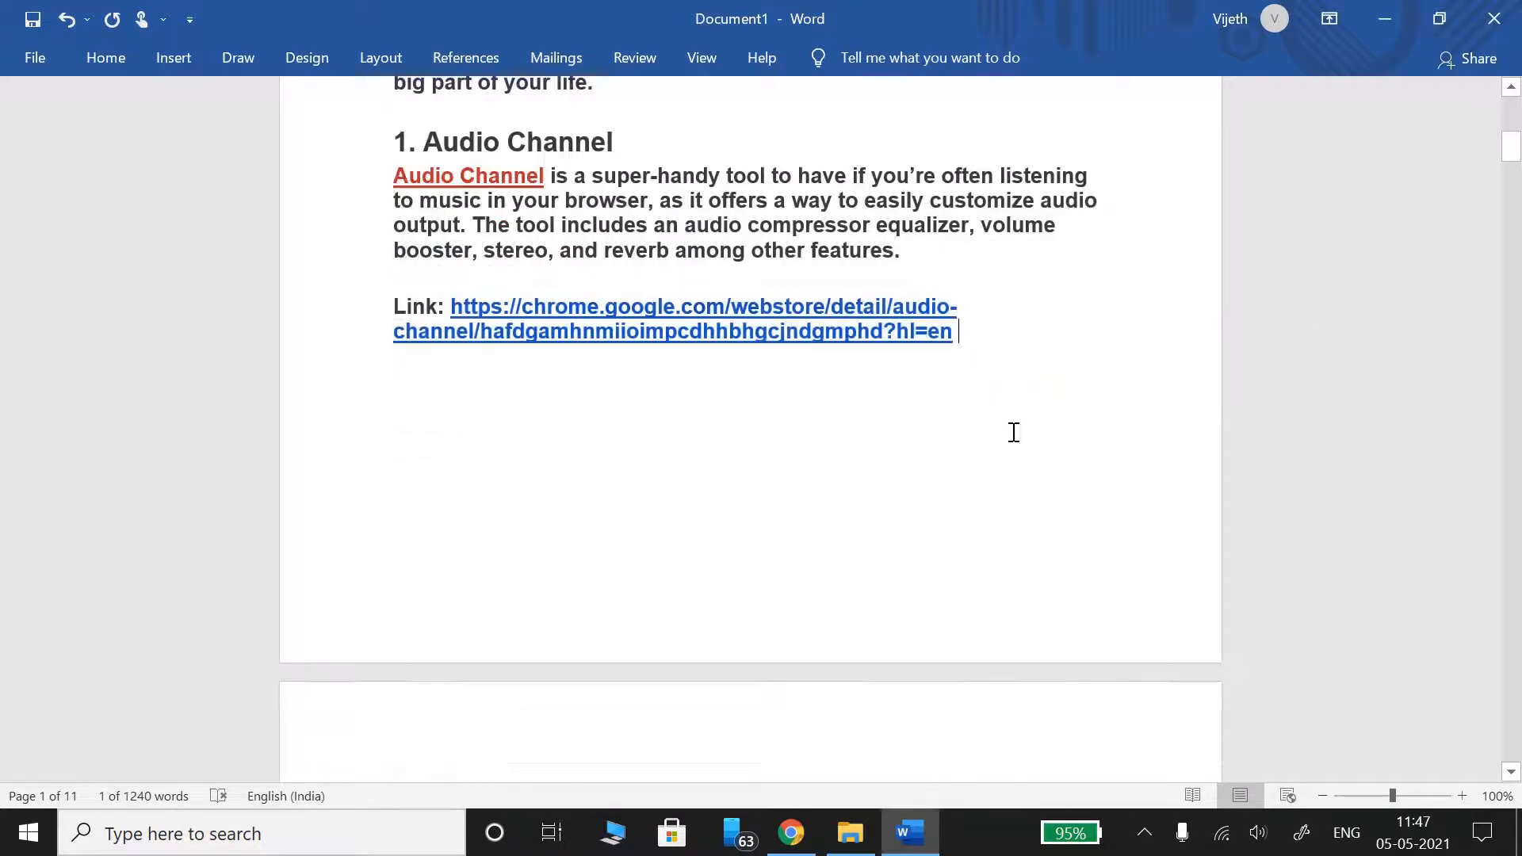
pyautogui.scroll(-3)
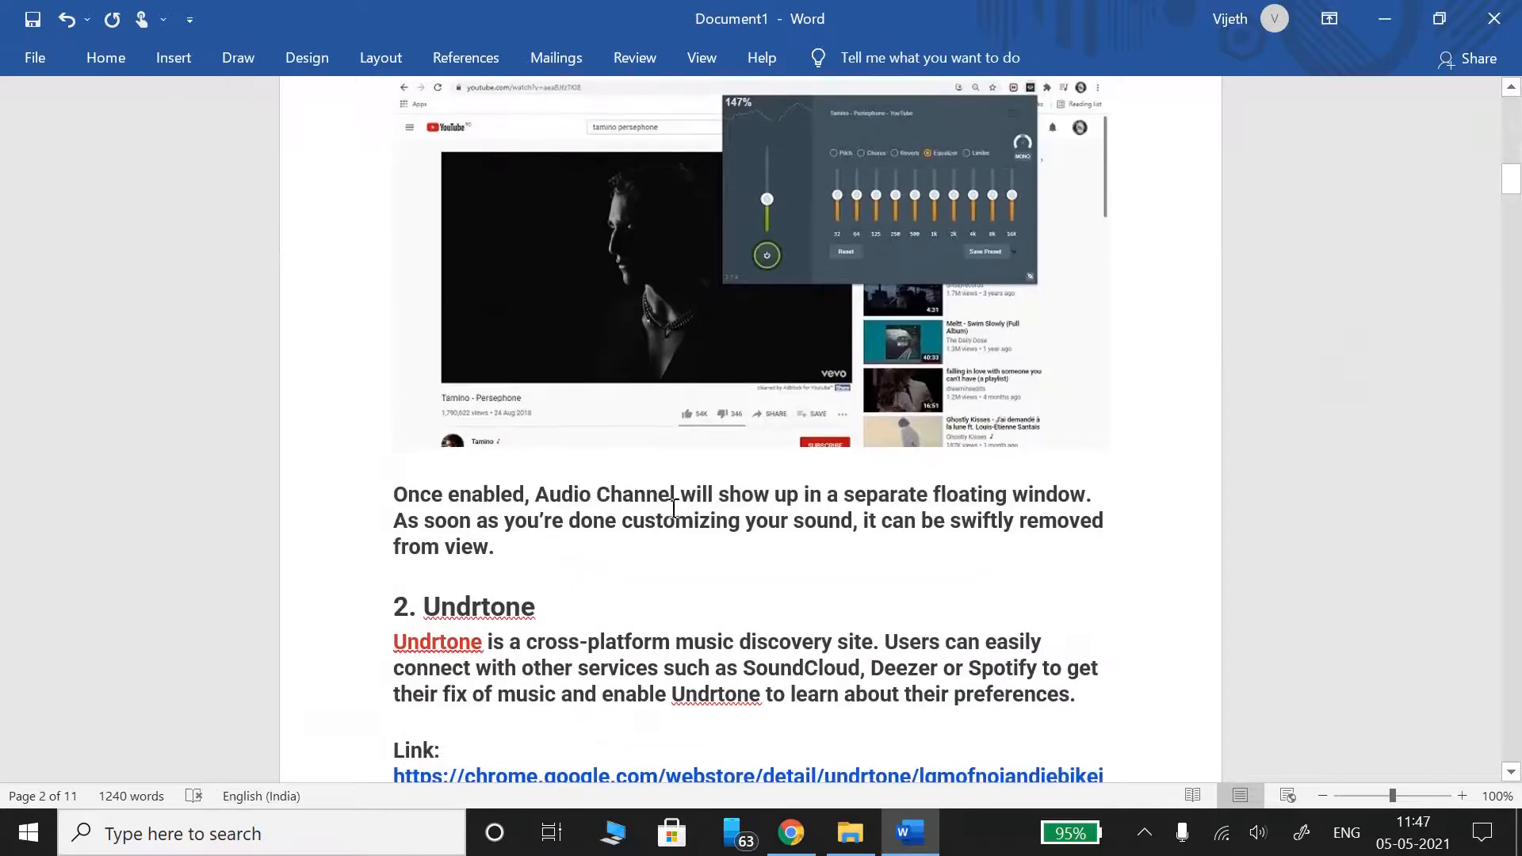
pyautogui.moveTo(1131, 82)
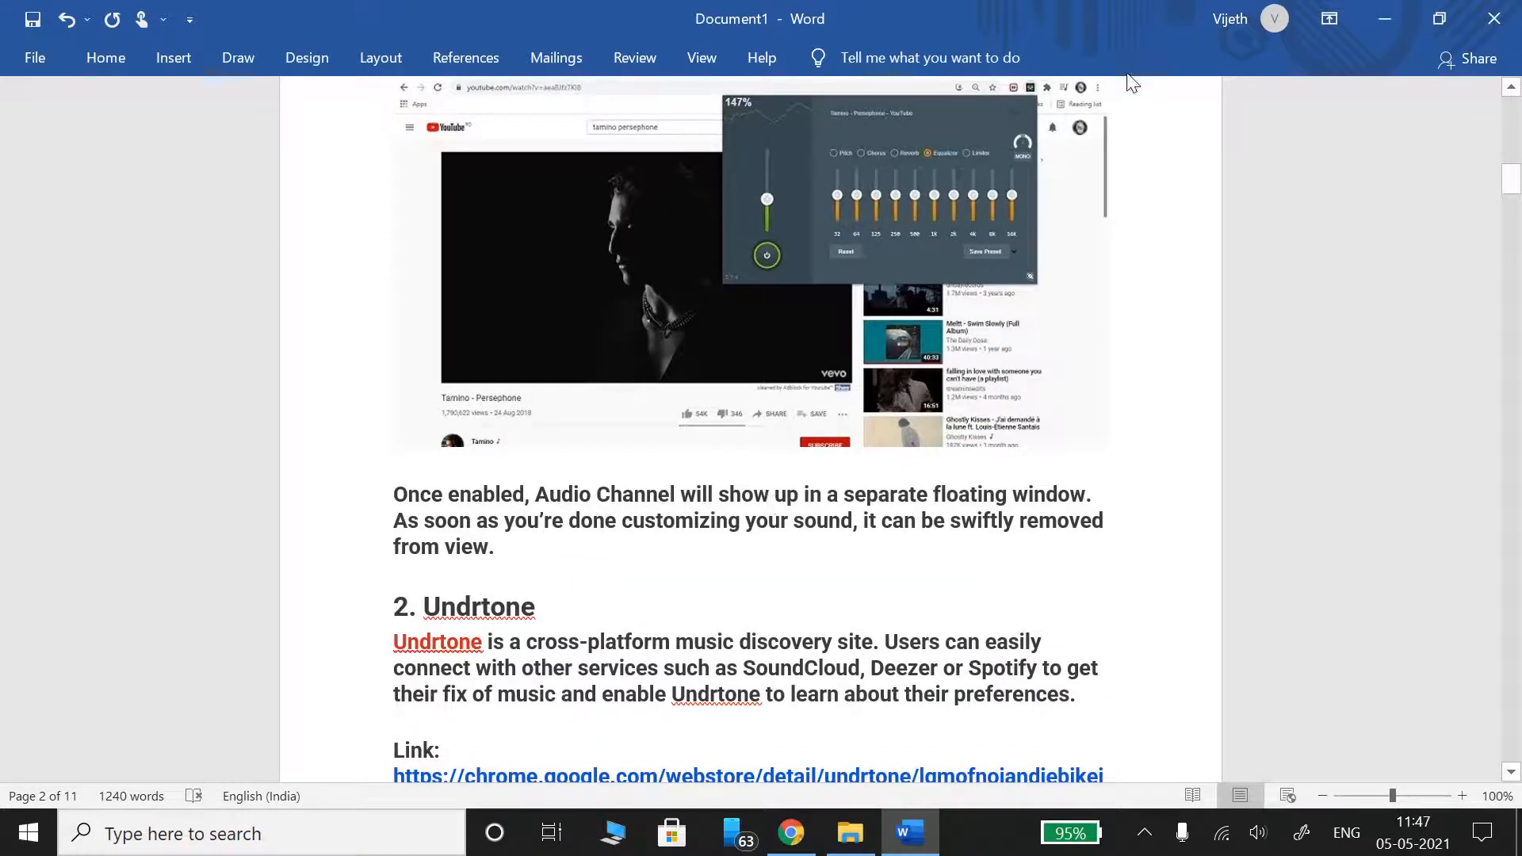
pyautogui.moveTo(1026, 175)
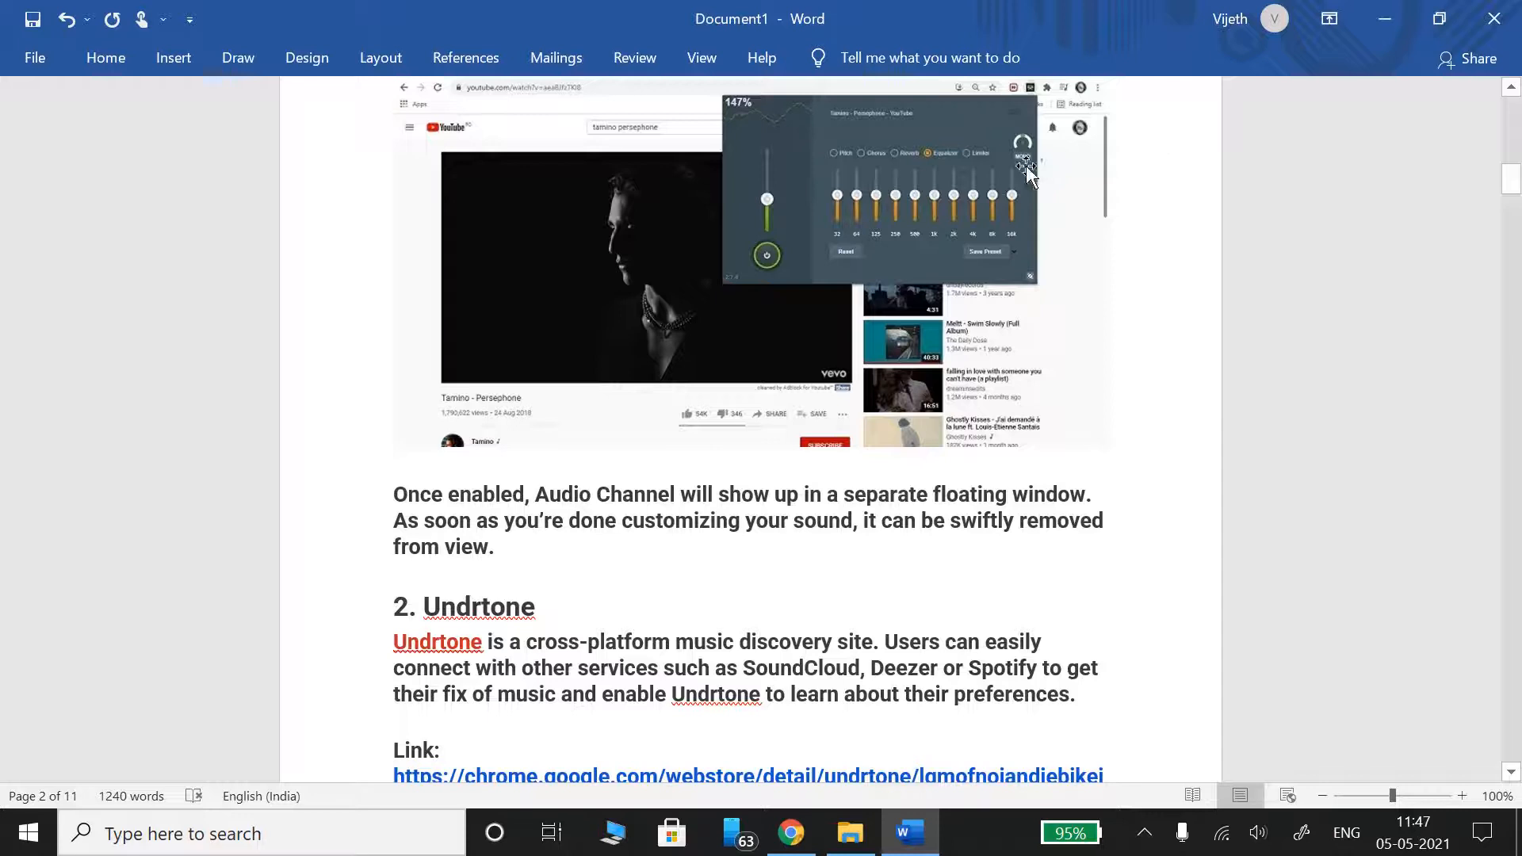
pyautogui.moveTo(965, 255)
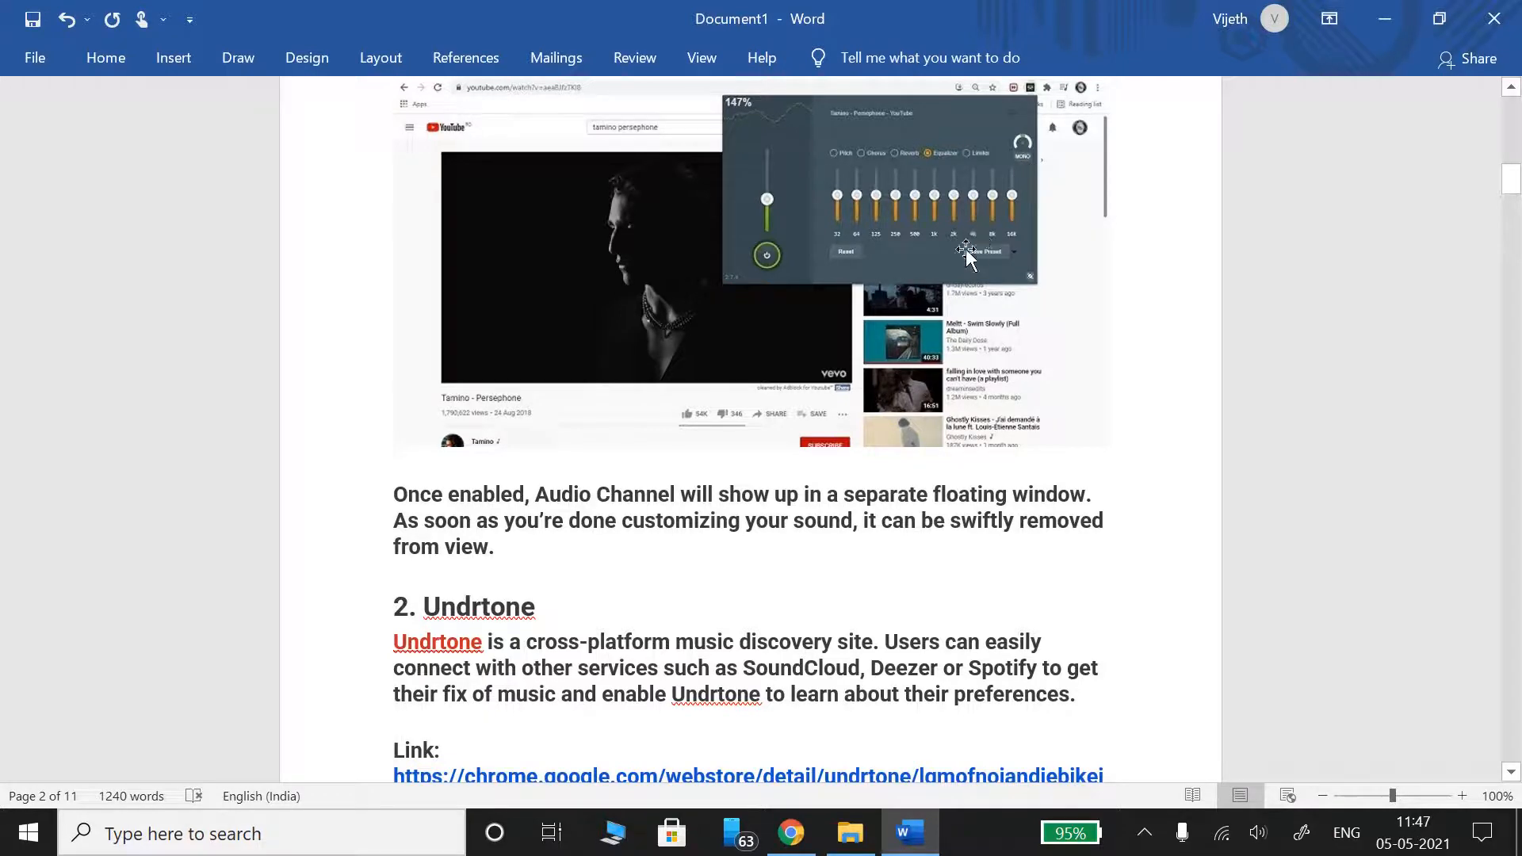
pyautogui.moveTo(752, 568)
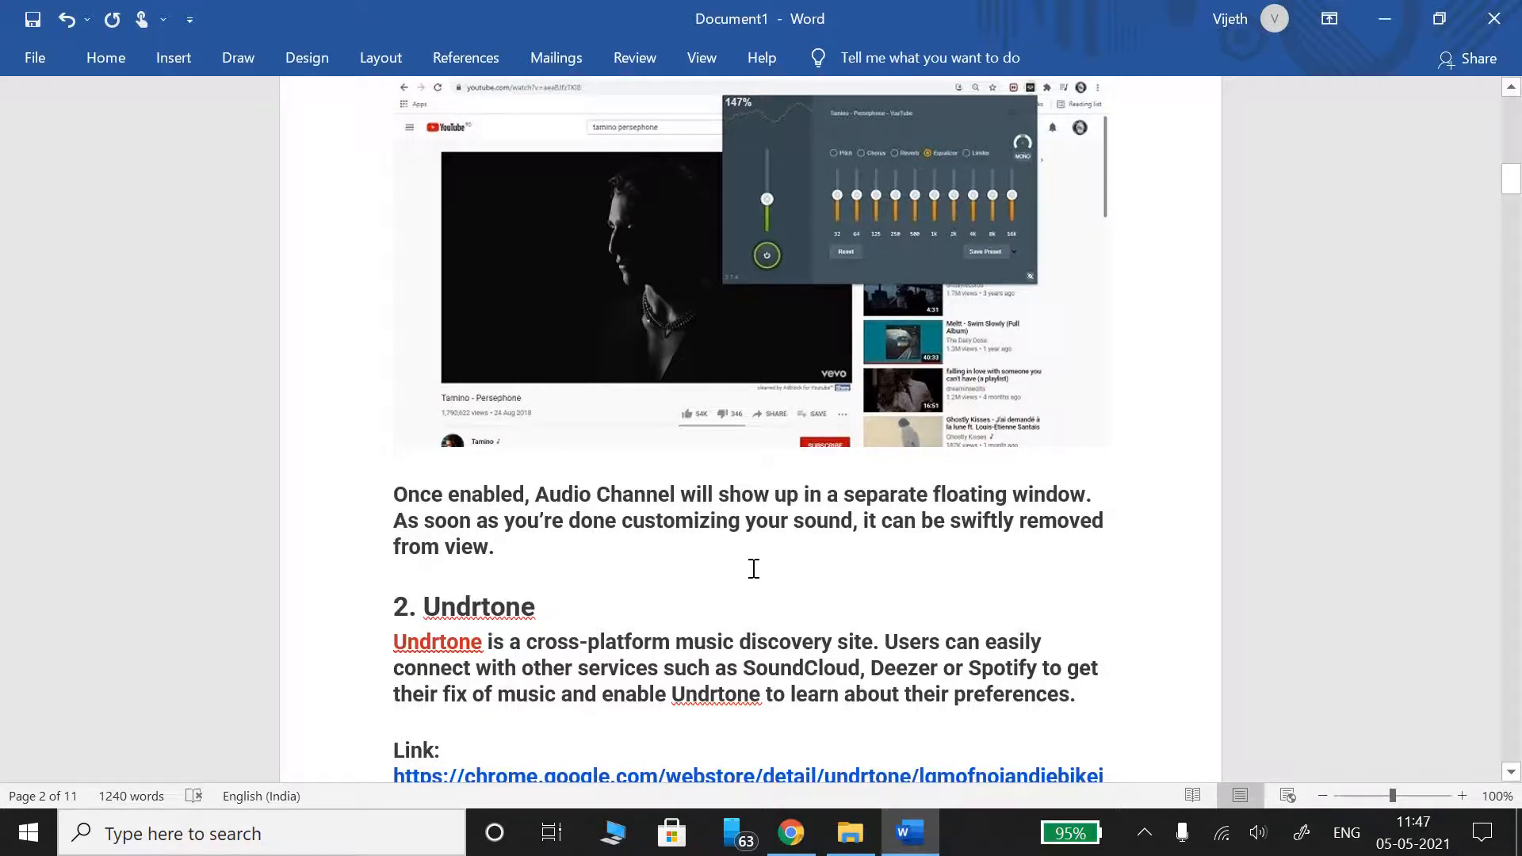
# Scroll past the Undrtone screenshot to the '3. Nook – Animal Crossing Music Extension' entry and link.
pyautogui.scroll(-3)
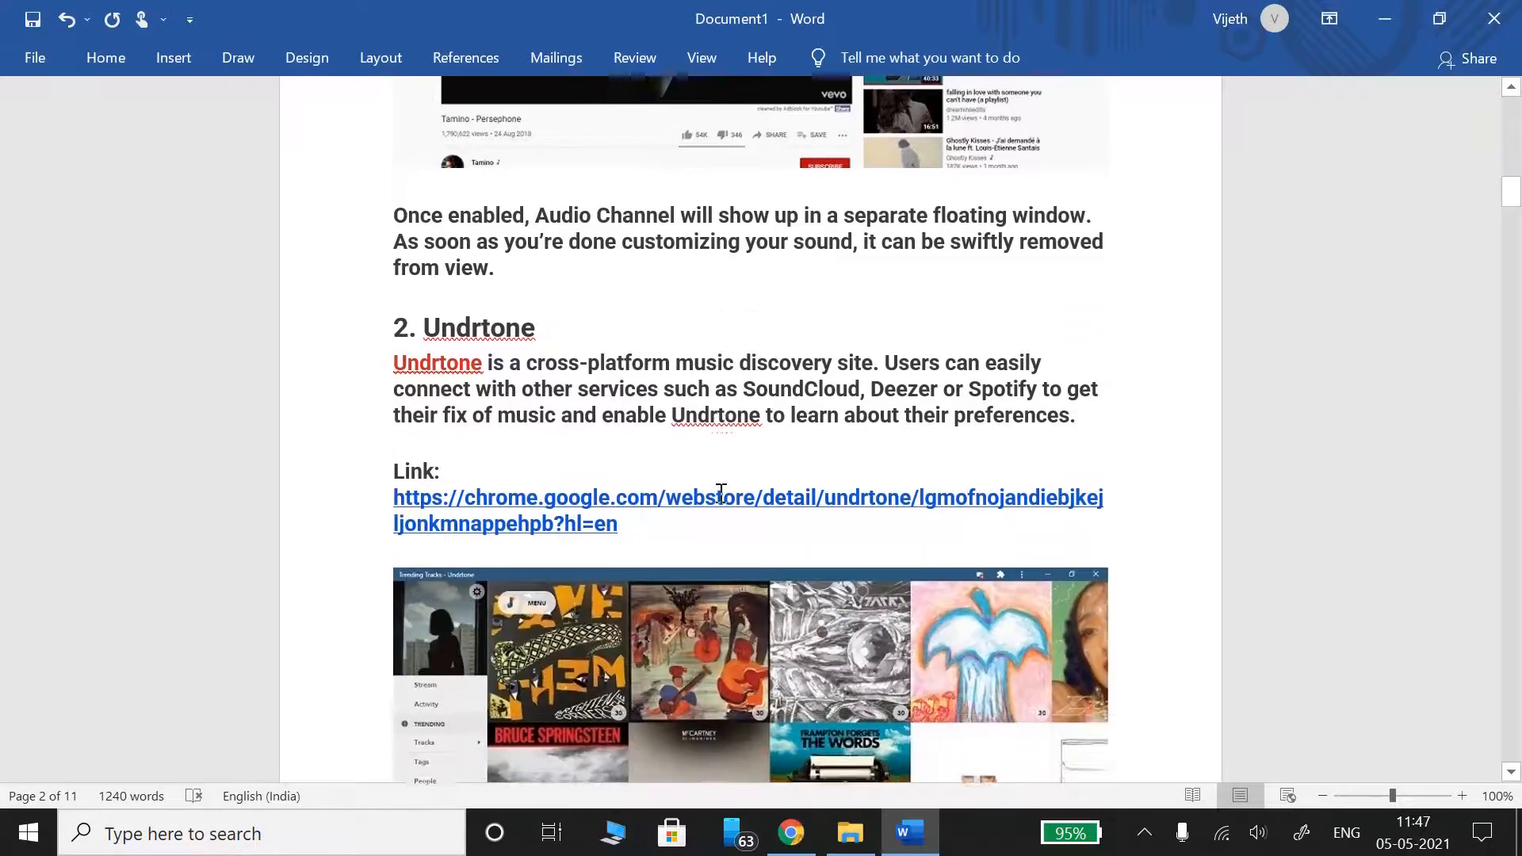
pyautogui.scroll(-3)
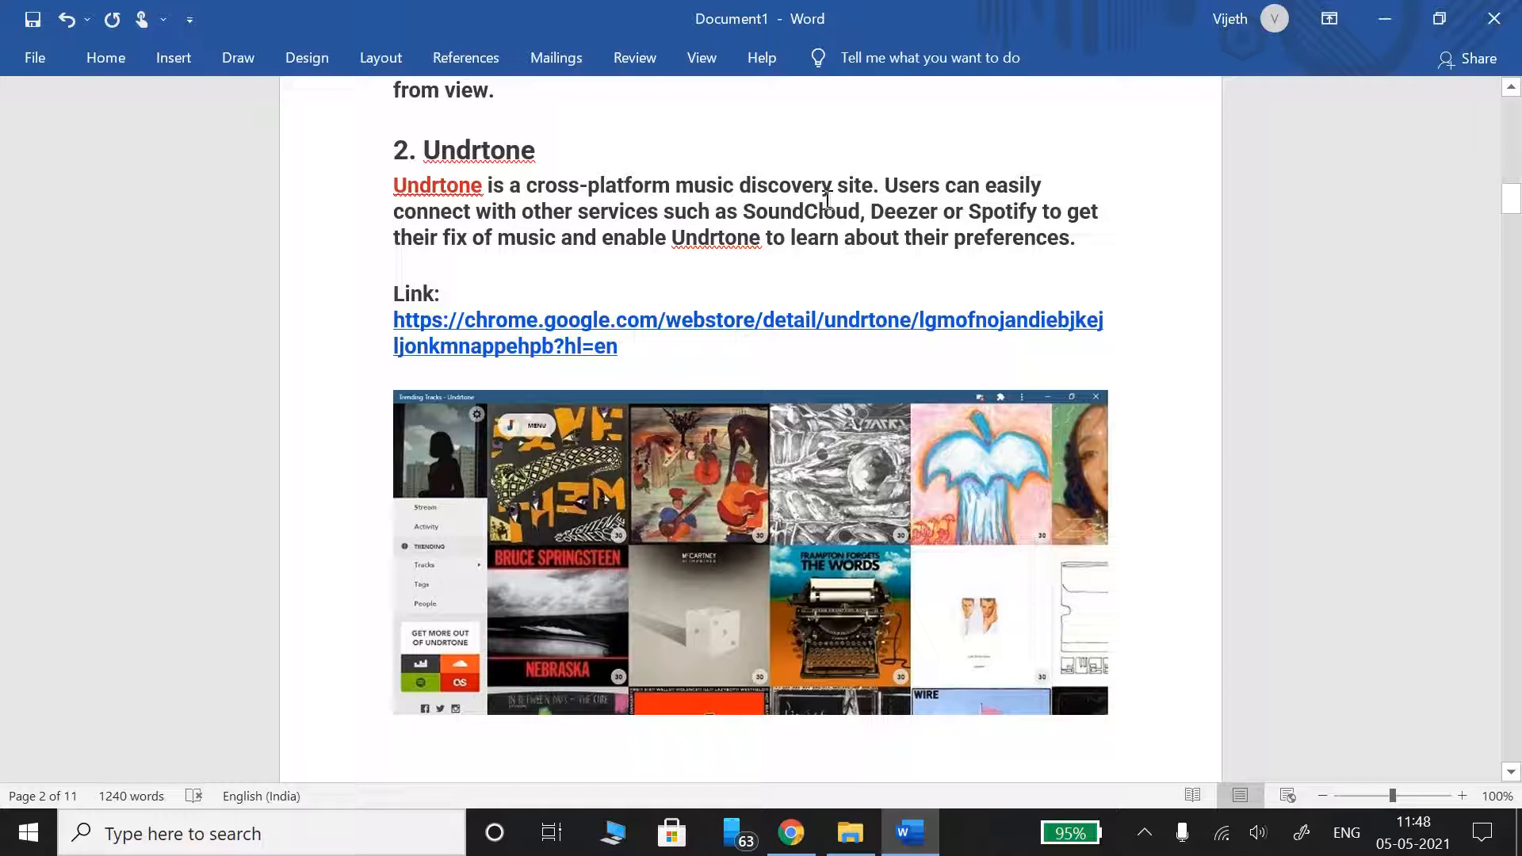
pyautogui.moveTo(881, 196)
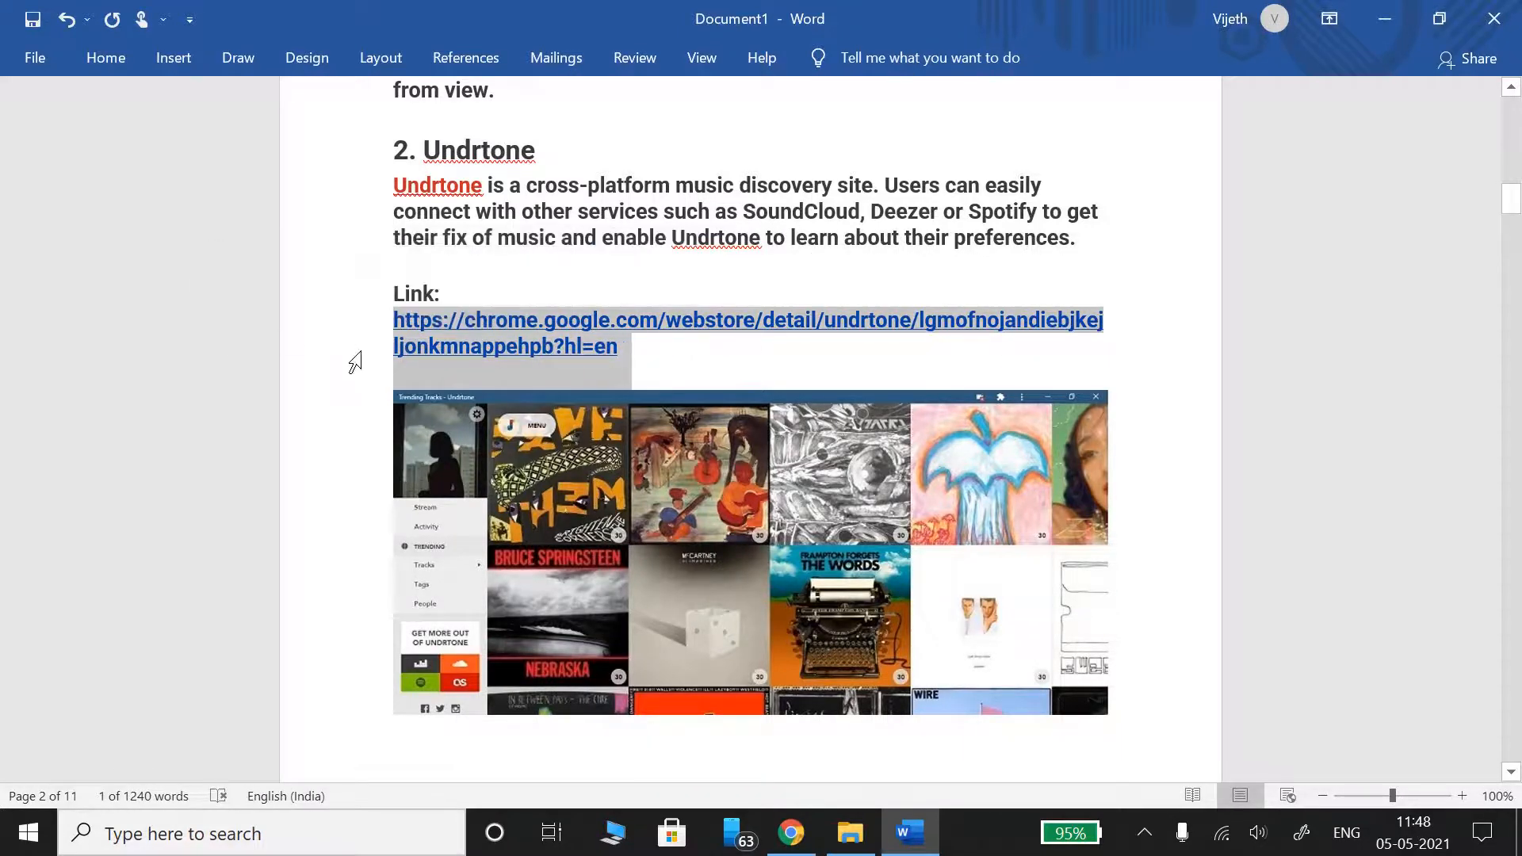
pyautogui.scroll(-3)
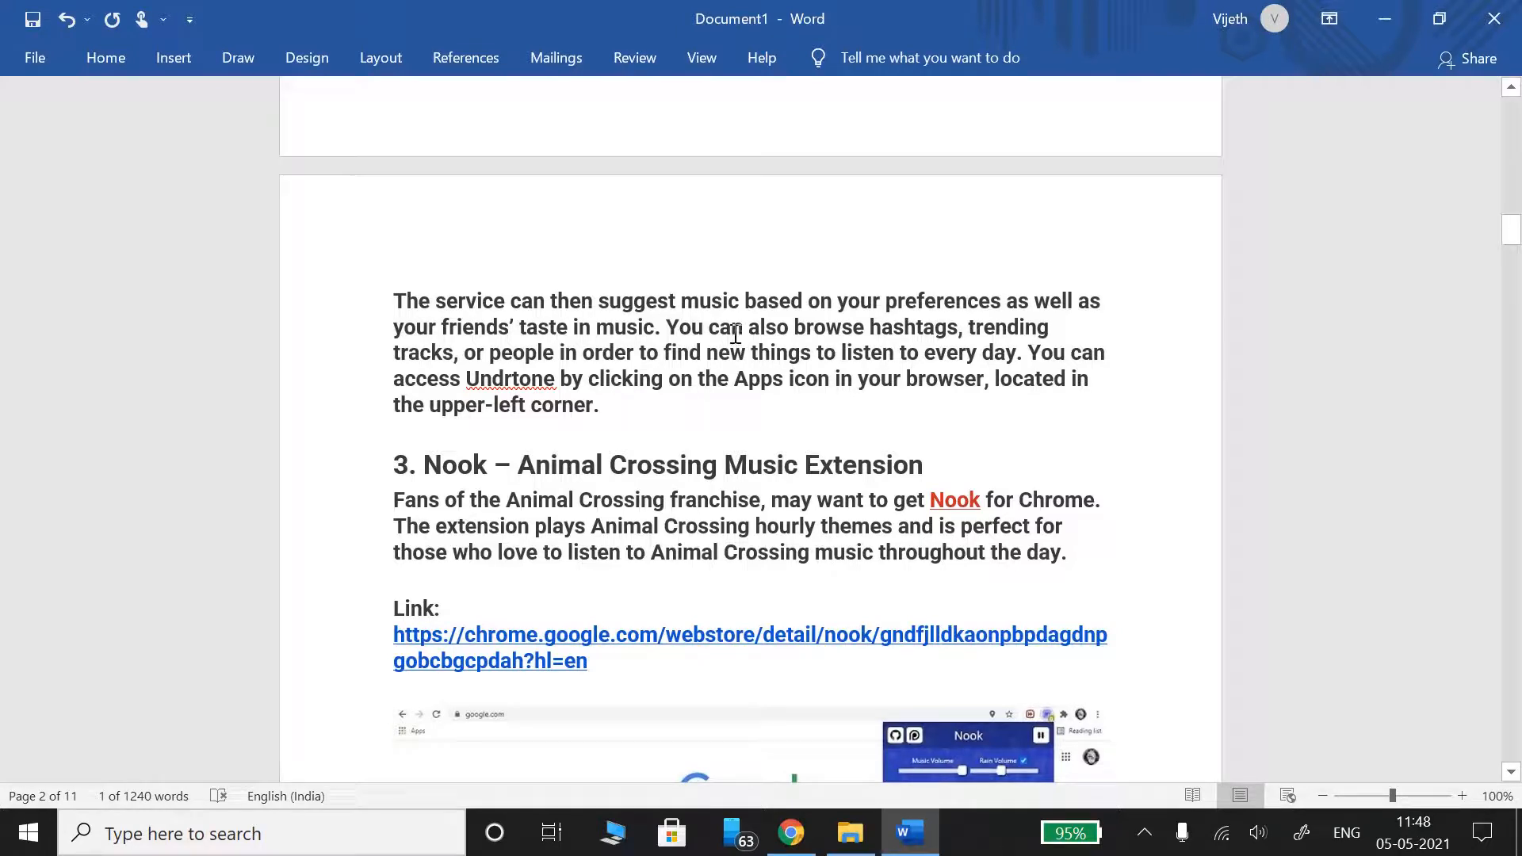
pyautogui.moveTo(598, 337)
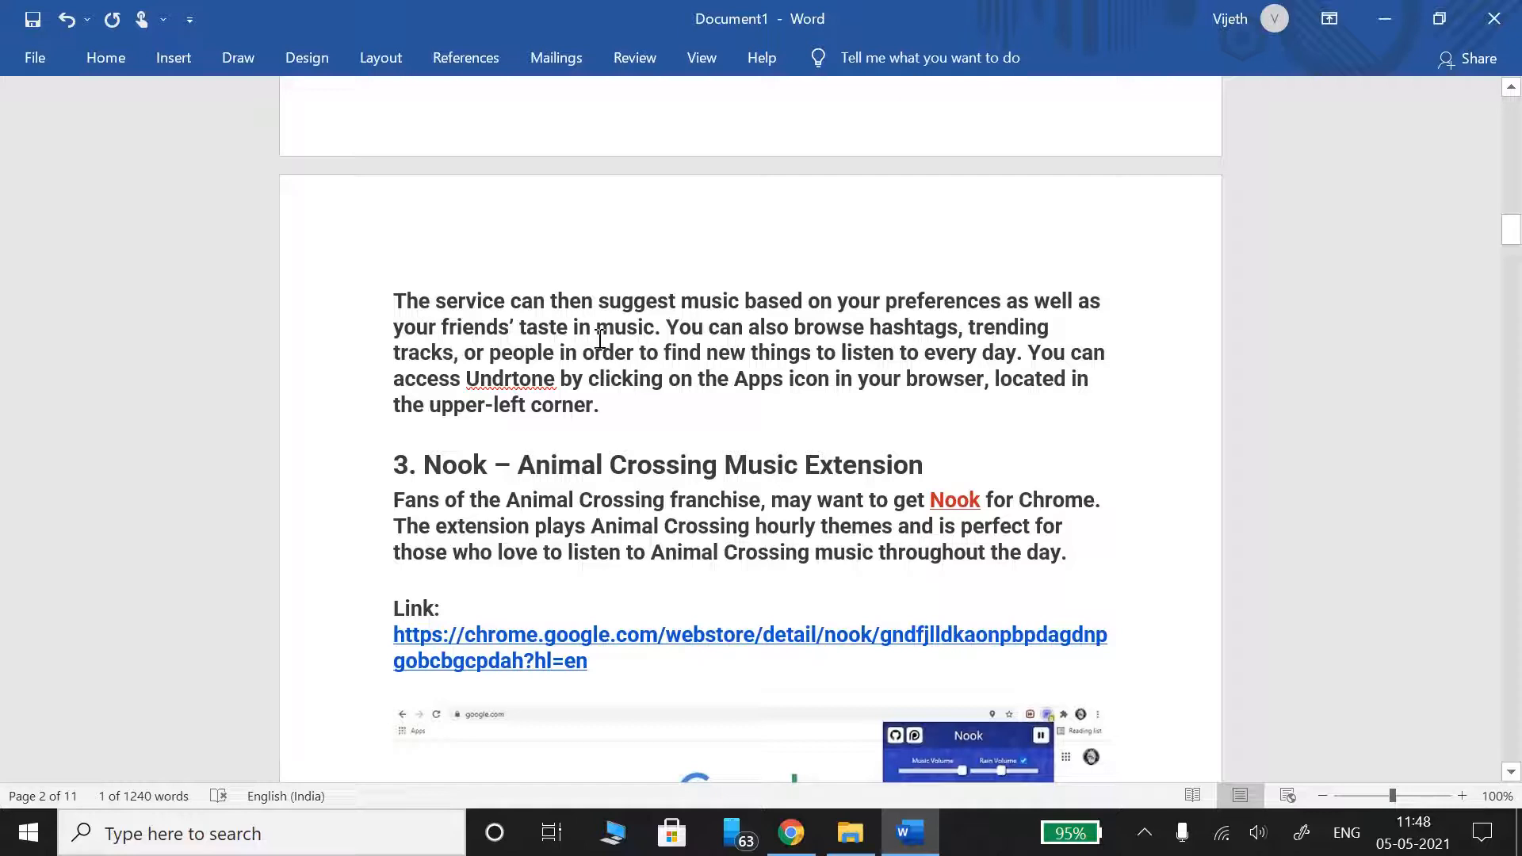
pyautogui.moveTo(937, 387)
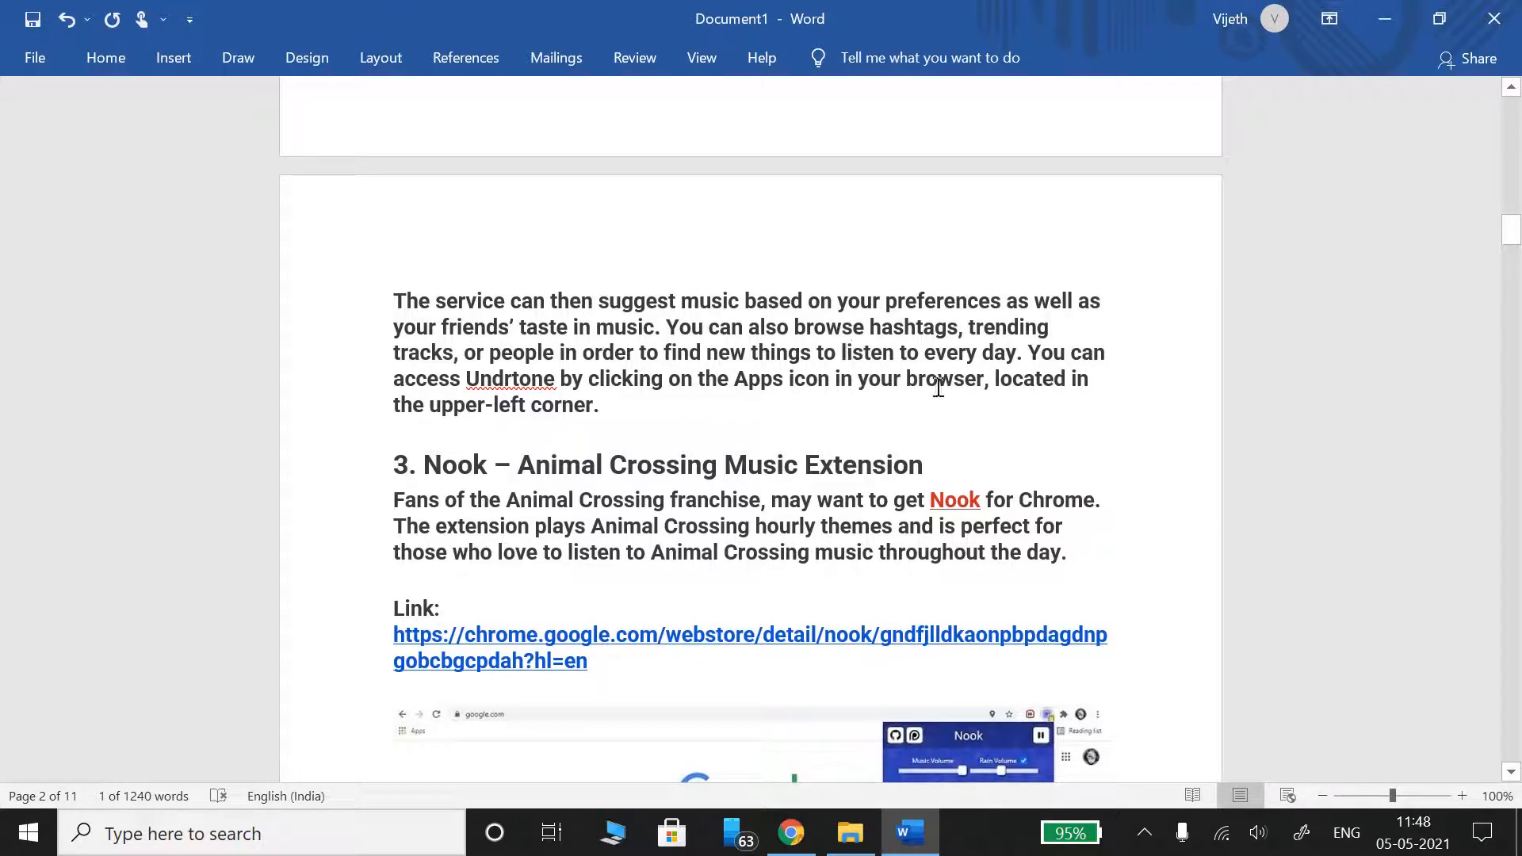
pyautogui.moveTo(1123, 197)
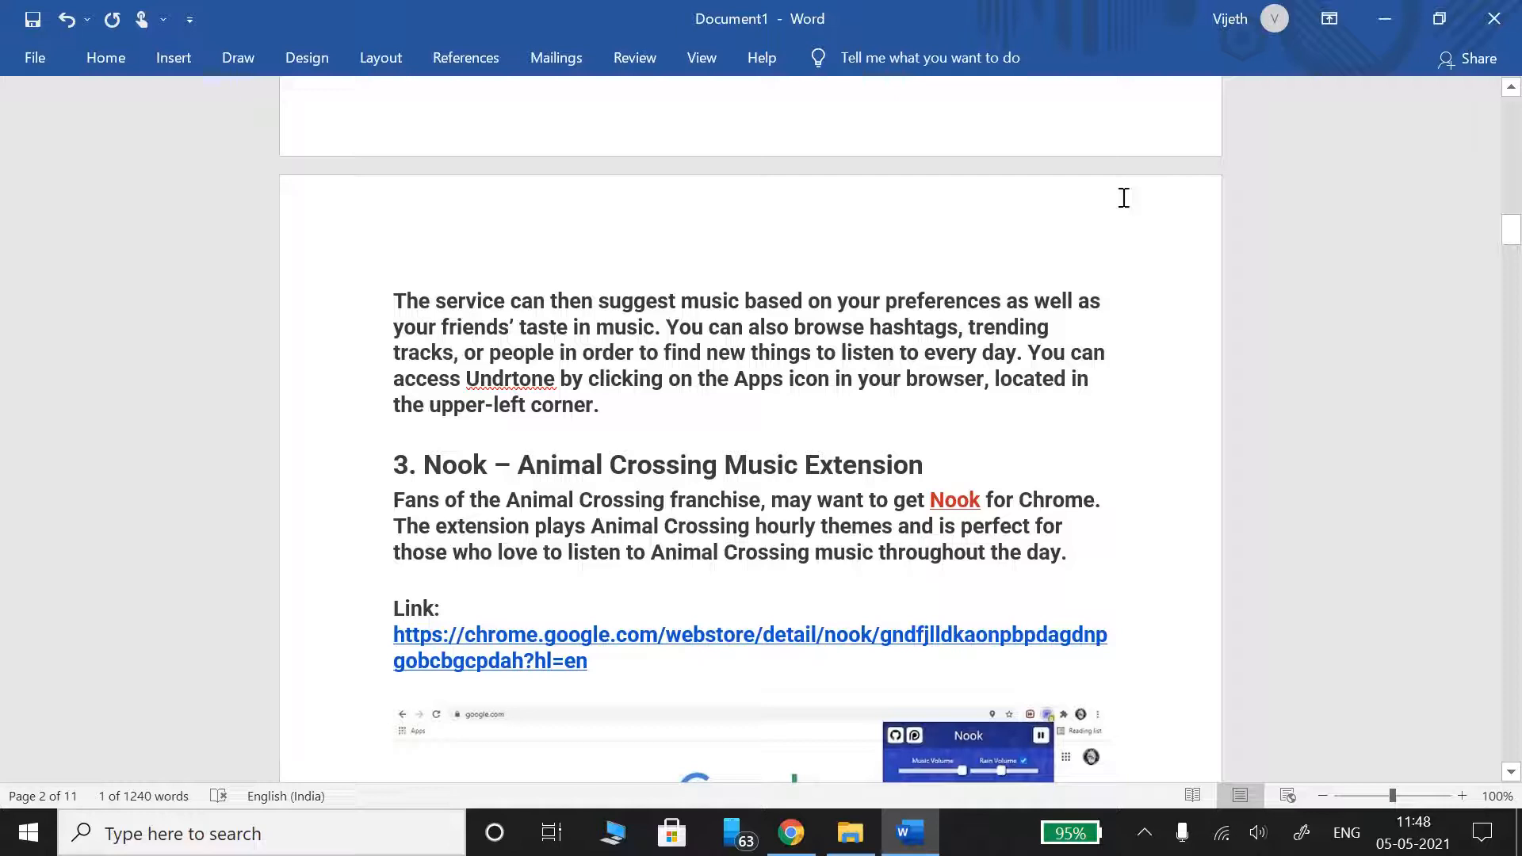
pyautogui.scroll(-3)
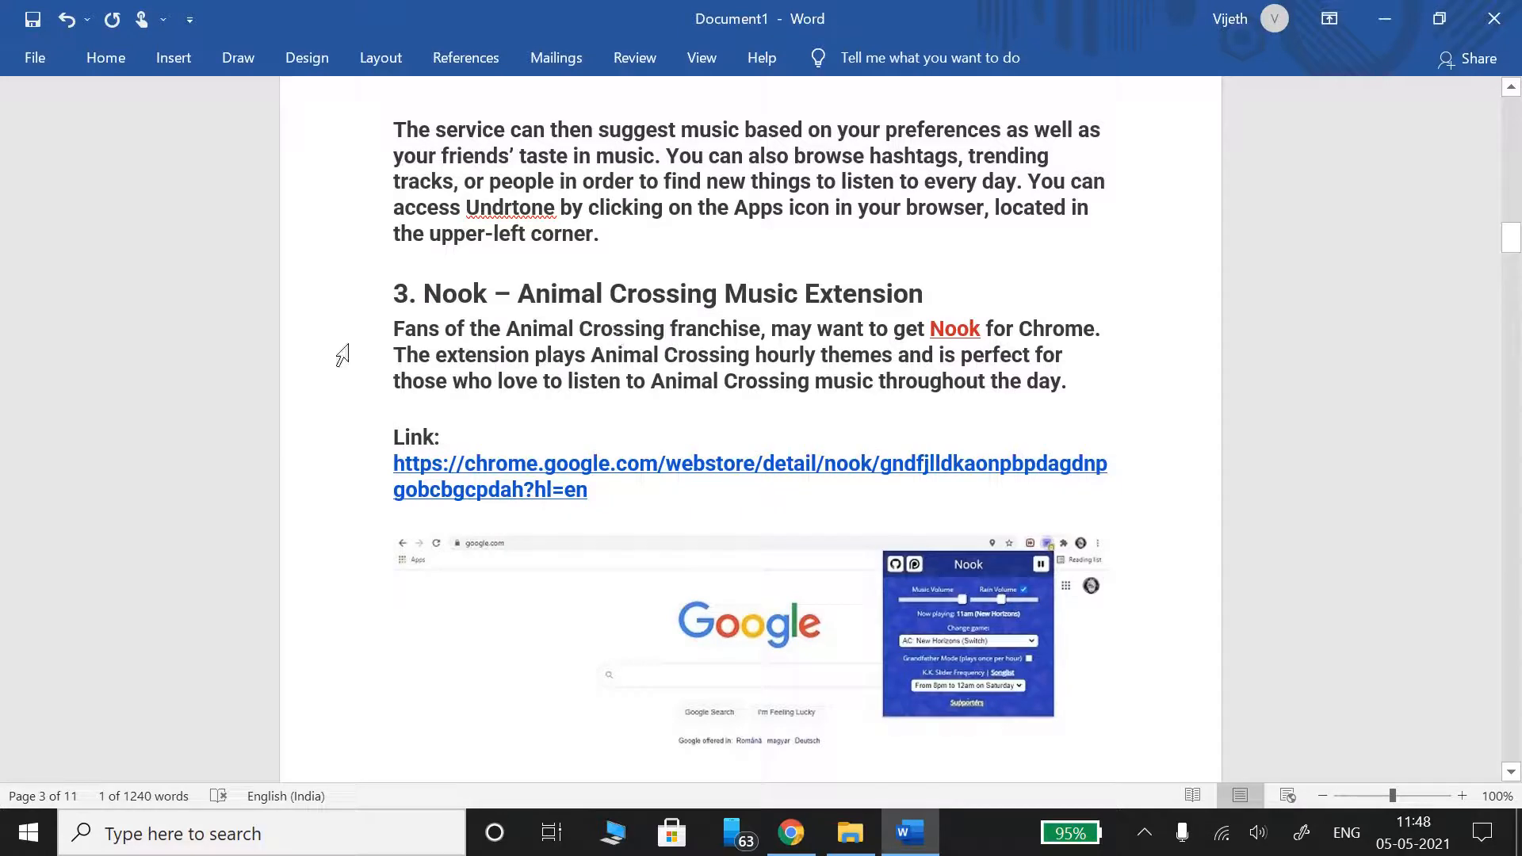
pyautogui.moveTo(422, 354)
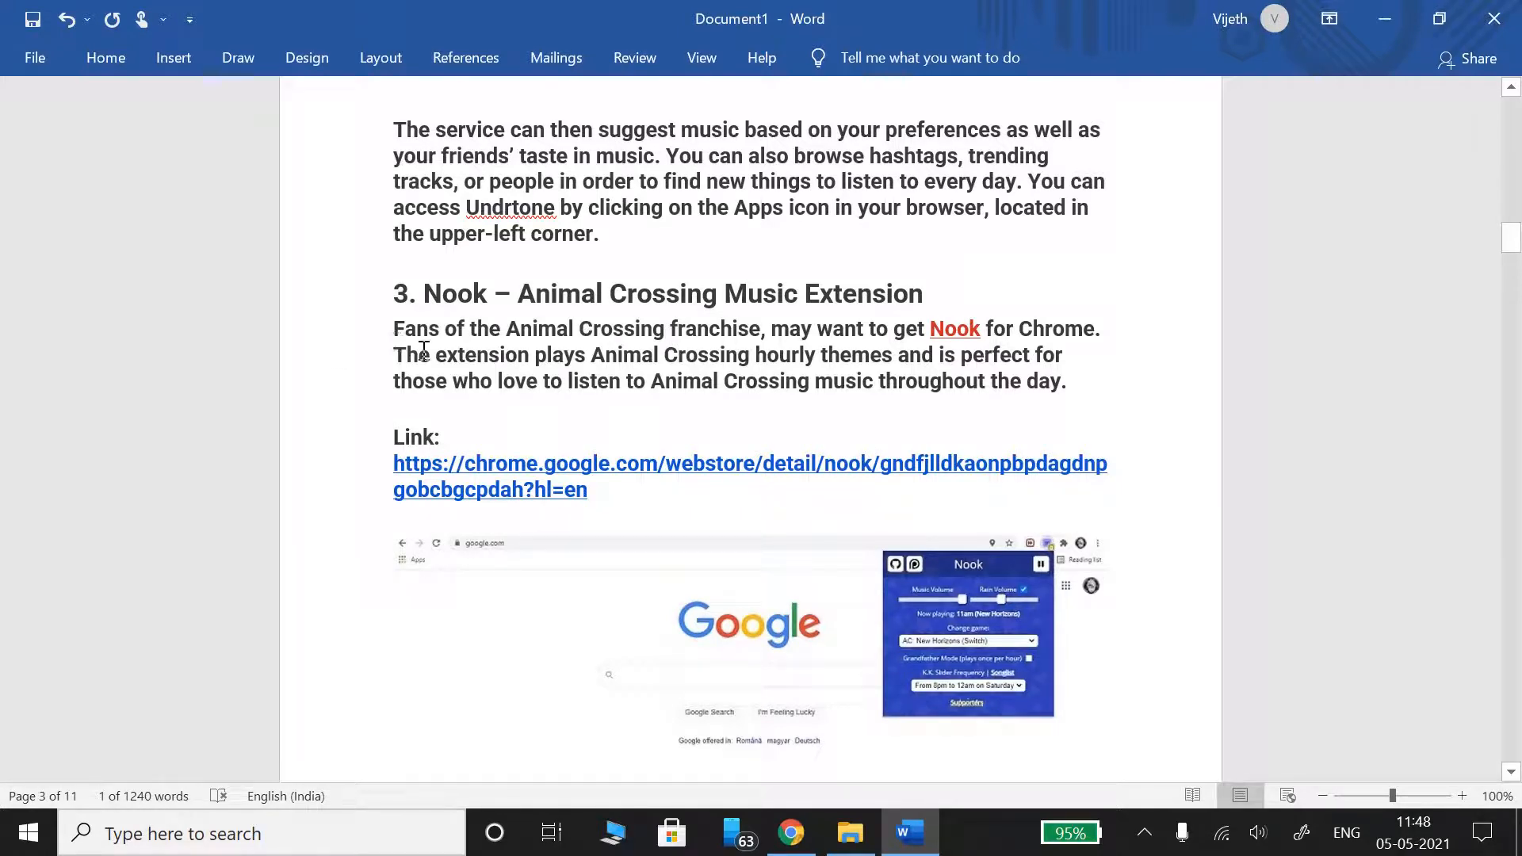
pyautogui.moveTo(379, 365)
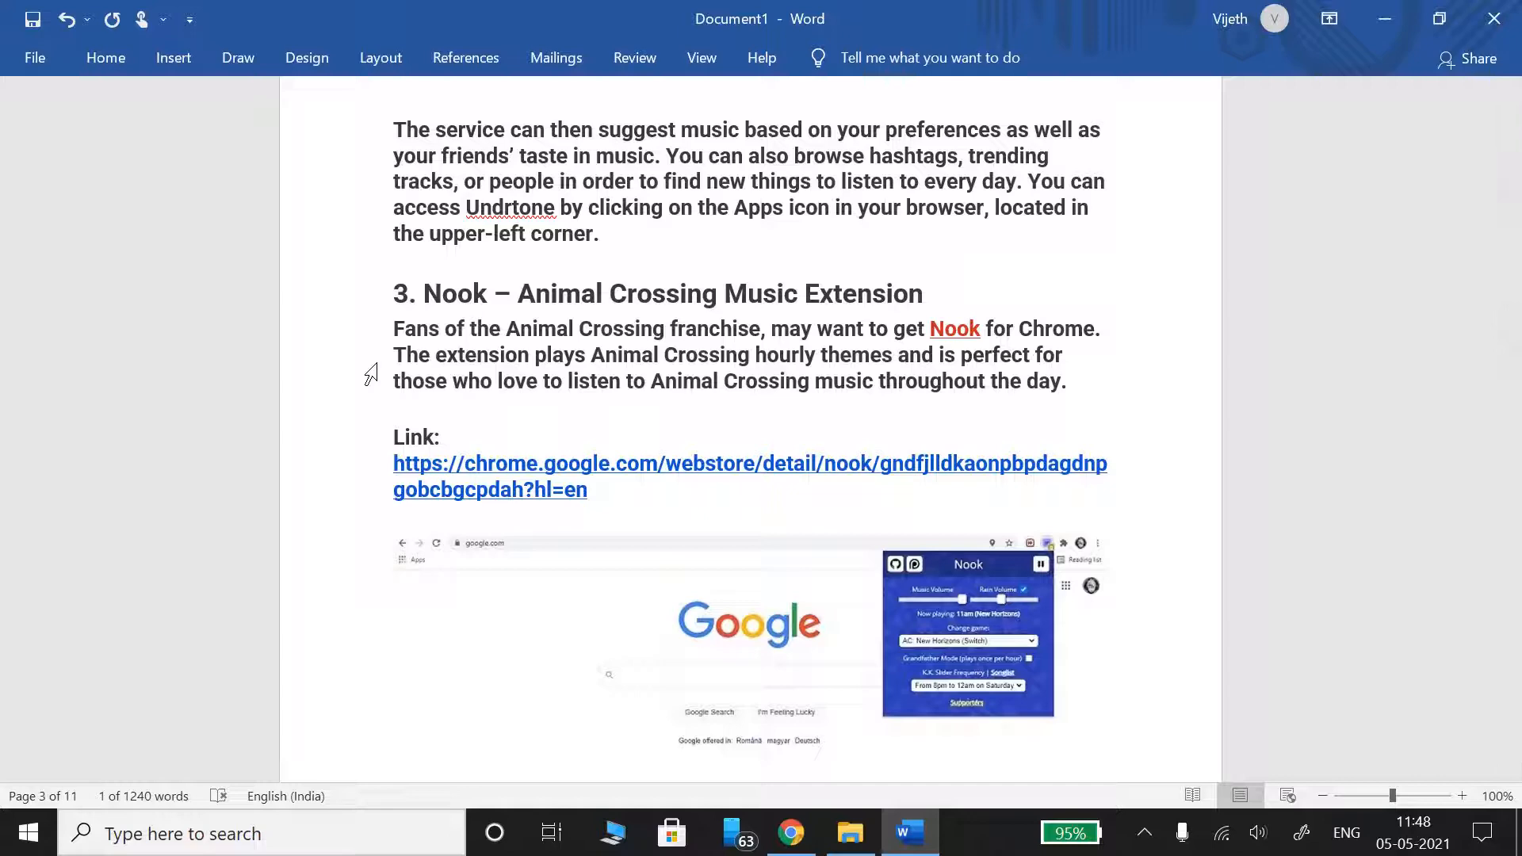
pyautogui.scroll(-3)
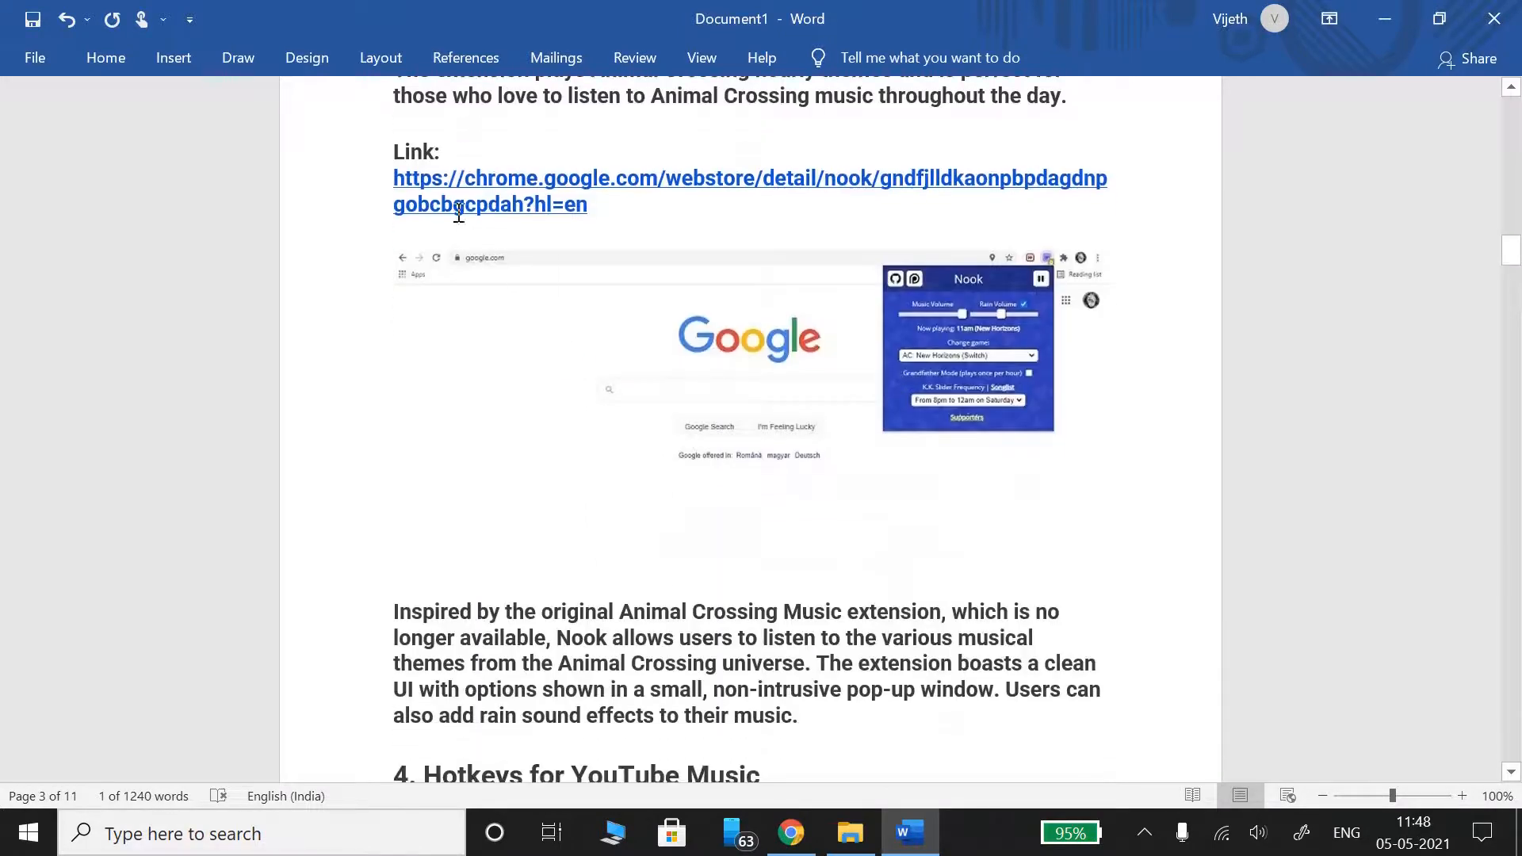
pyautogui.scroll(-3)
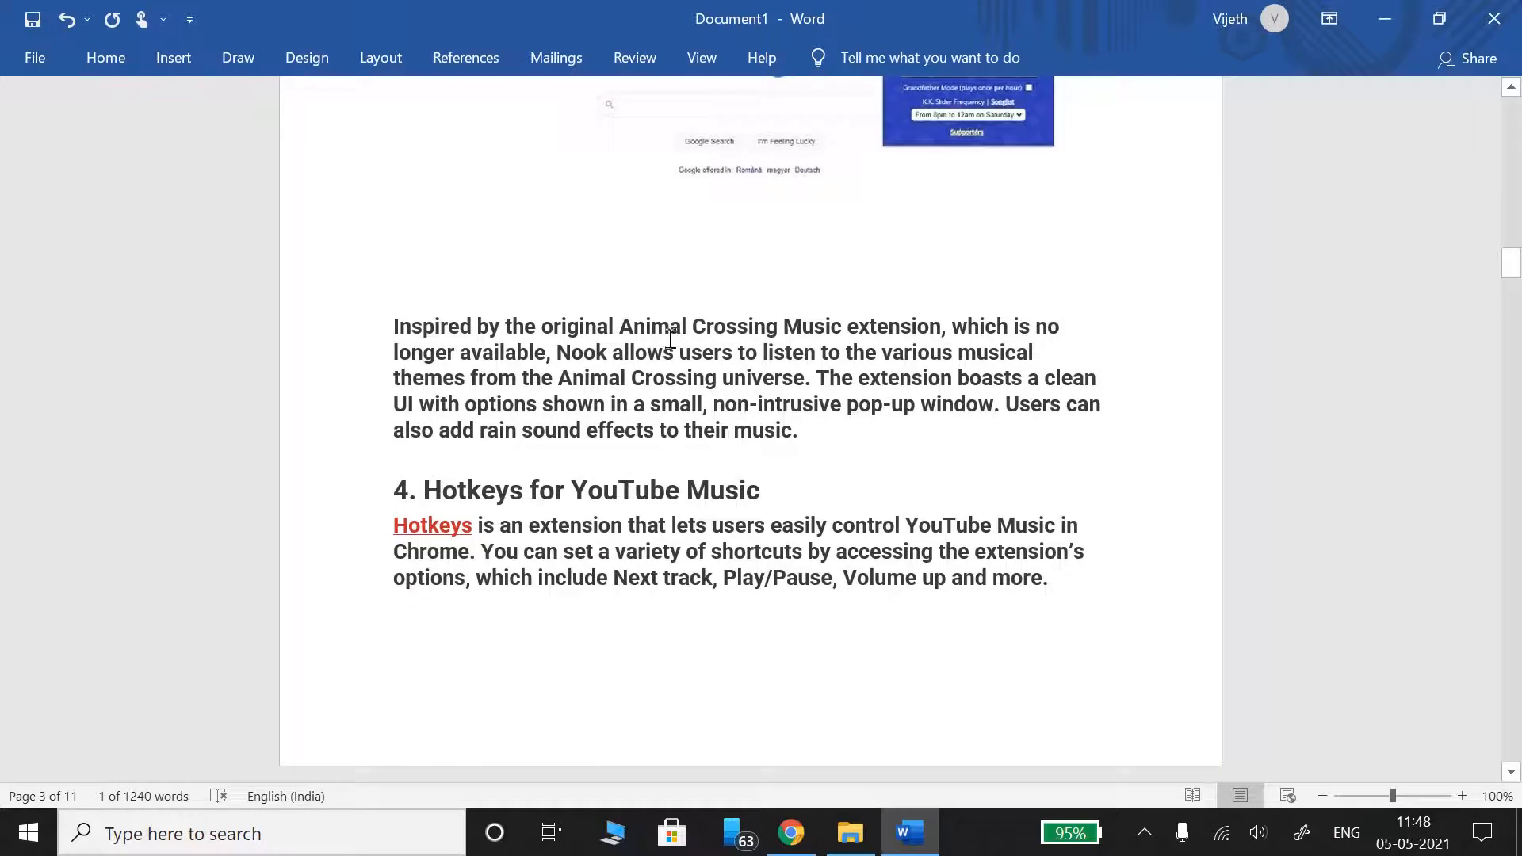
pyautogui.moveTo(956, 357)
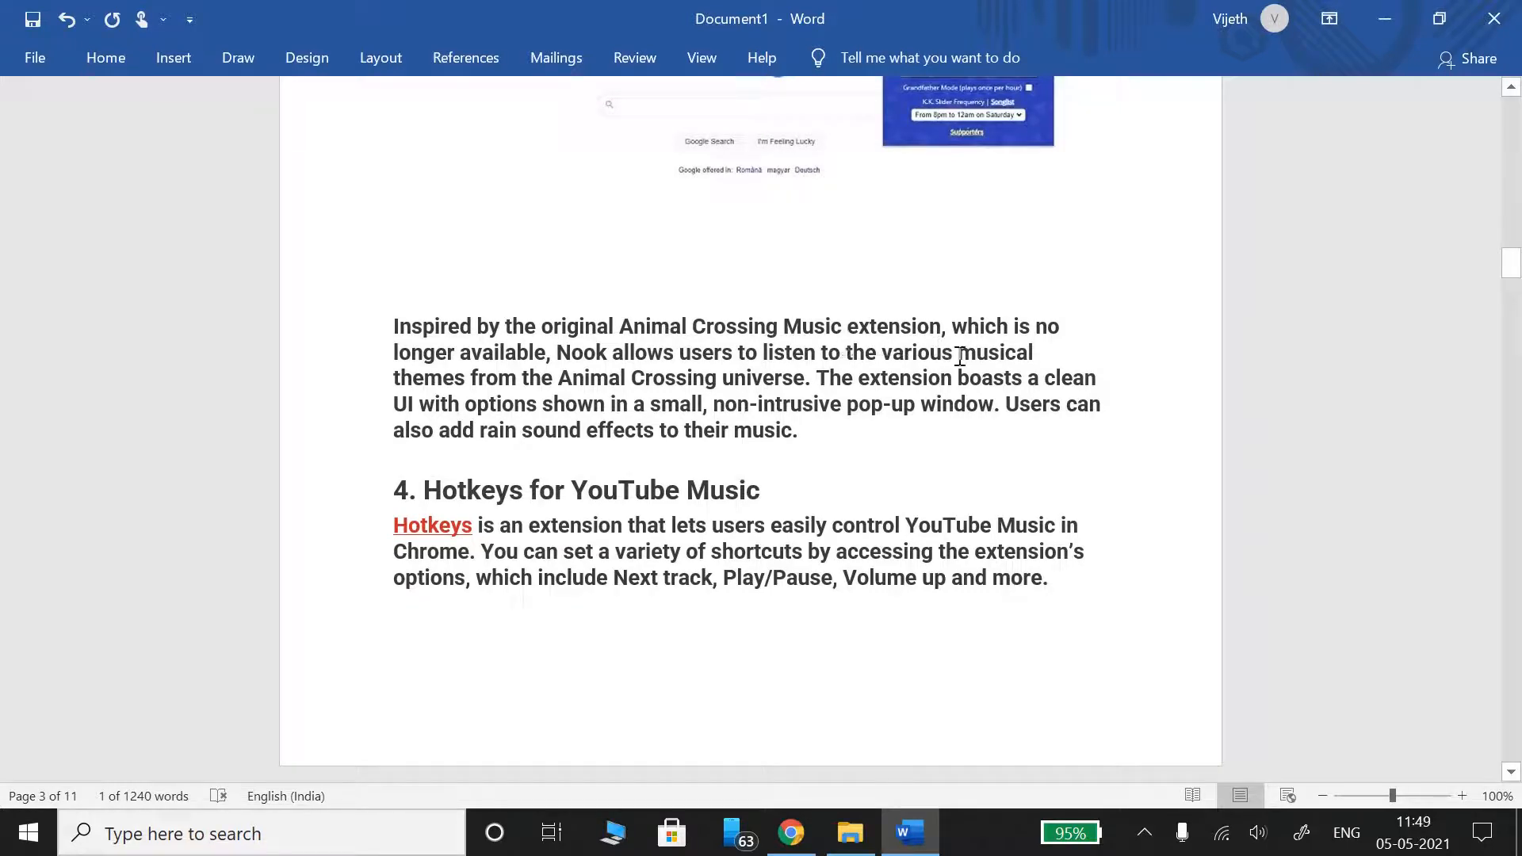
pyautogui.moveTo(457, 369)
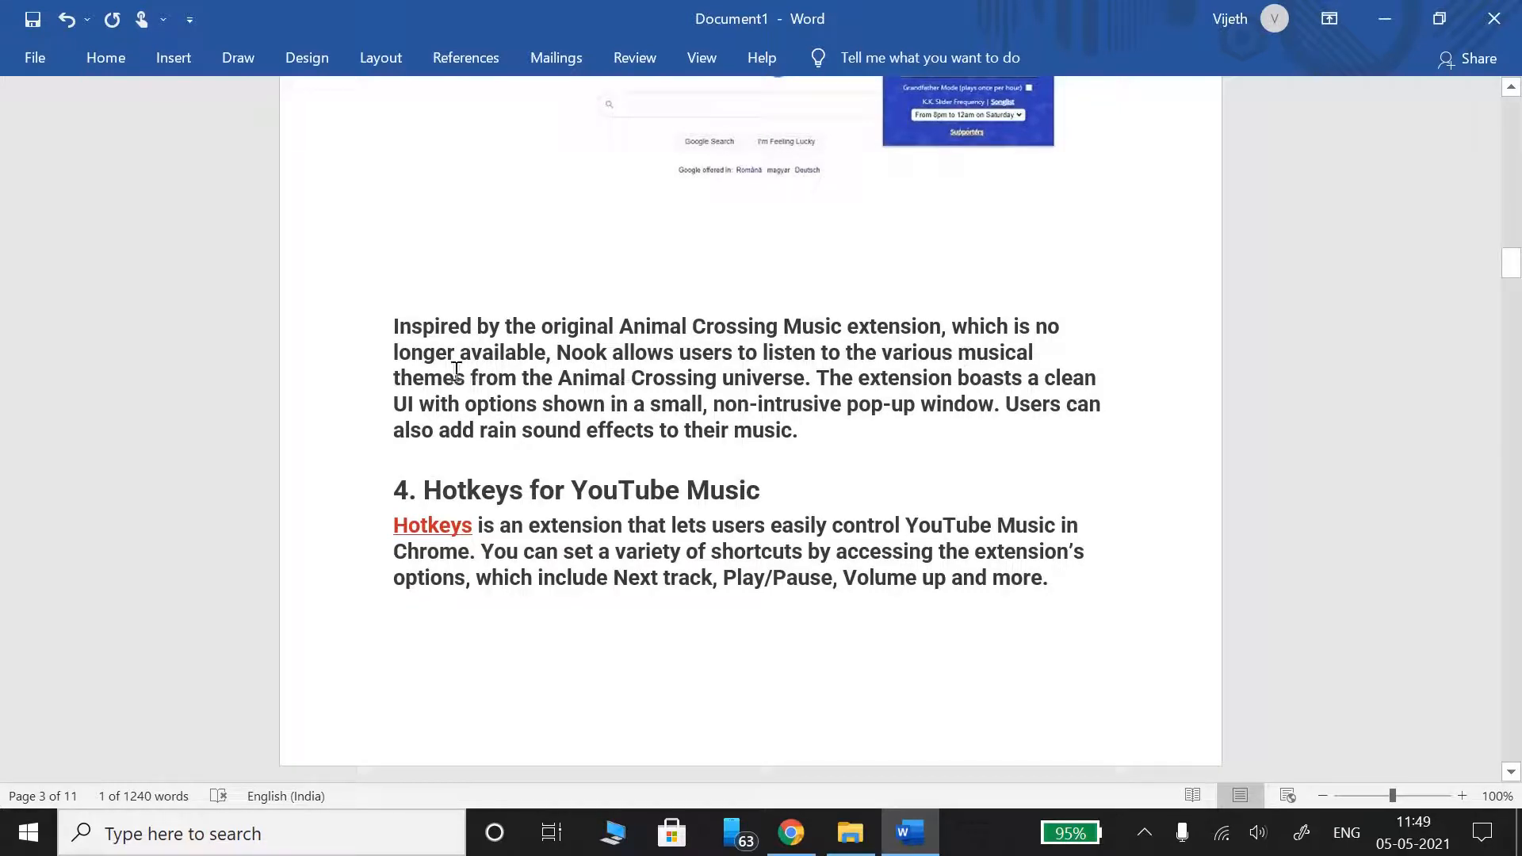
pyautogui.moveTo(403, 369)
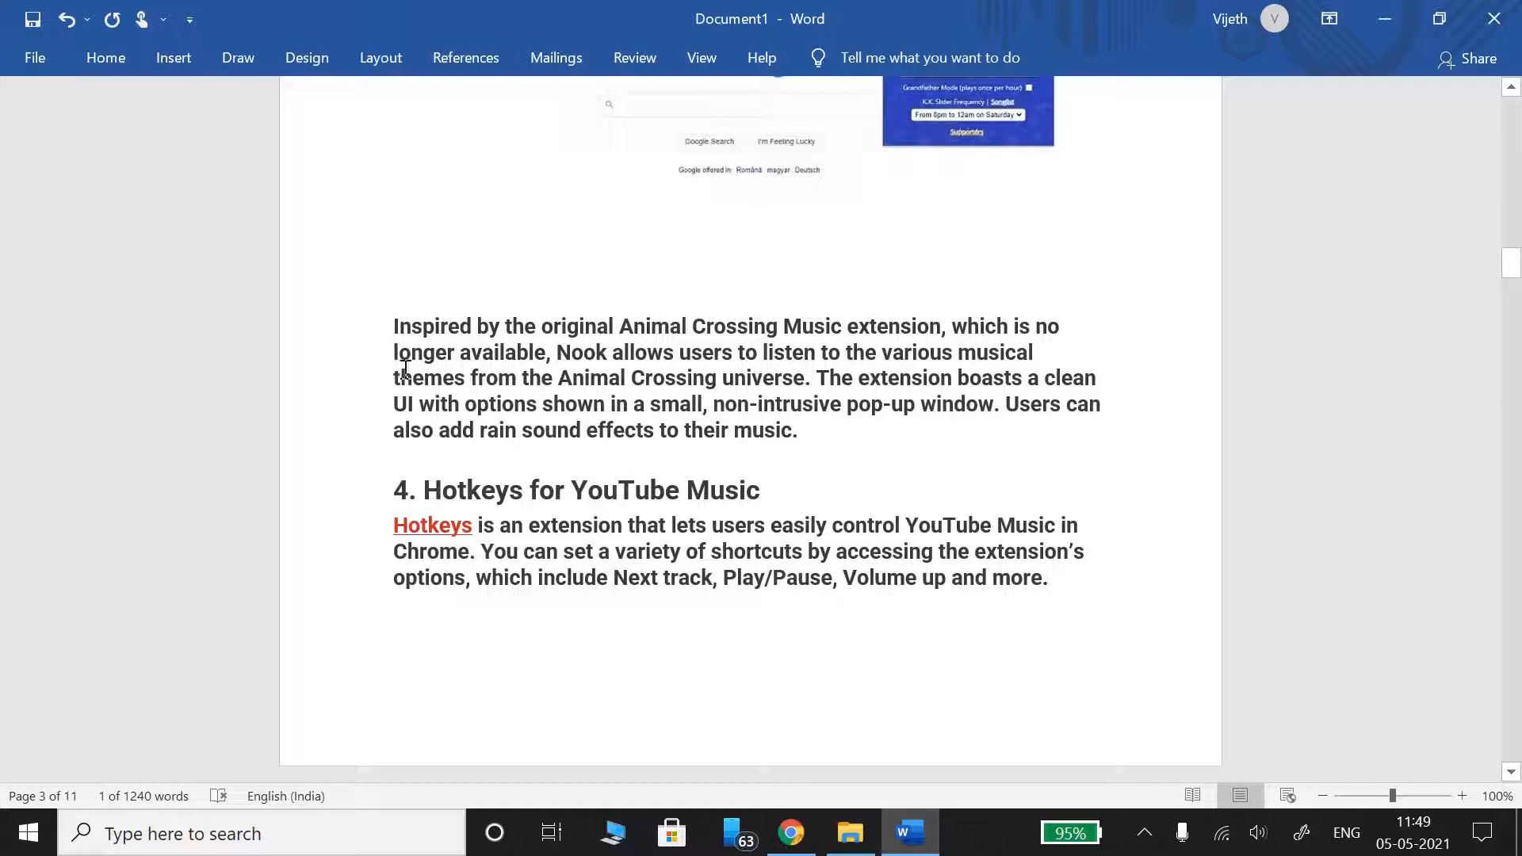
pyautogui.moveTo(388, 366)
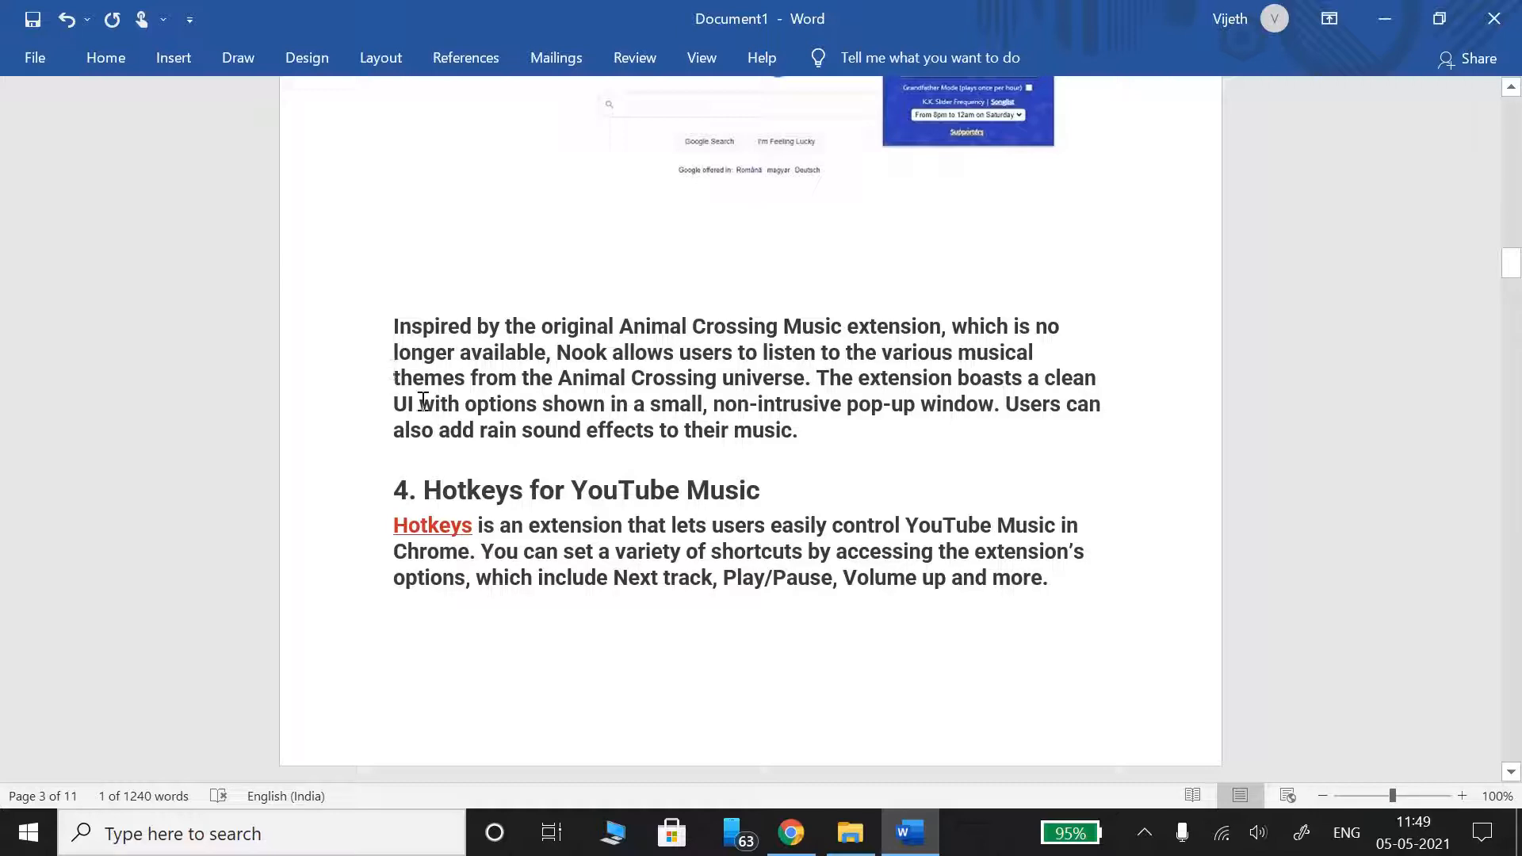
pyautogui.moveTo(472, 404)
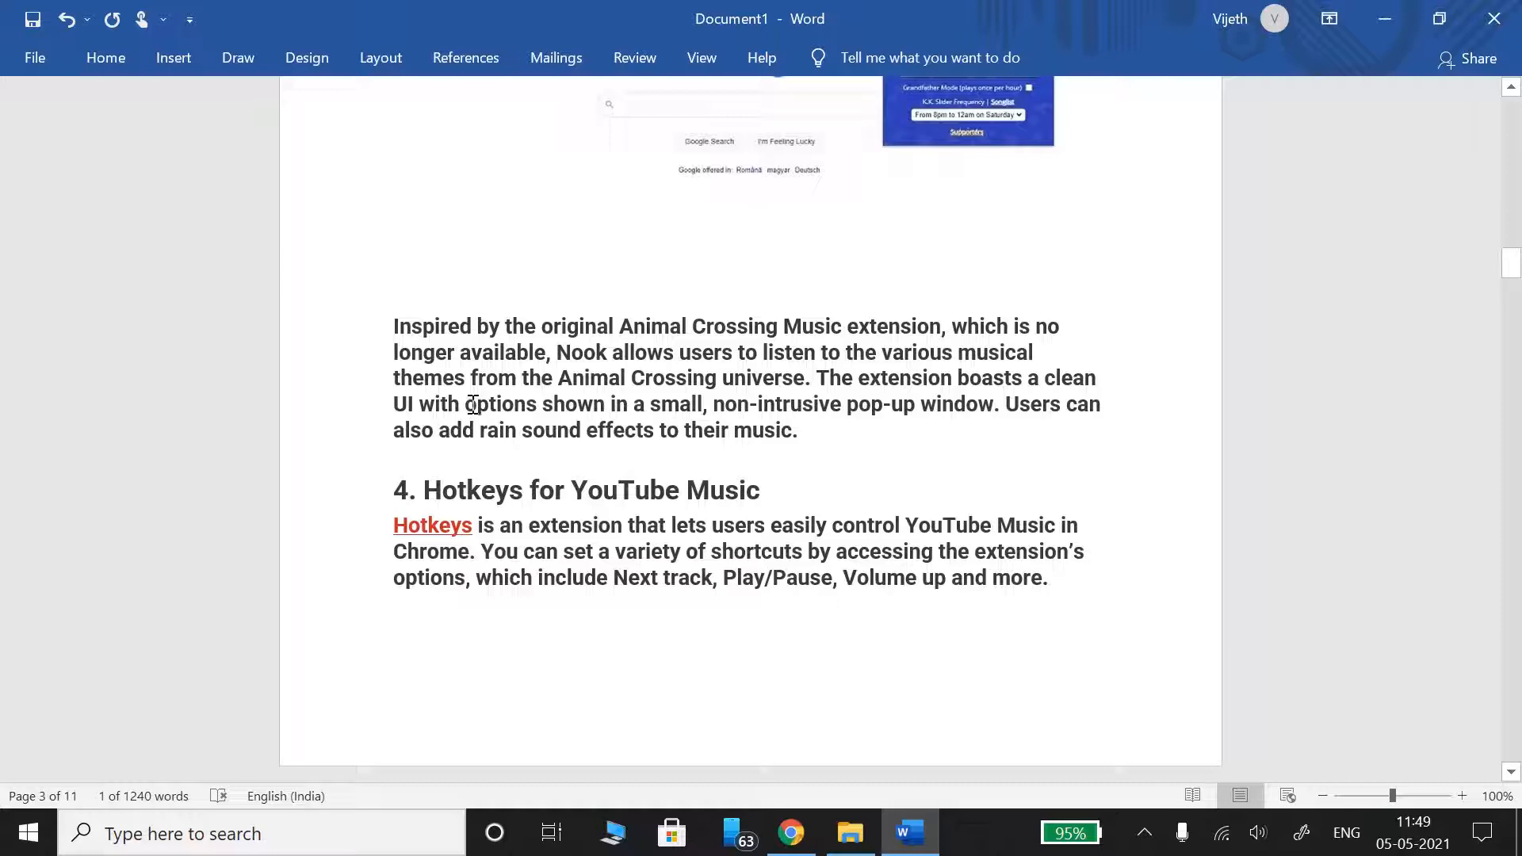
pyautogui.moveTo(490, 437)
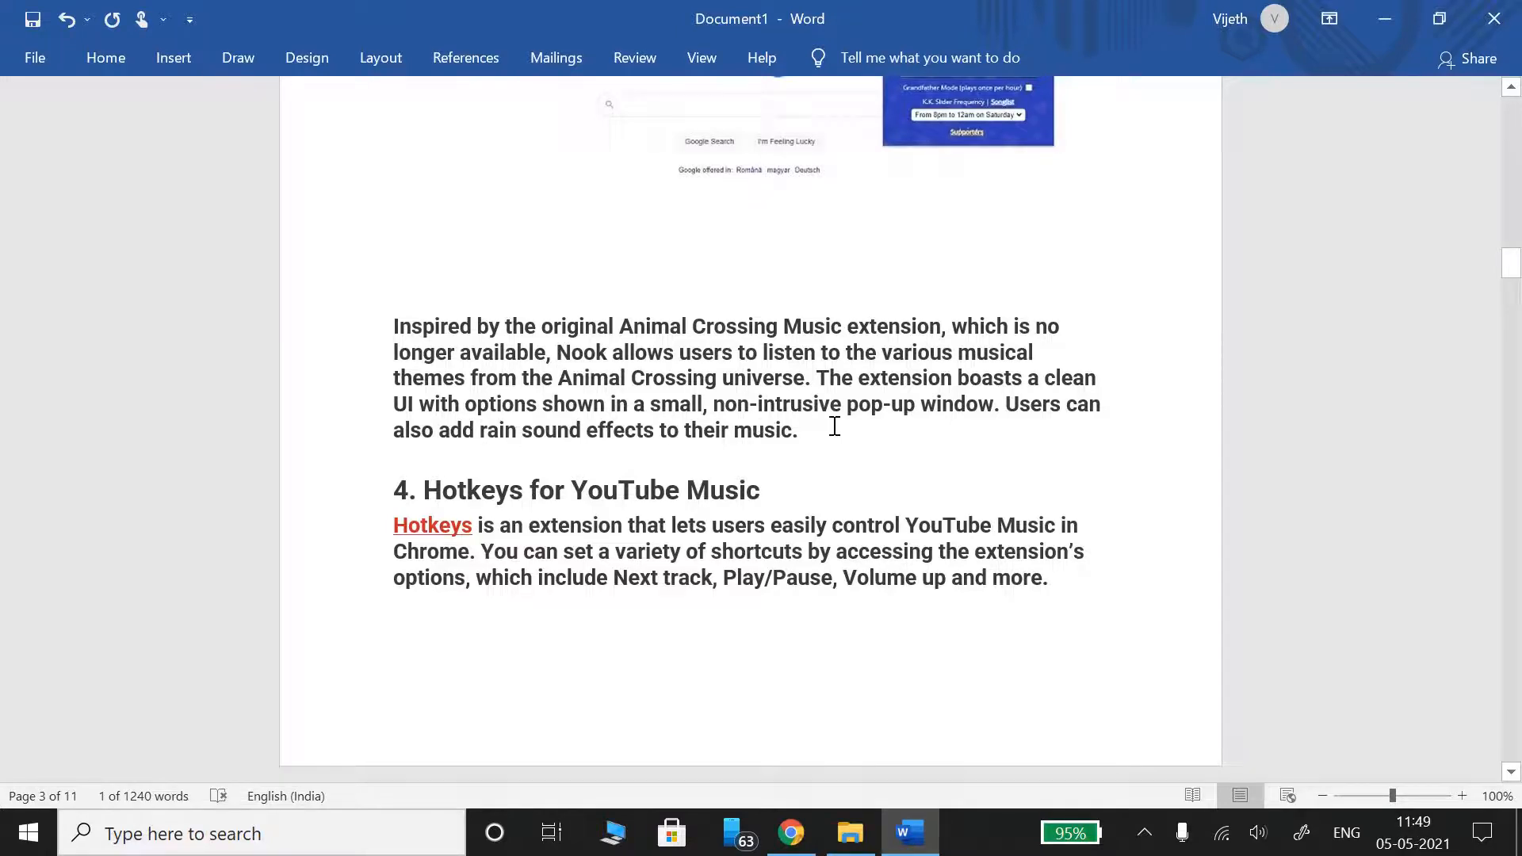
# Scroll past the Hotkeys screenshot to the '5. Audio Converter' entry and link on page 4.
pyautogui.scroll(-3)
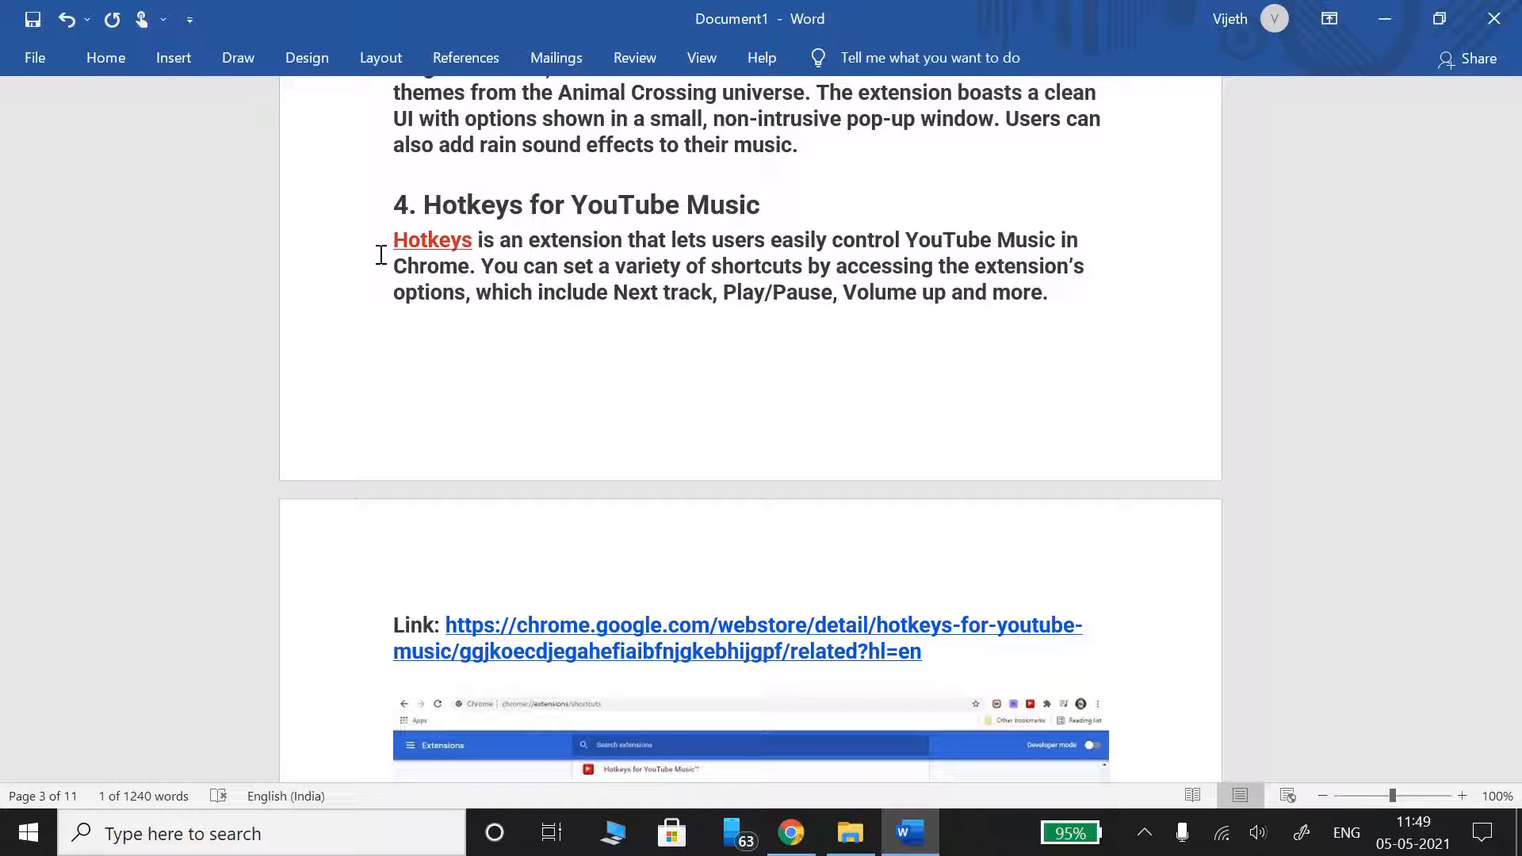
pyautogui.scroll(-3)
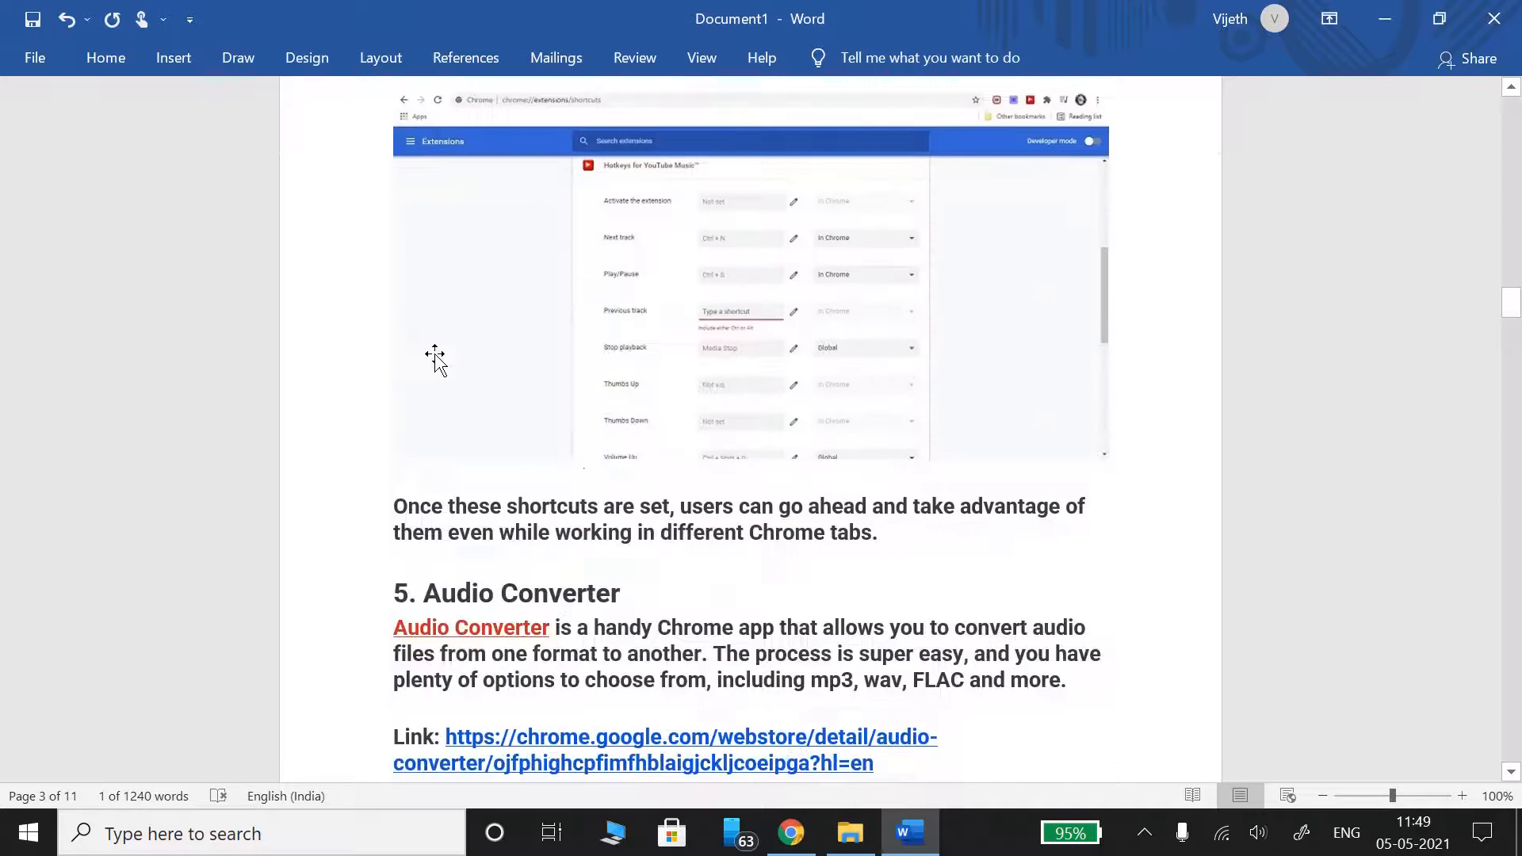
pyautogui.scroll(-3)
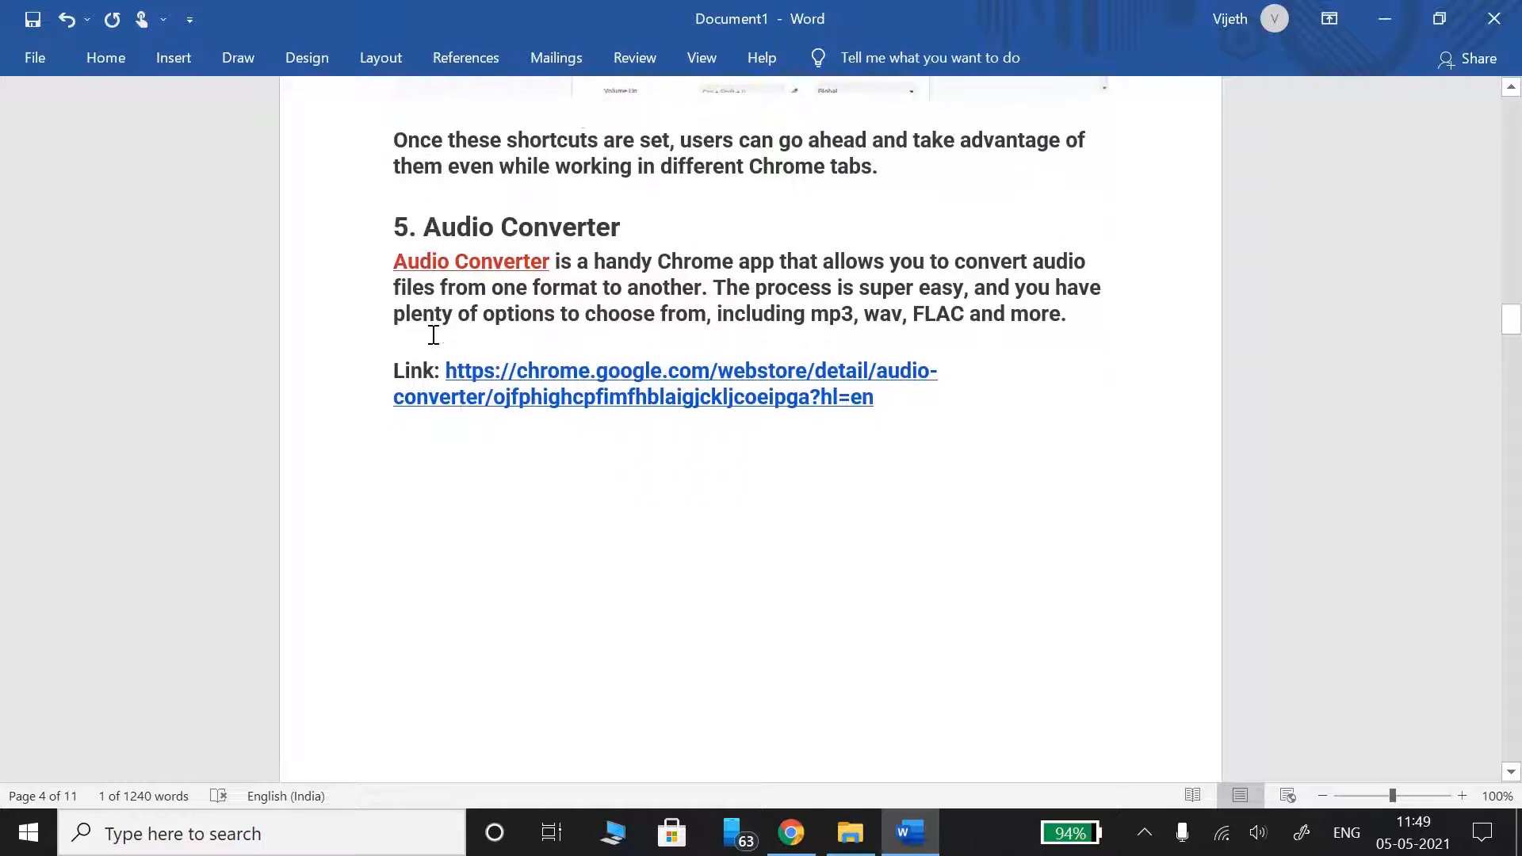
# Scroll past the converter screenshot to the '6. Soundtrap' heading, paragraph and link on page 5.
pyautogui.scroll(-3)
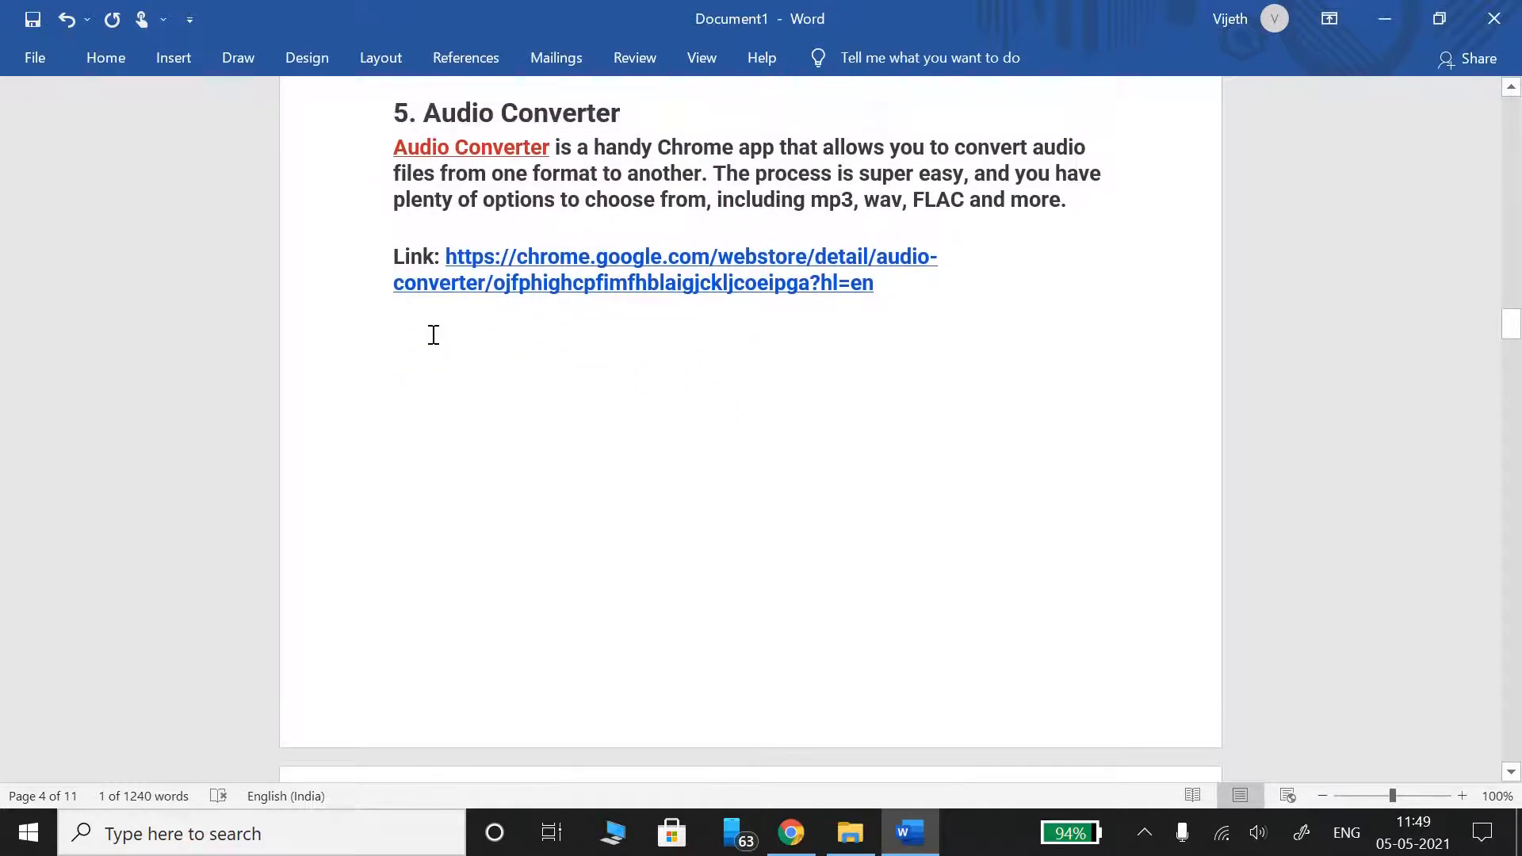
pyautogui.moveTo(238, 289)
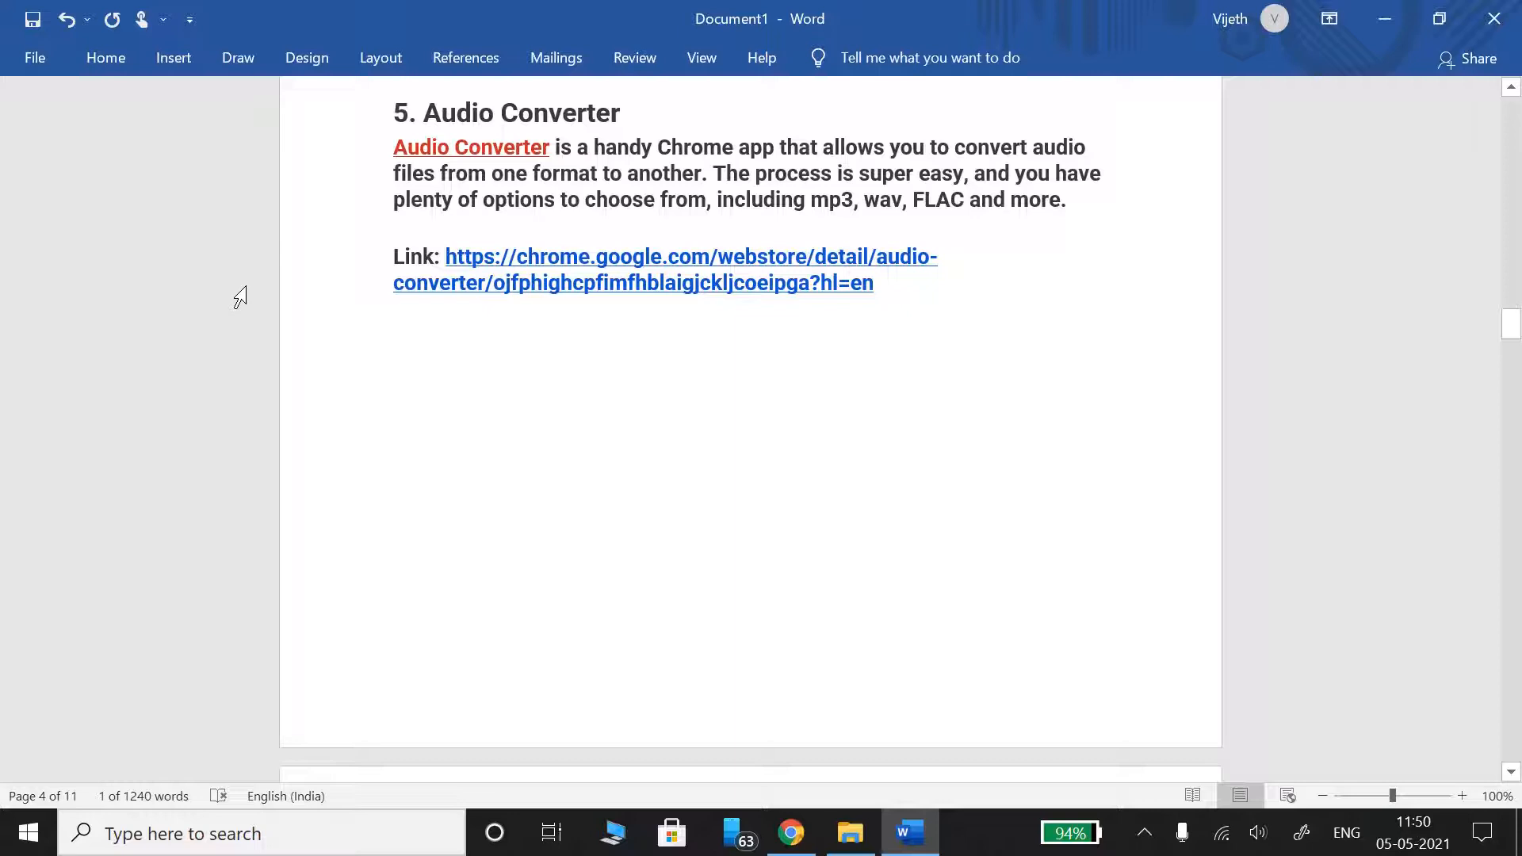
pyautogui.scroll(-3)
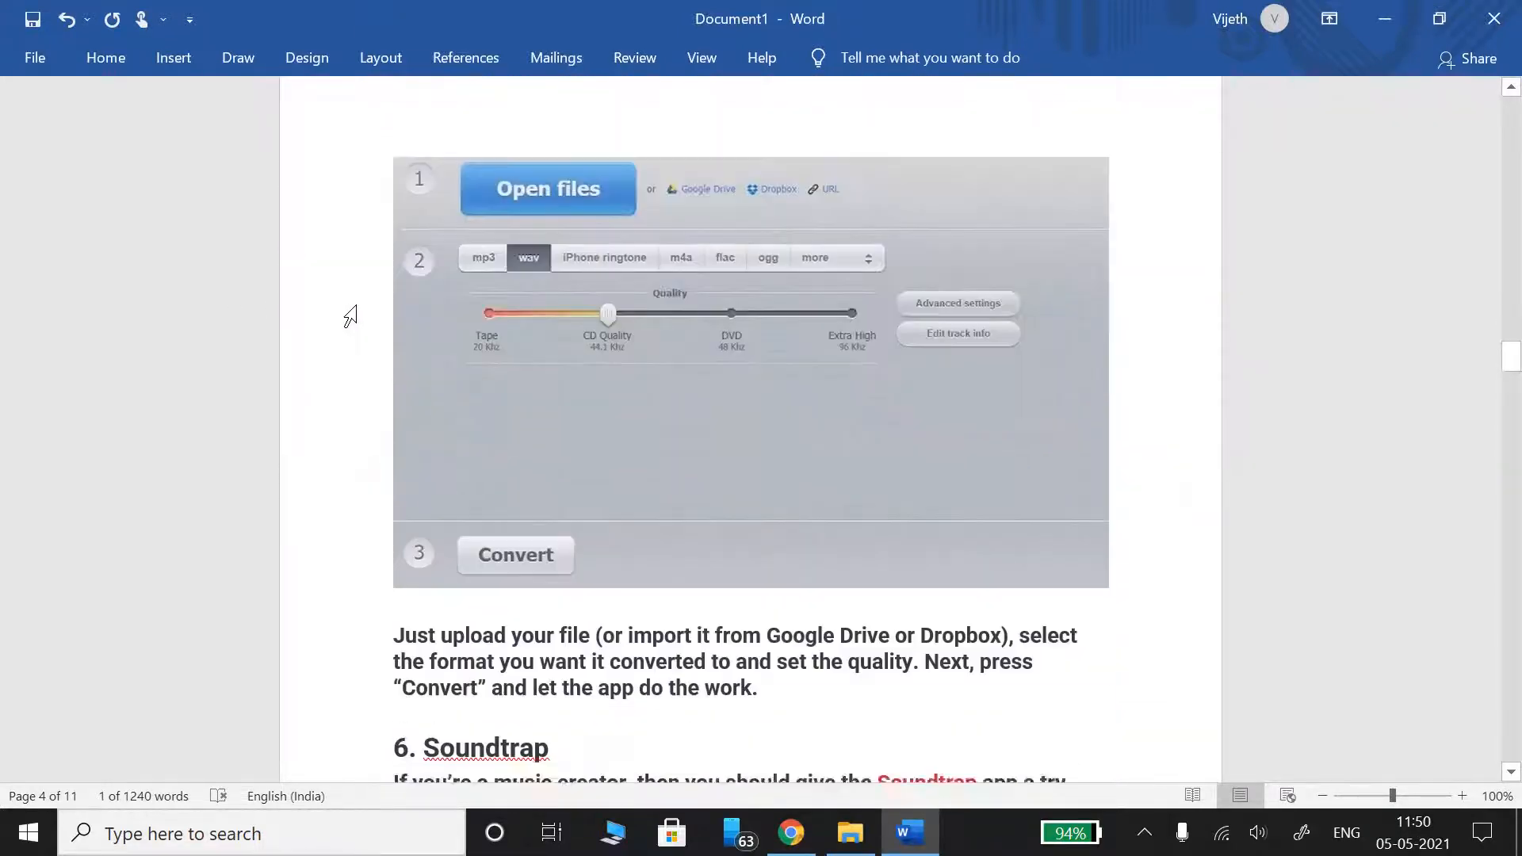
pyautogui.scroll(-3)
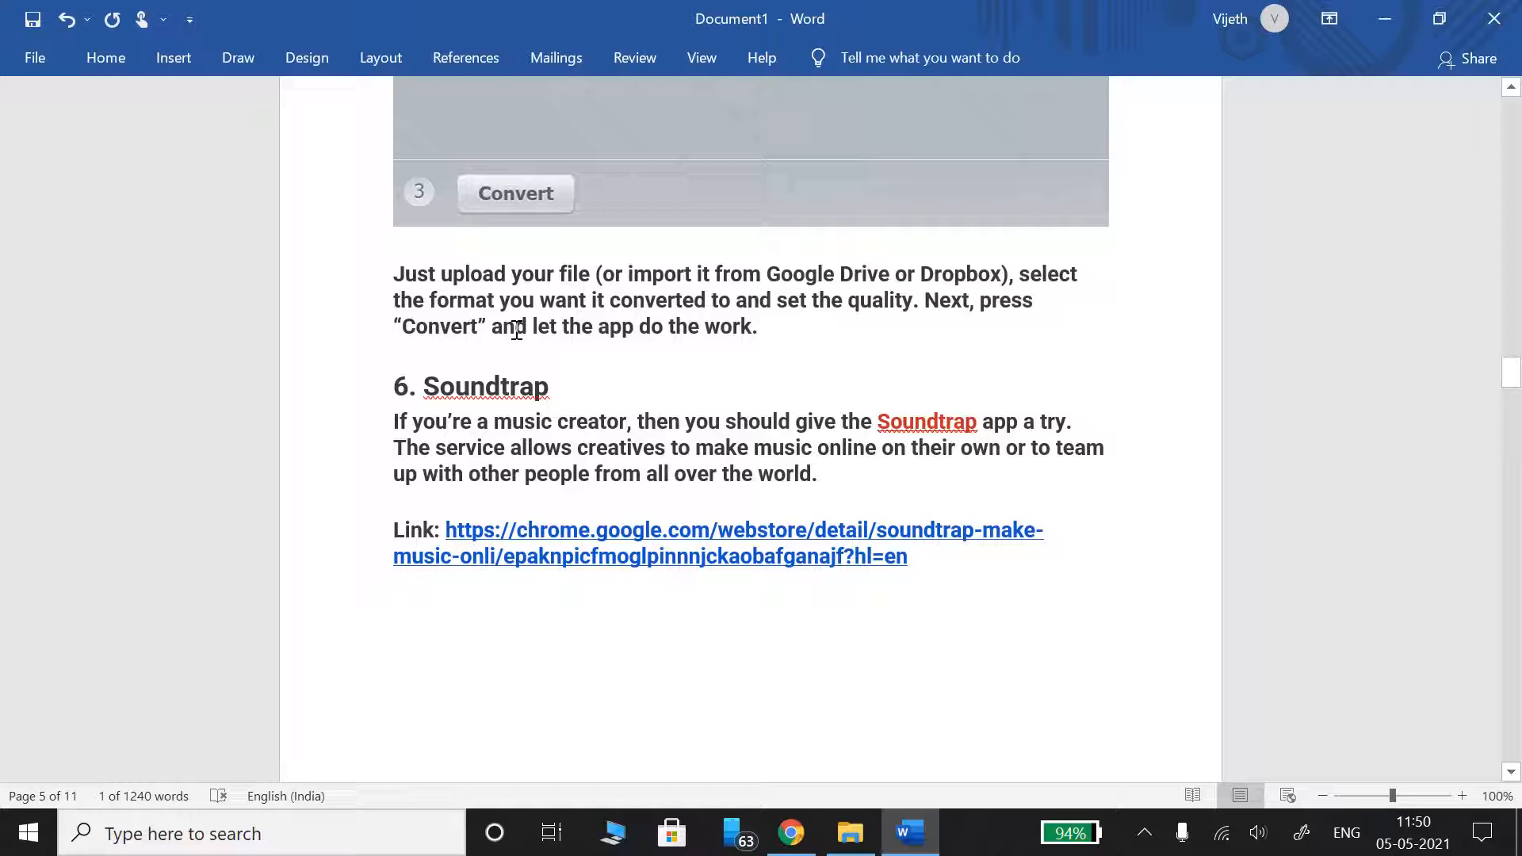
pyautogui.moveTo(517, 360)
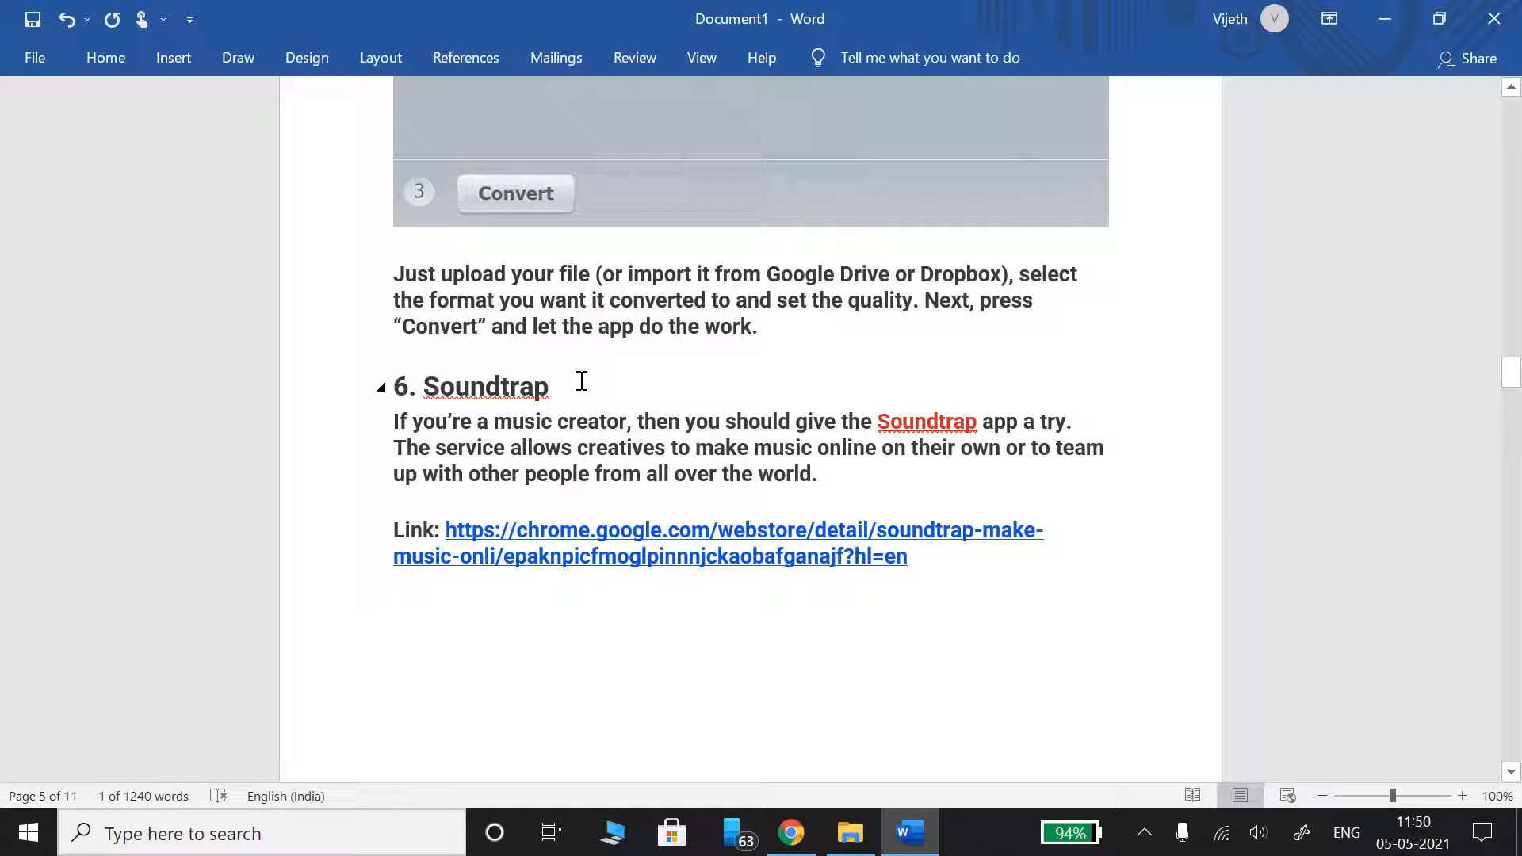
# Scroll to the Soundtrap pricing paragraph and the '7. Web Scrobbler' entry with its link on page 6.
pyautogui.scroll(-3)
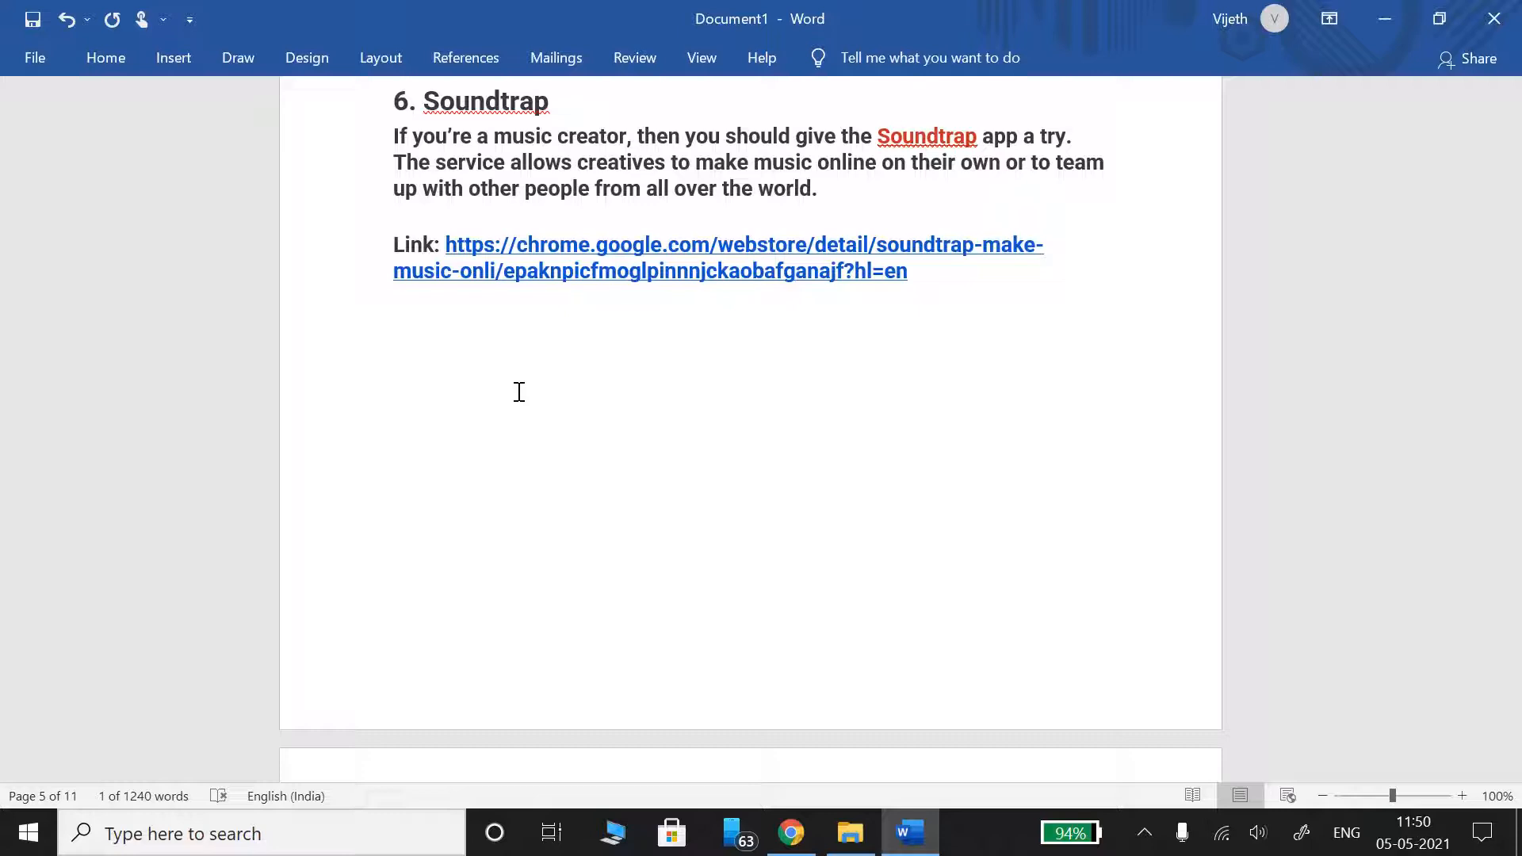
pyautogui.scroll(-3)
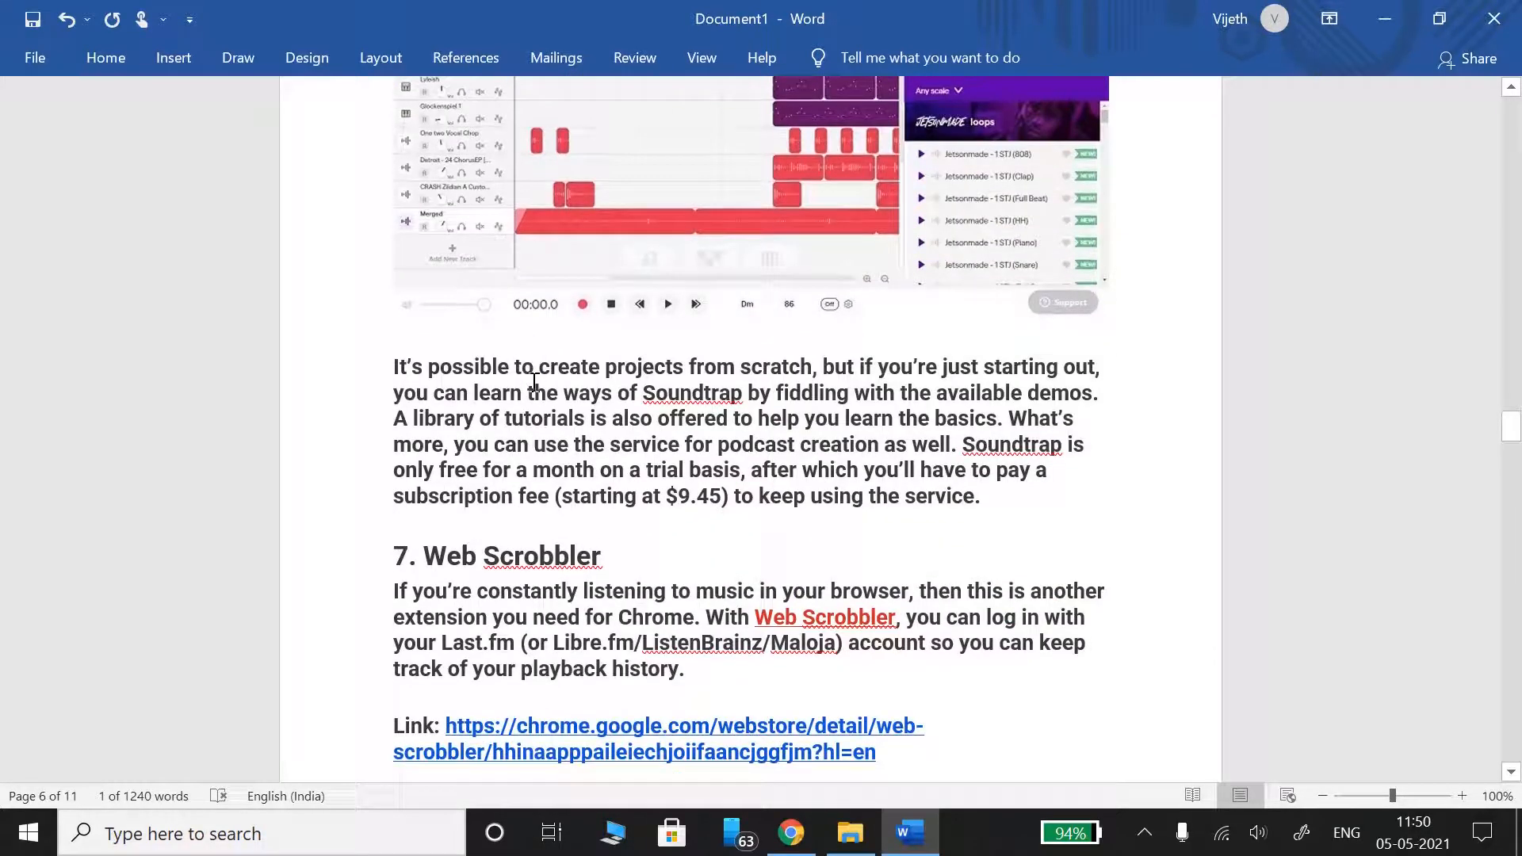
pyautogui.moveTo(319, 377)
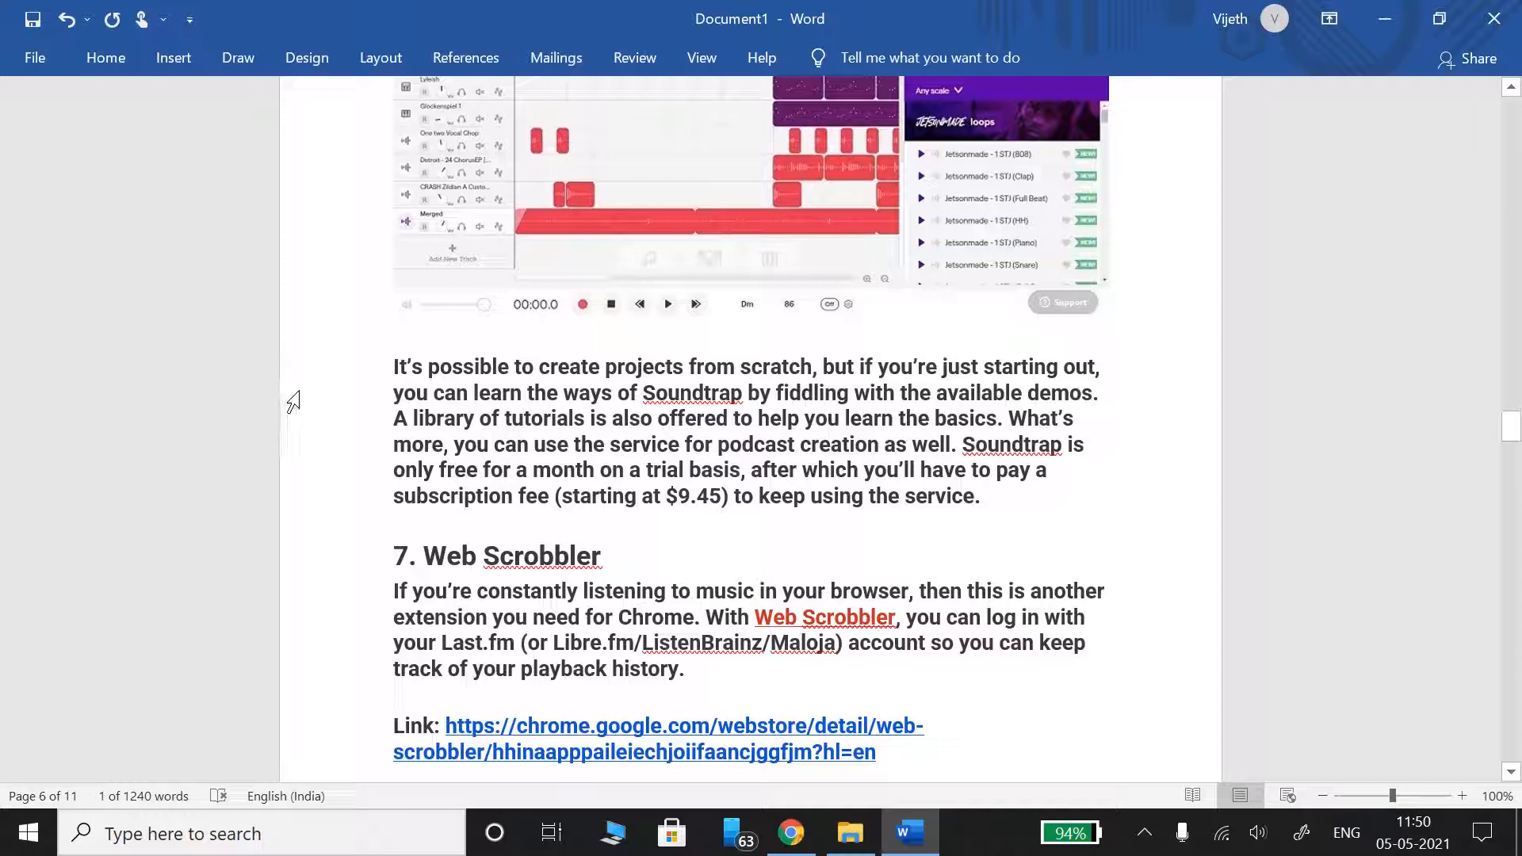
pyautogui.moveTo(371, 431)
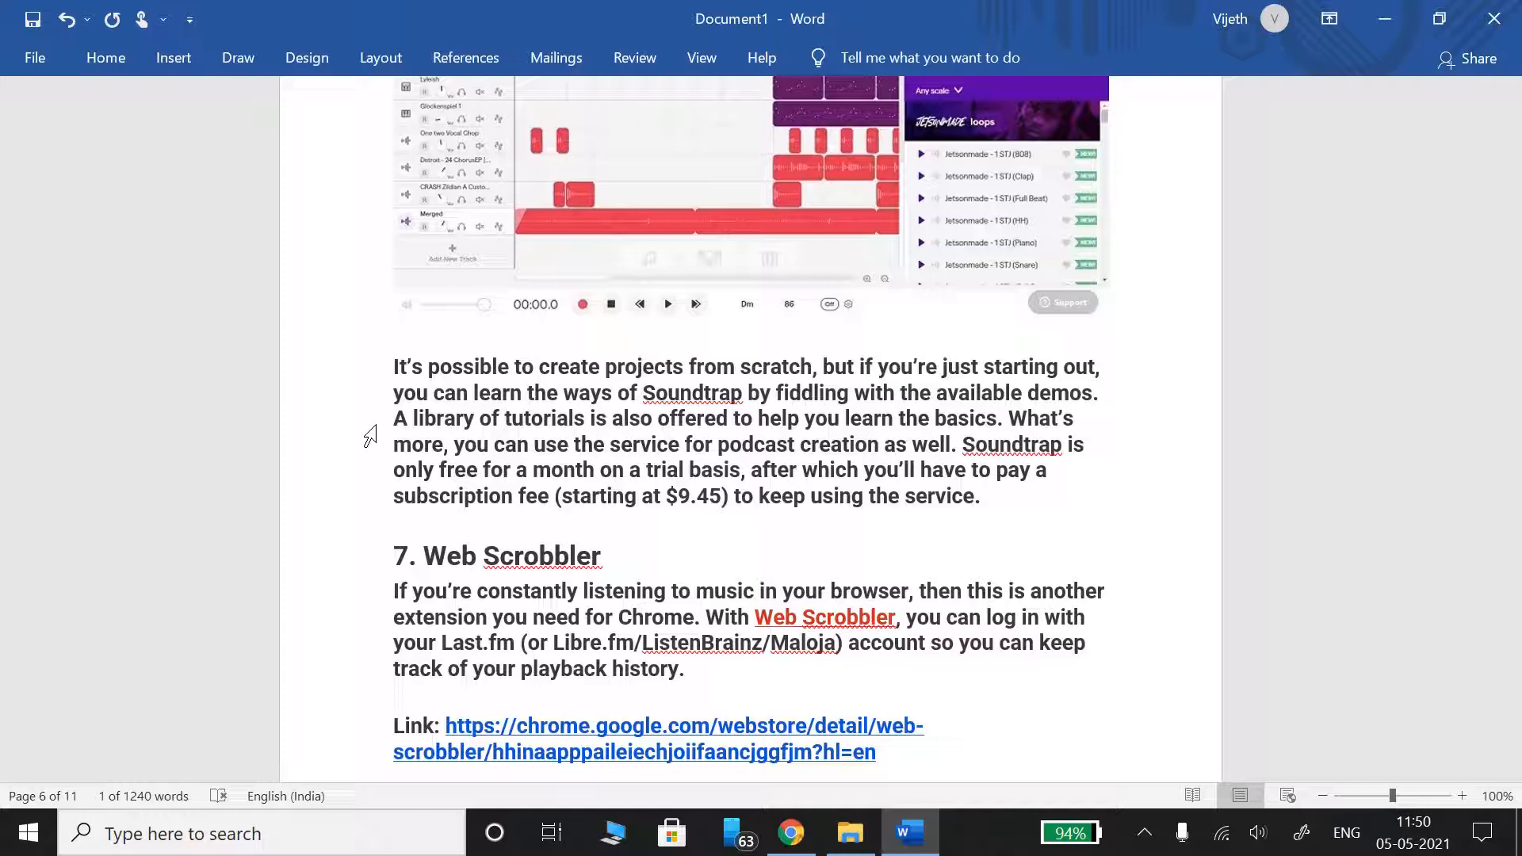
pyautogui.moveTo(395, 434)
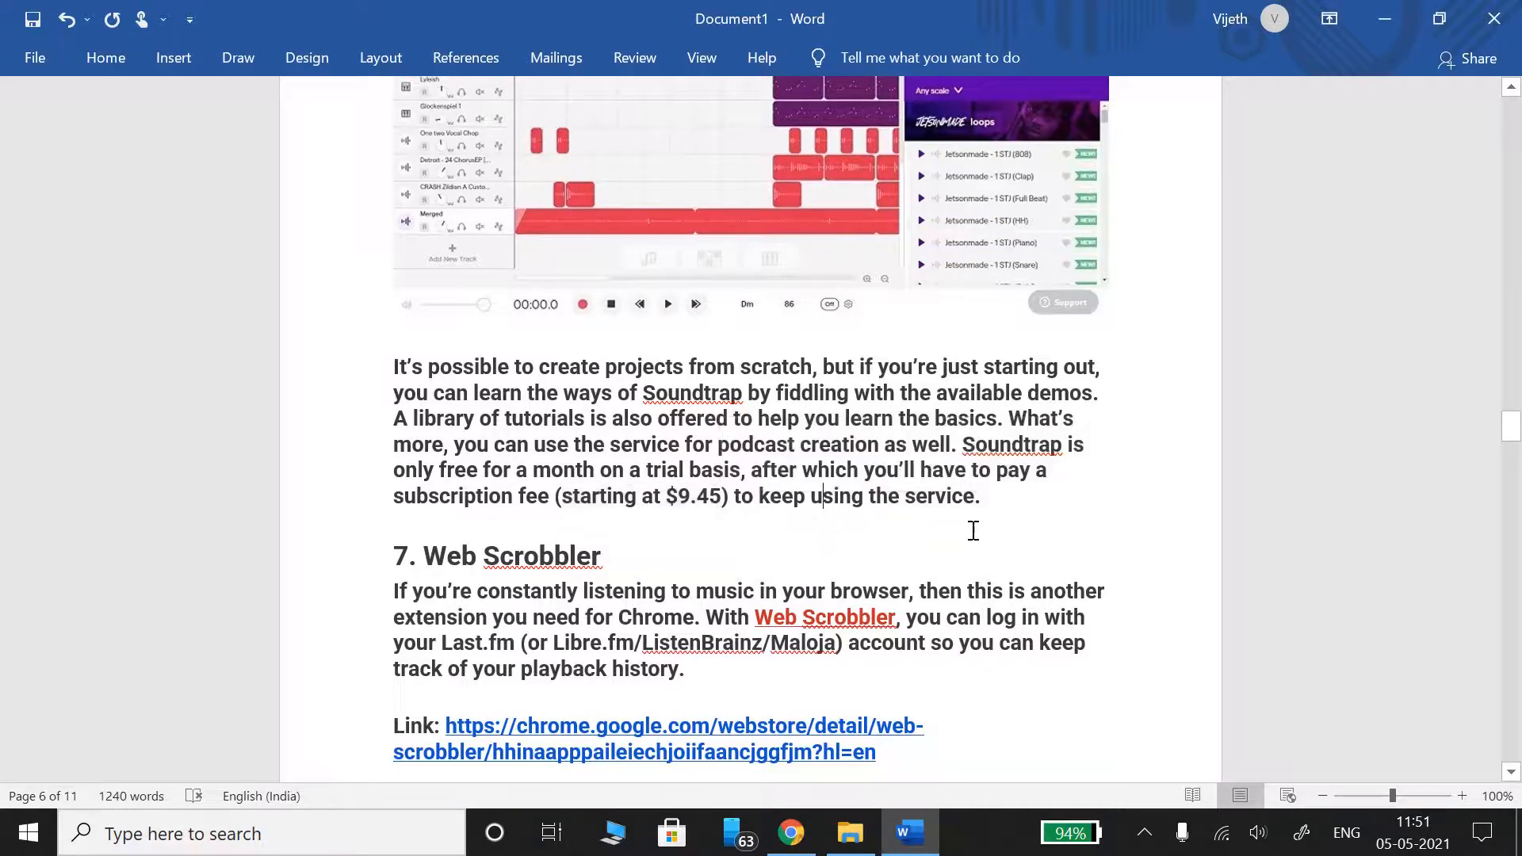
pyautogui.scroll(-3)
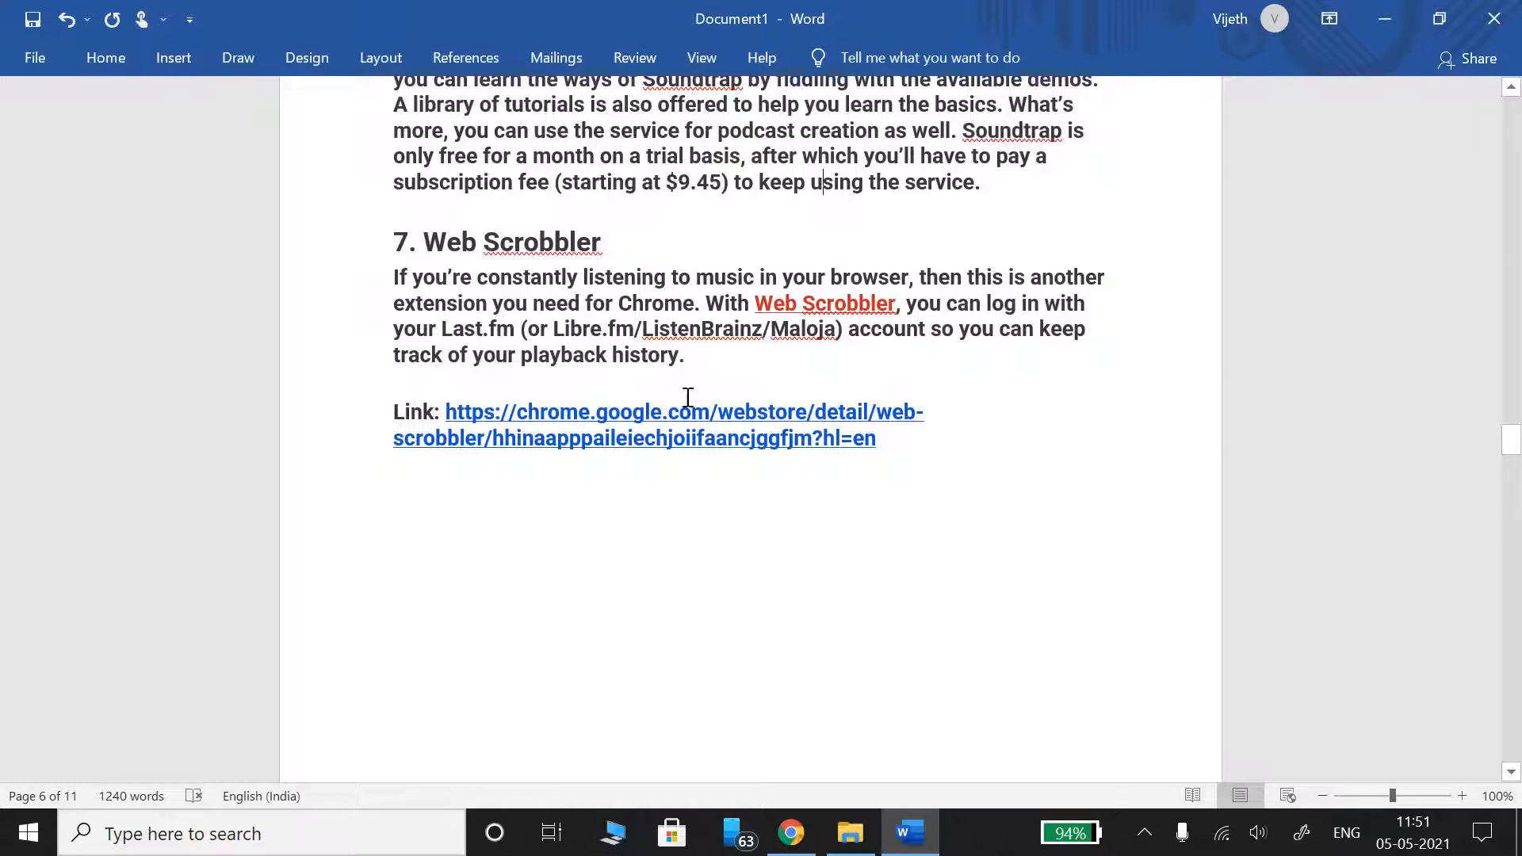
# Scroll to the '8. TuneYou Radio' entry with its link and store screenshot on page 7.
pyautogui.scroll(-3)
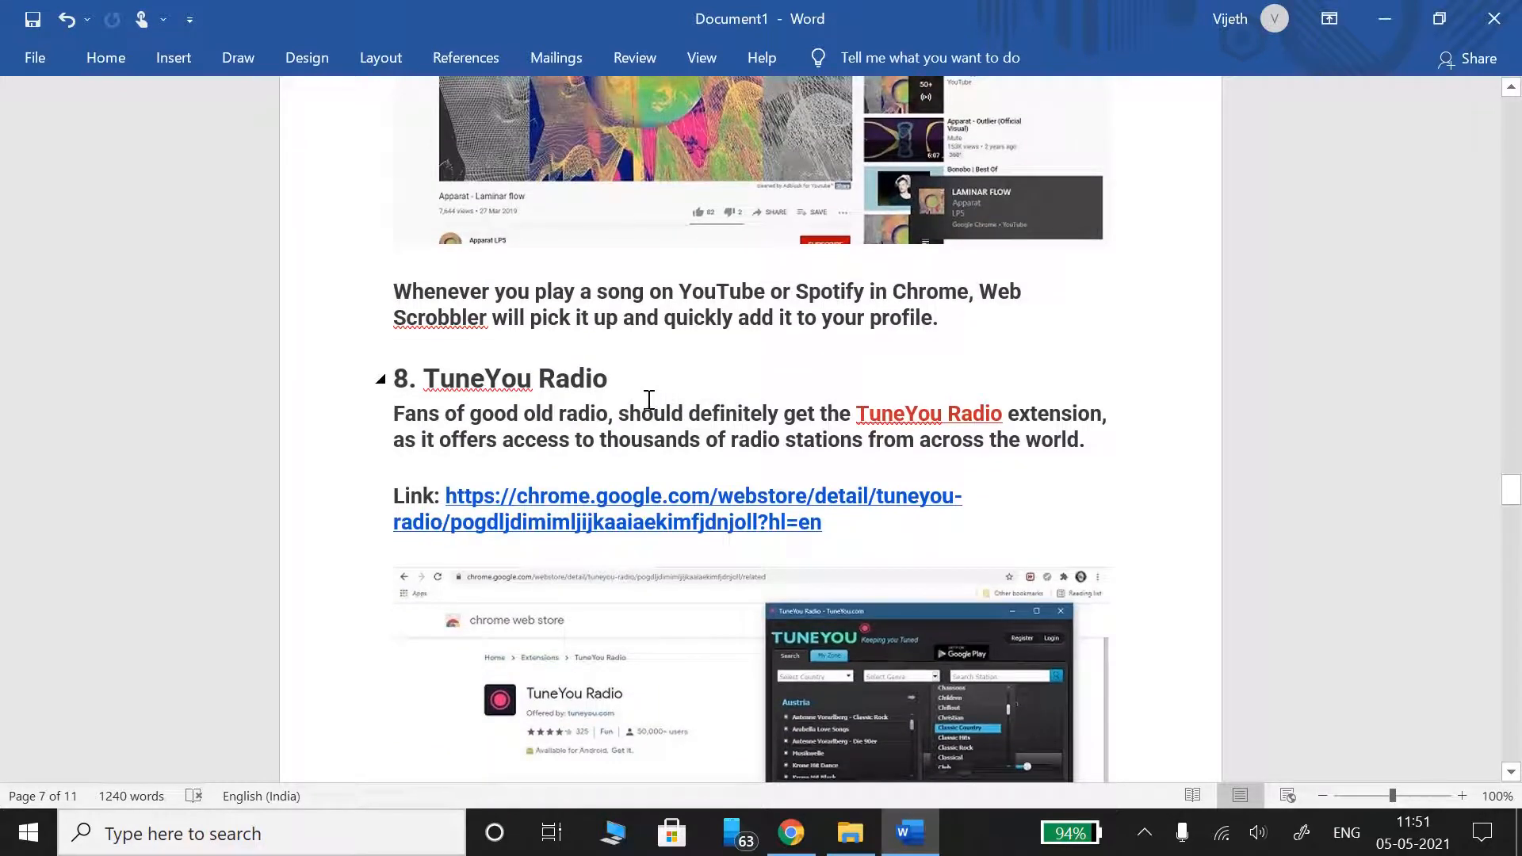
pyautogui.scroll(-3)
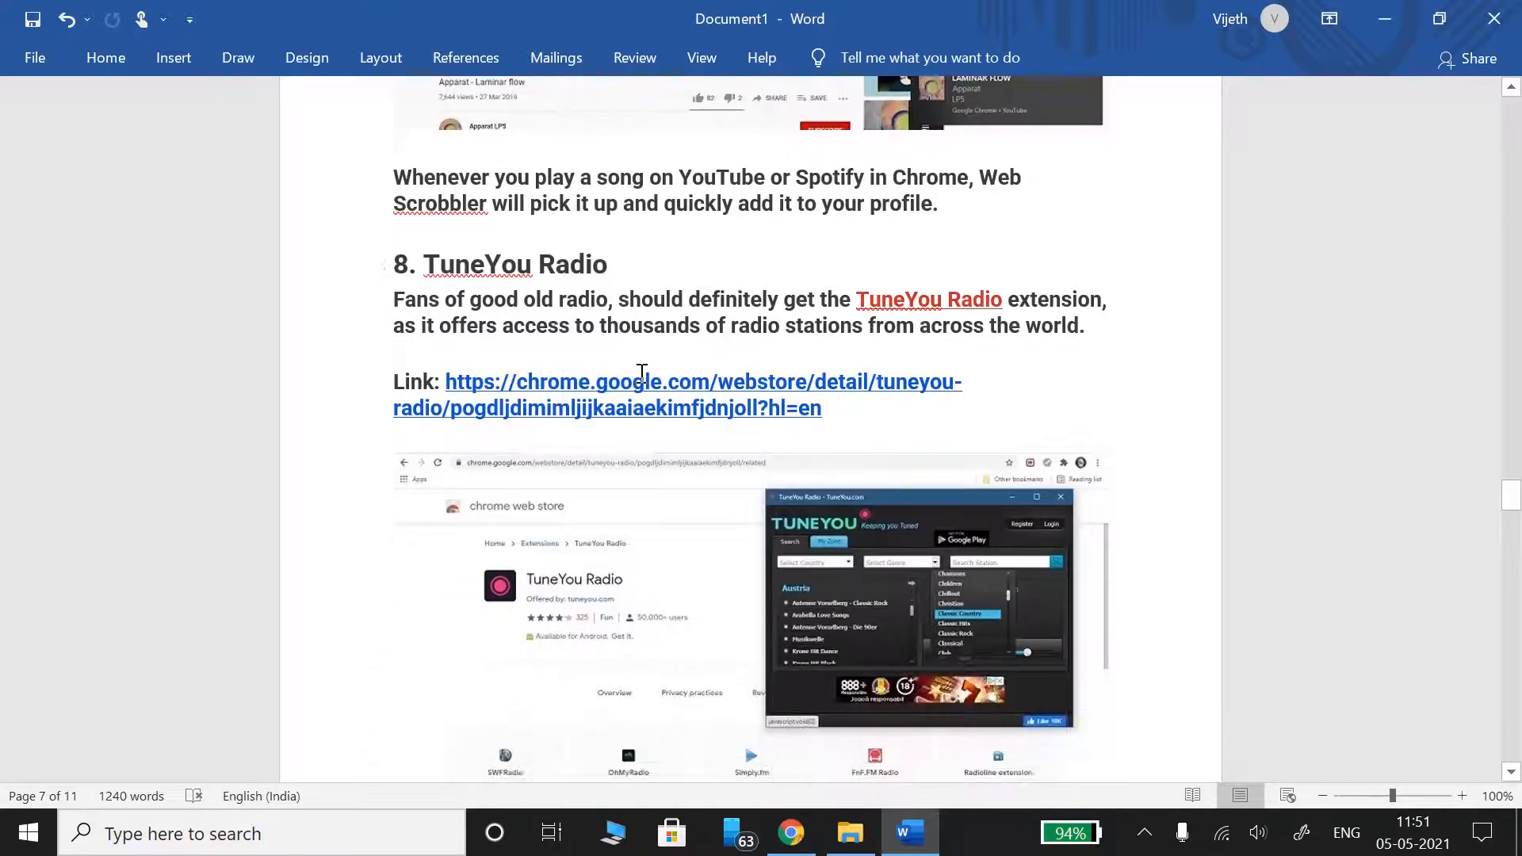
pyautogui.scroll(-3)
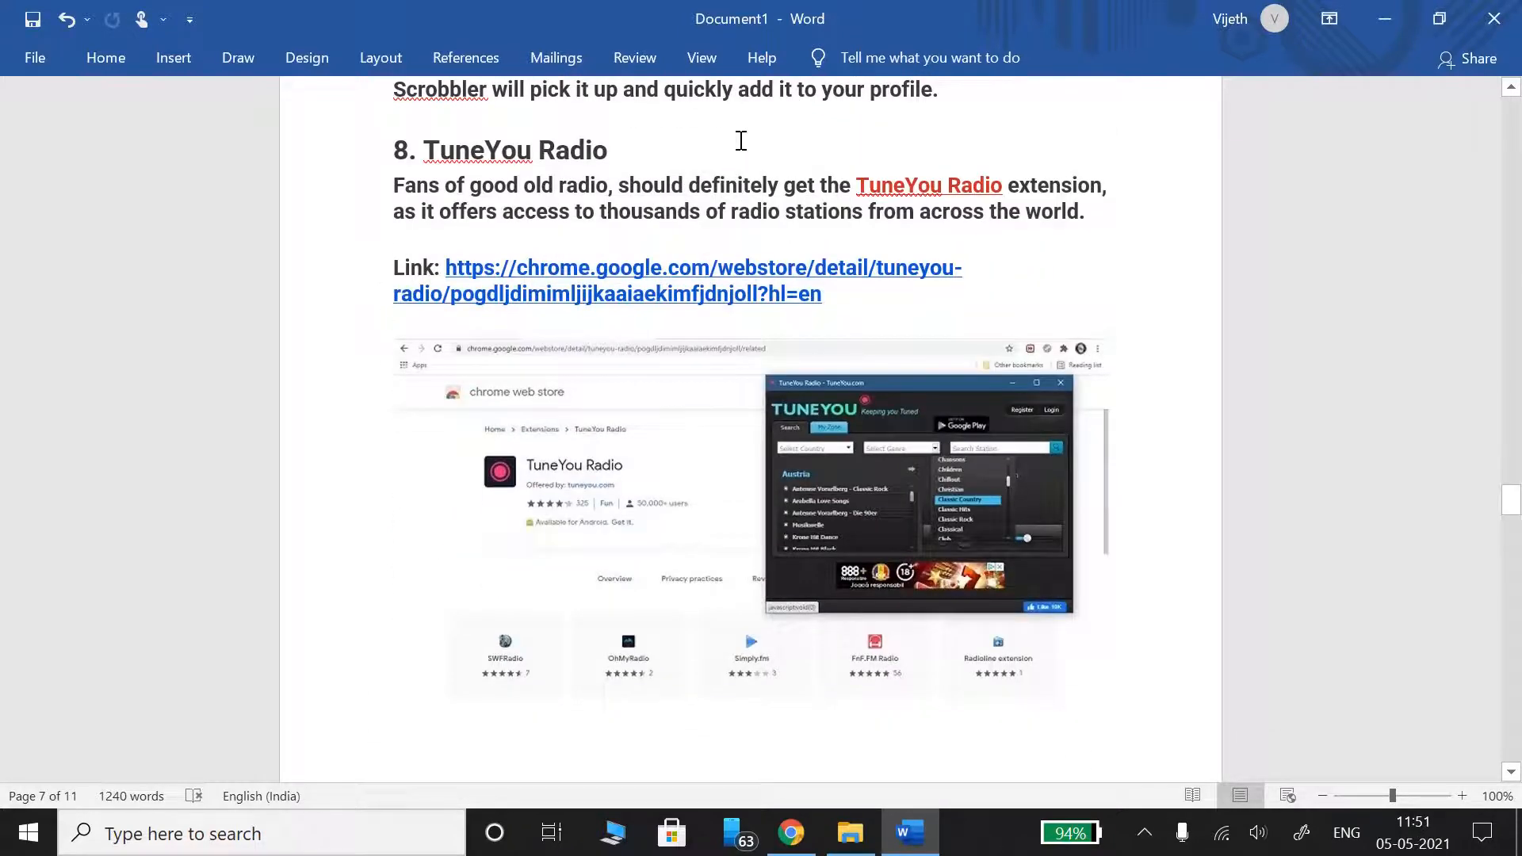
pyautogui.moveTo(353, 220)
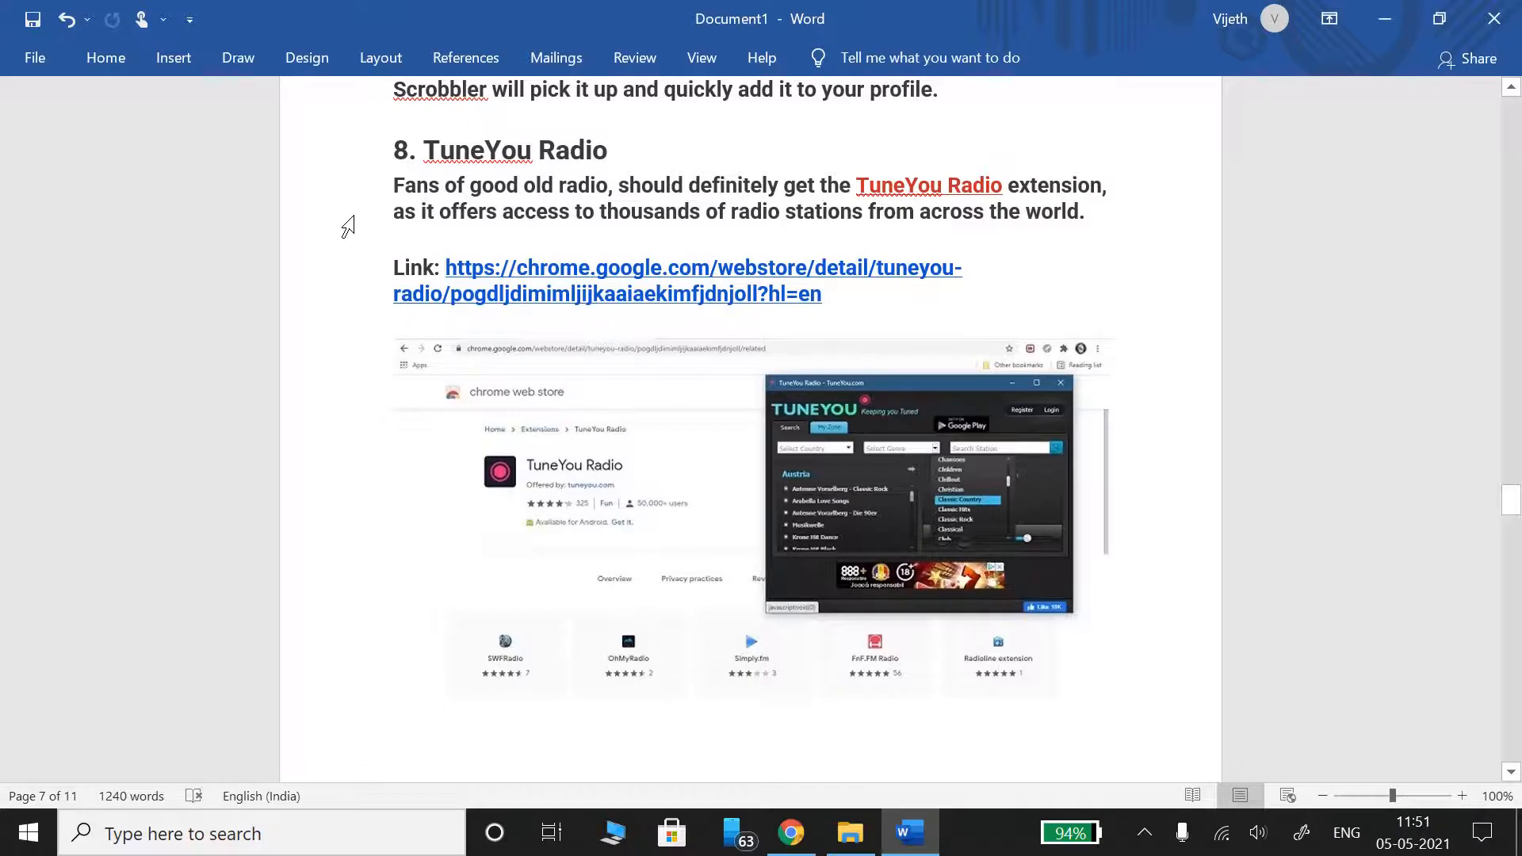
# Scroll to the TuneYou genre paragraph and the '9. Spotify & Spotify Player' entry with its link.
pyautogui.scroll(-3)
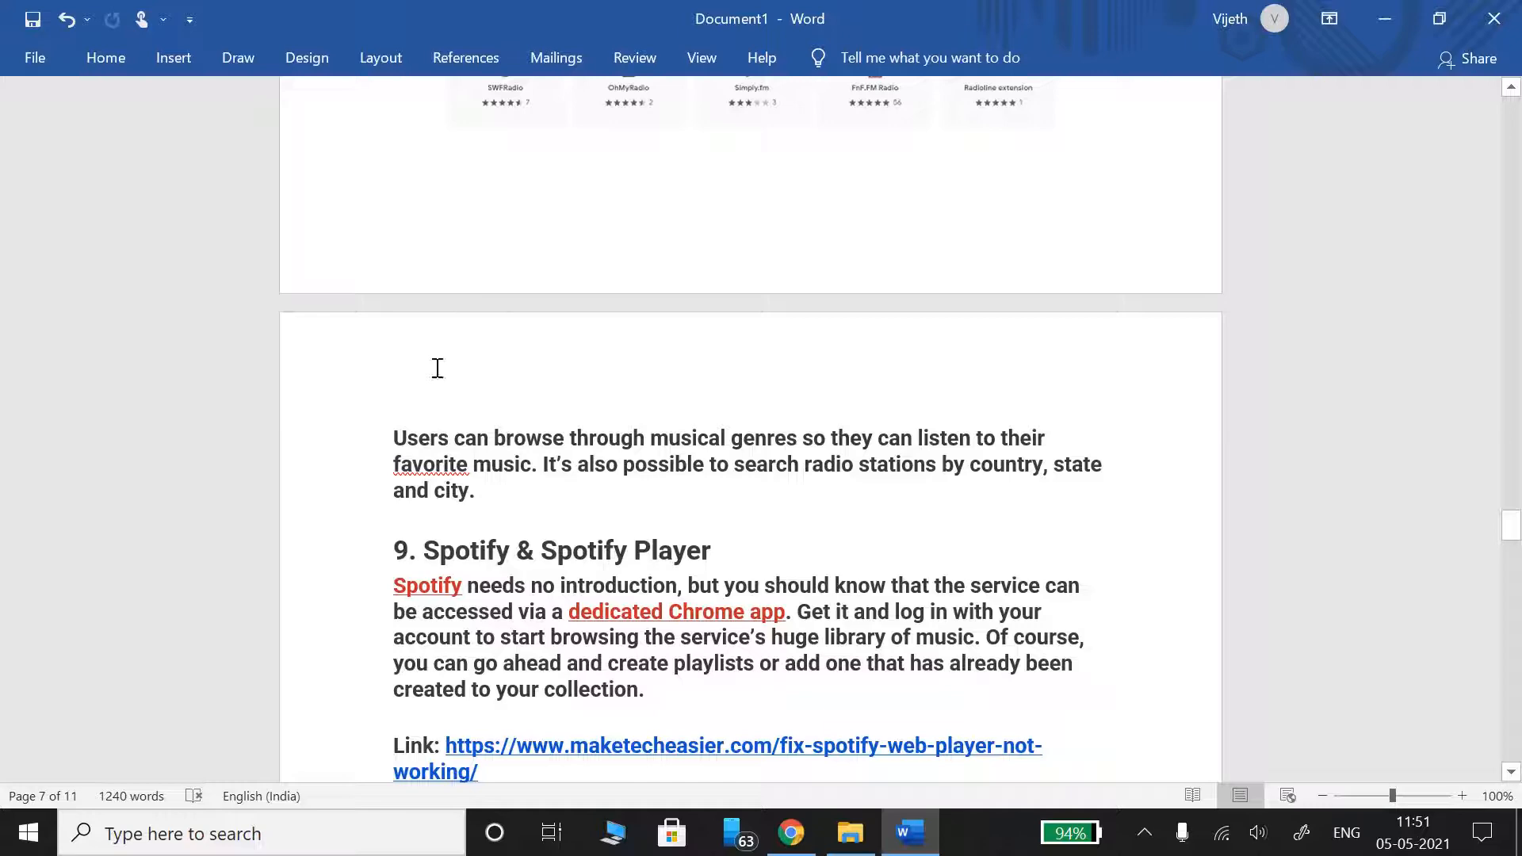
pyautogui.moveTo(431, 376)
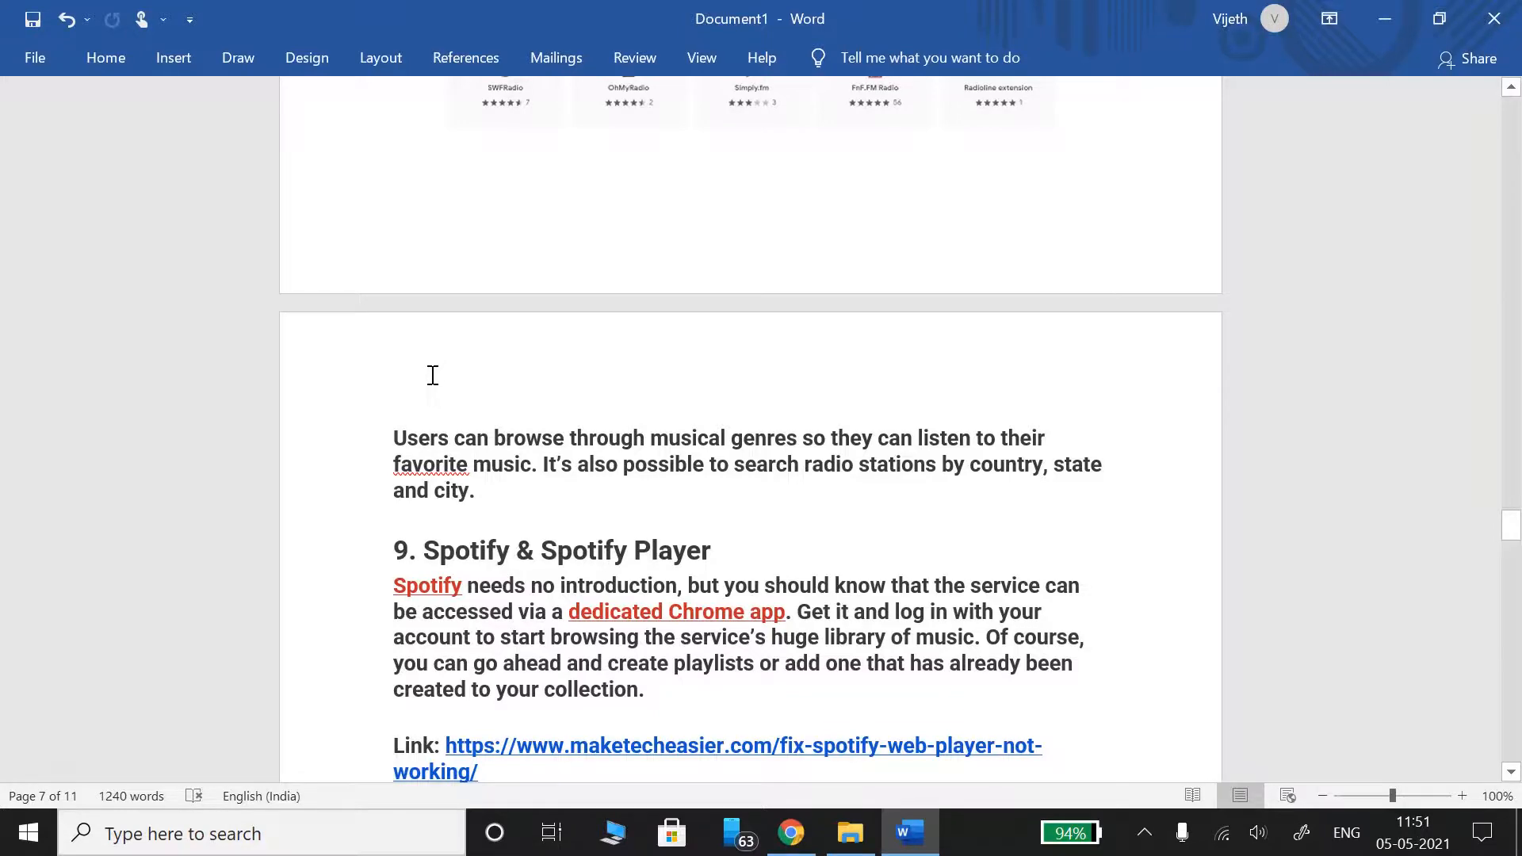
pyautogui.scroll(-3)
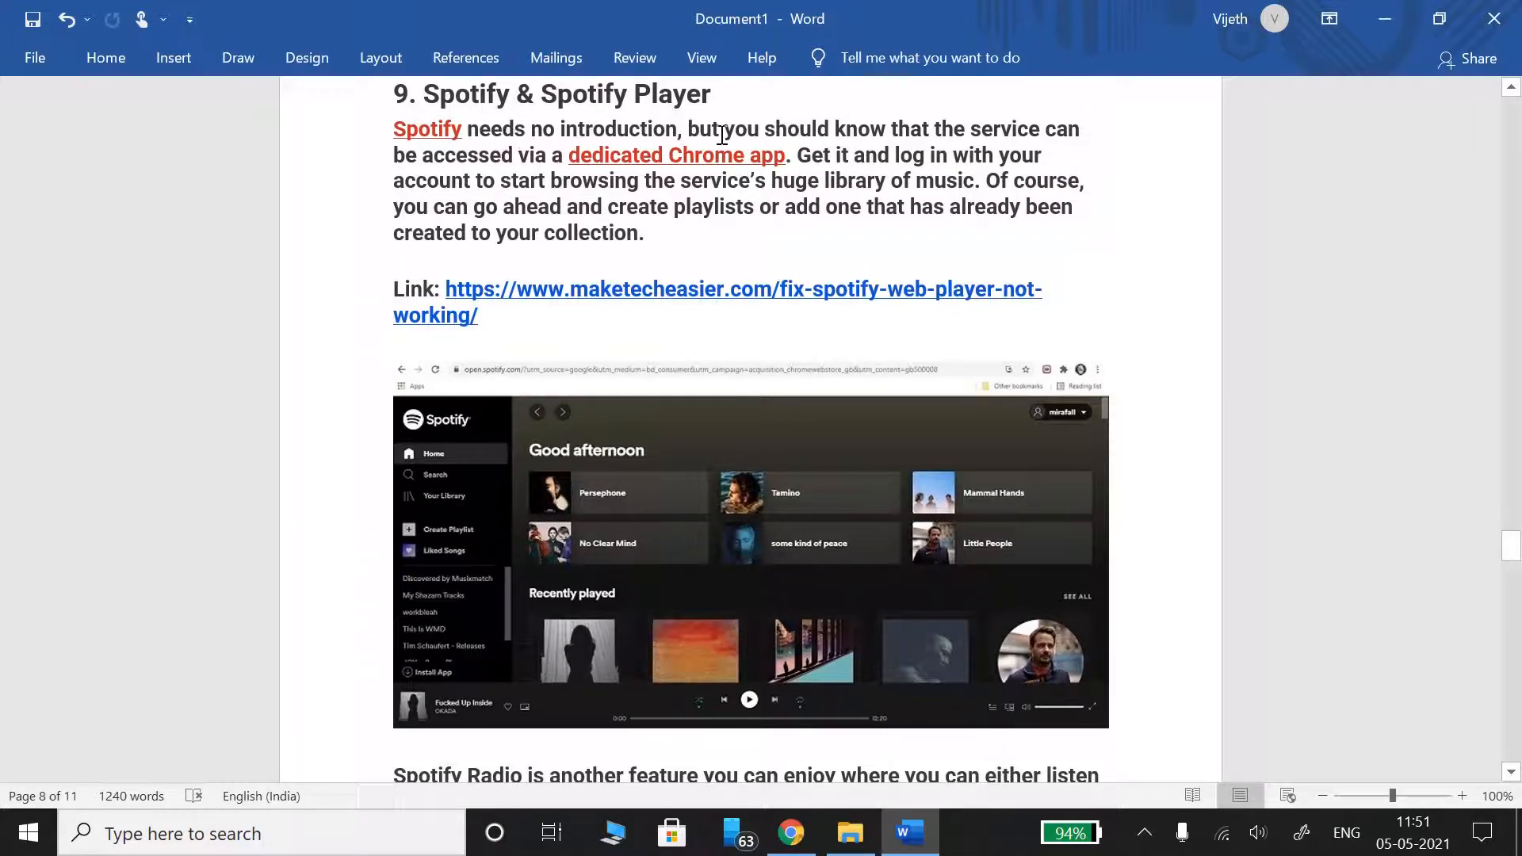
pyautogui.moveTo(442, 194)
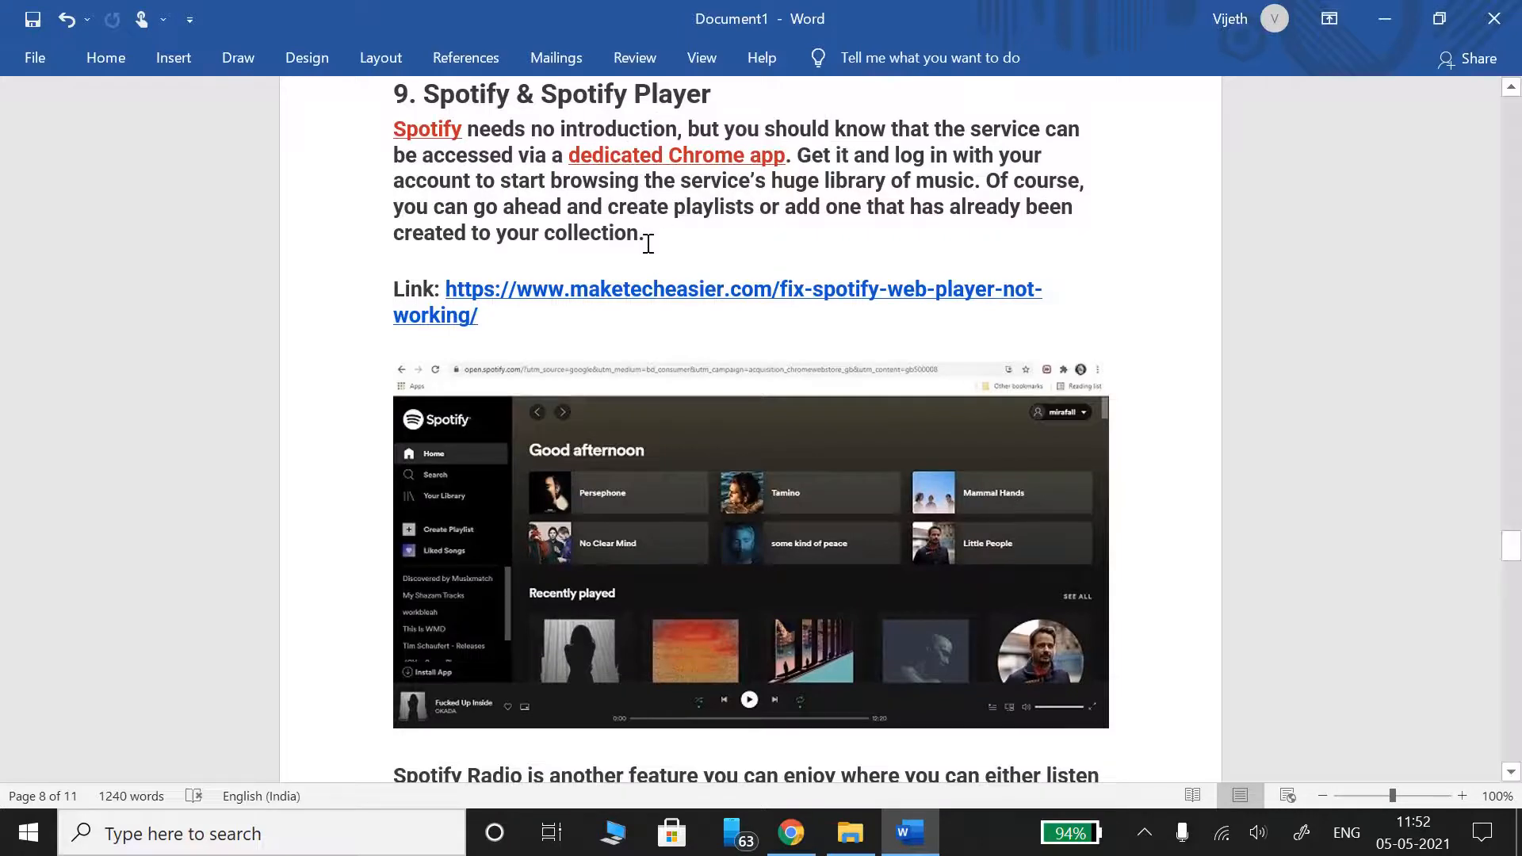
# Scroll past the Spotify text to the '10. SoundCloud' heading, link and screenshot on page 9.
pyautogui.scroll(-3)
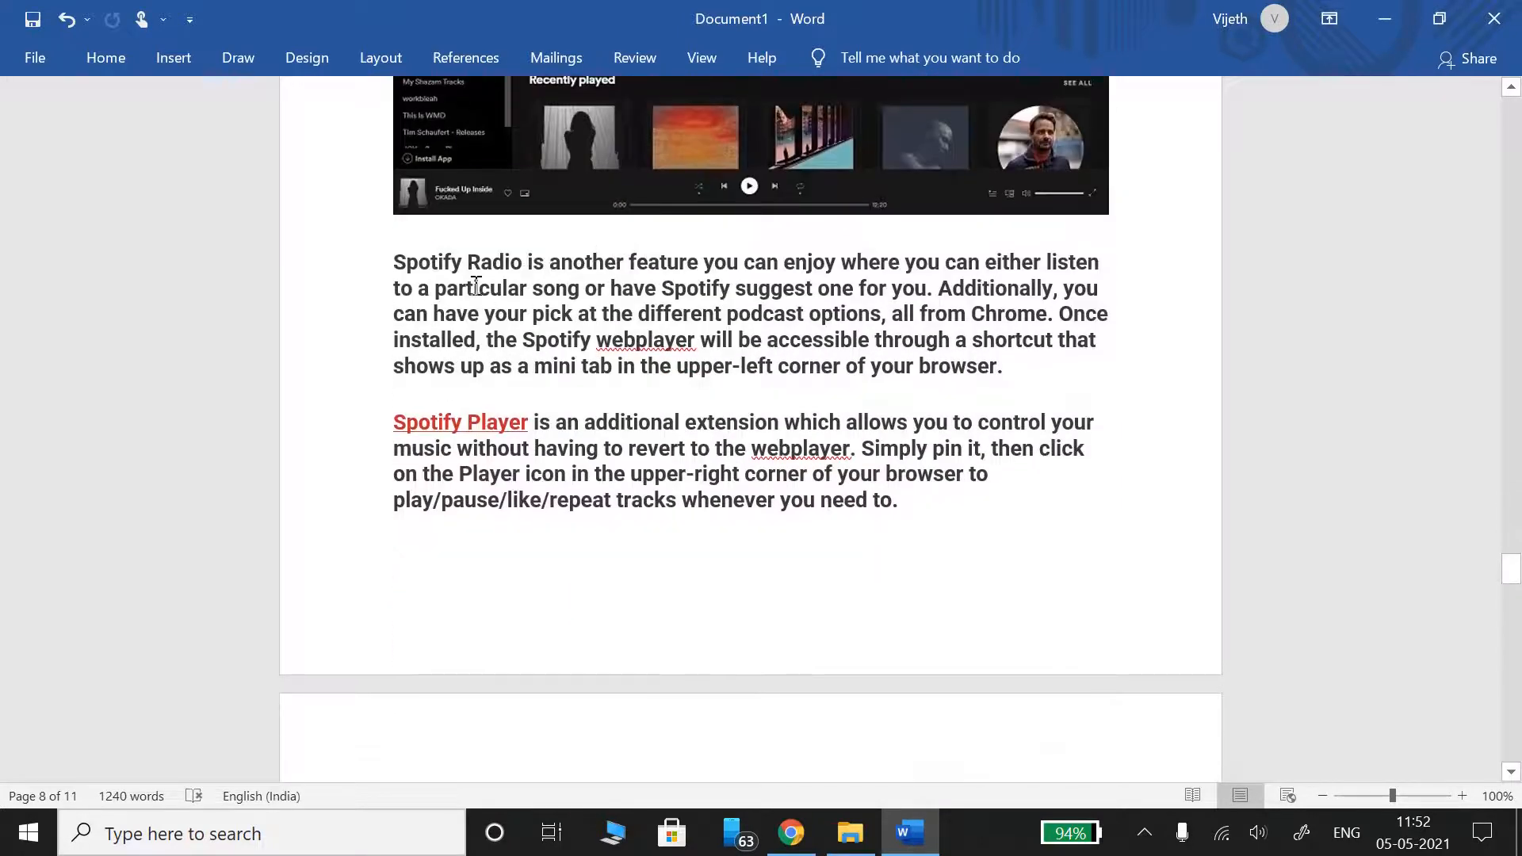
pyautogui.moveTo(360, 296)
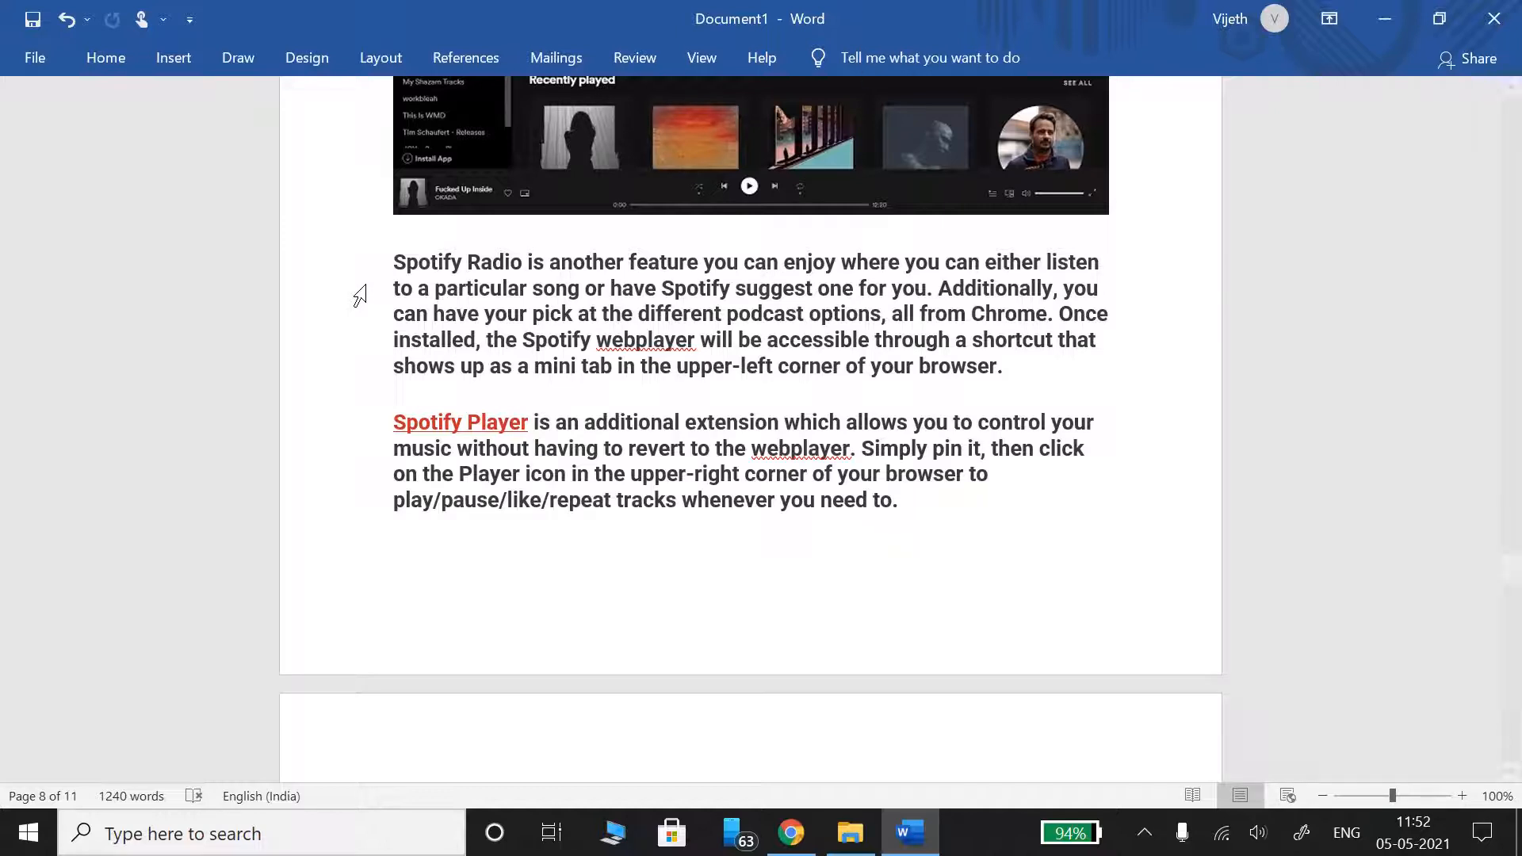
pyautogui.moveTo(500, 344)
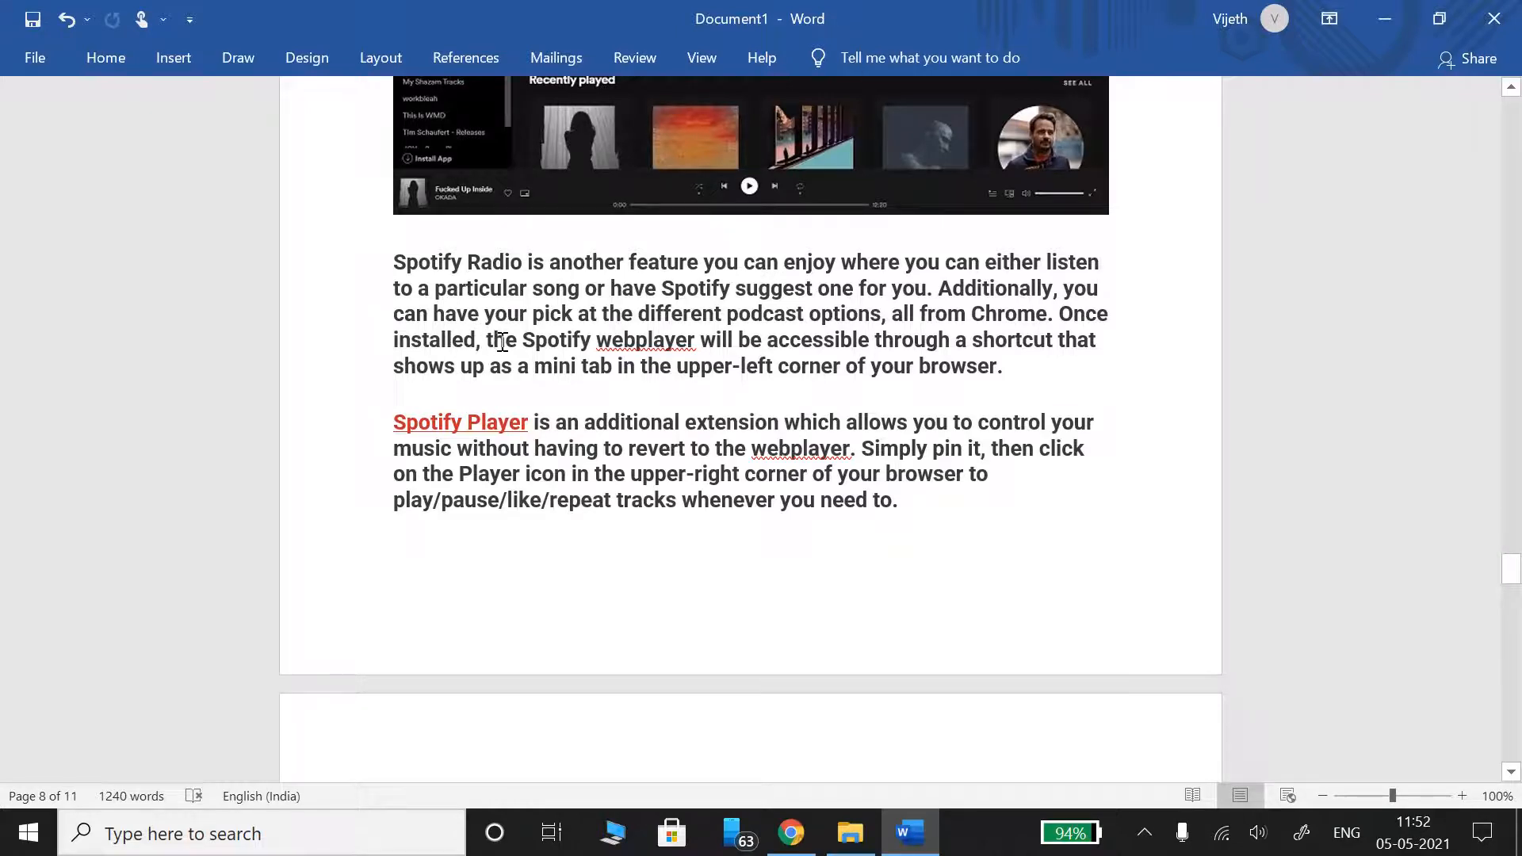
pyautogui.moveTo(532, 361)
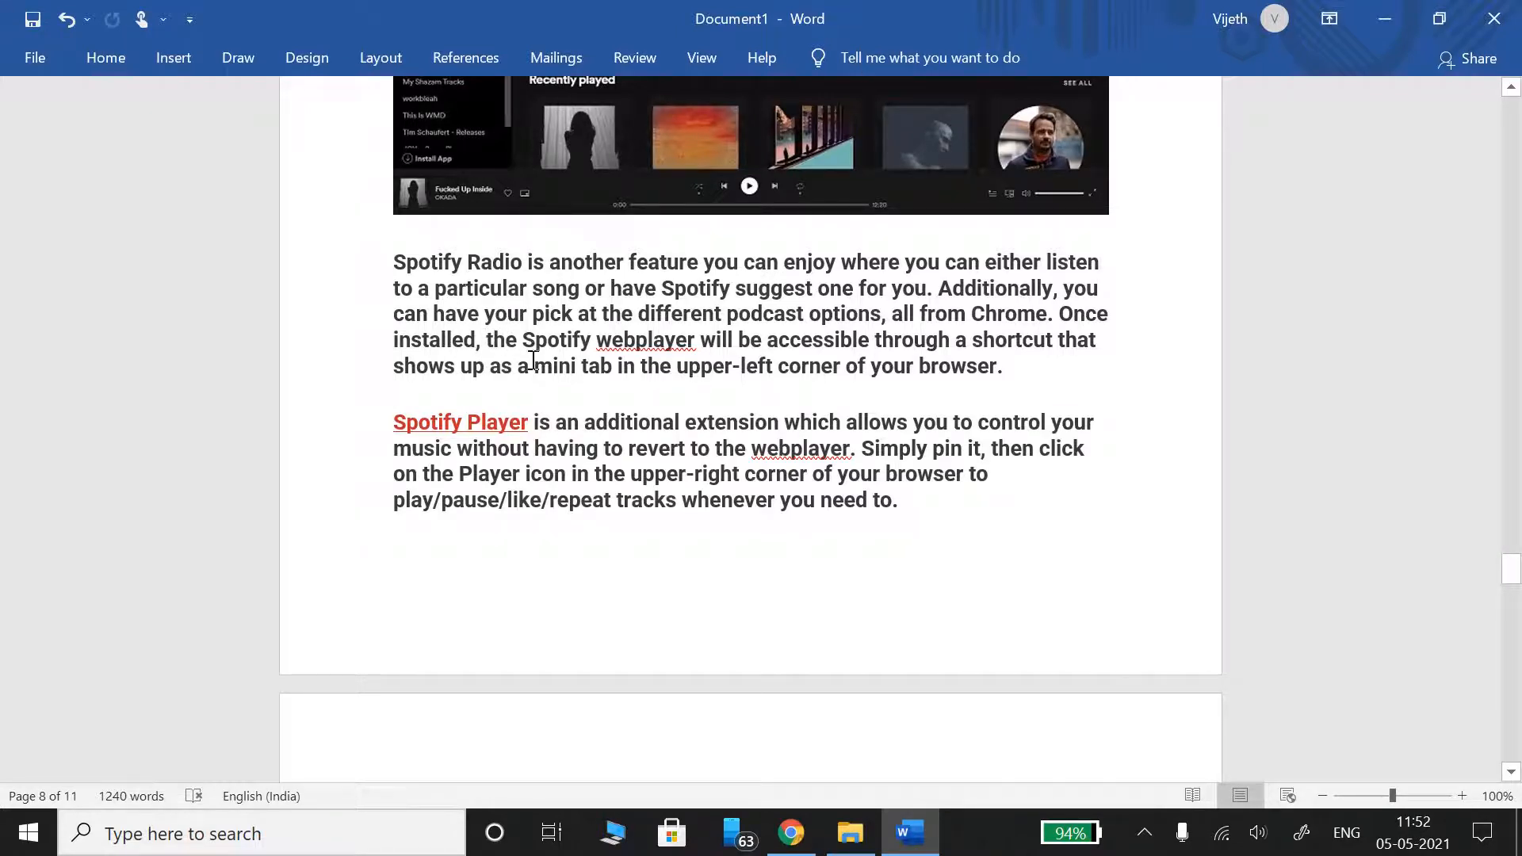
pyautogui.moveTo(892, 379)
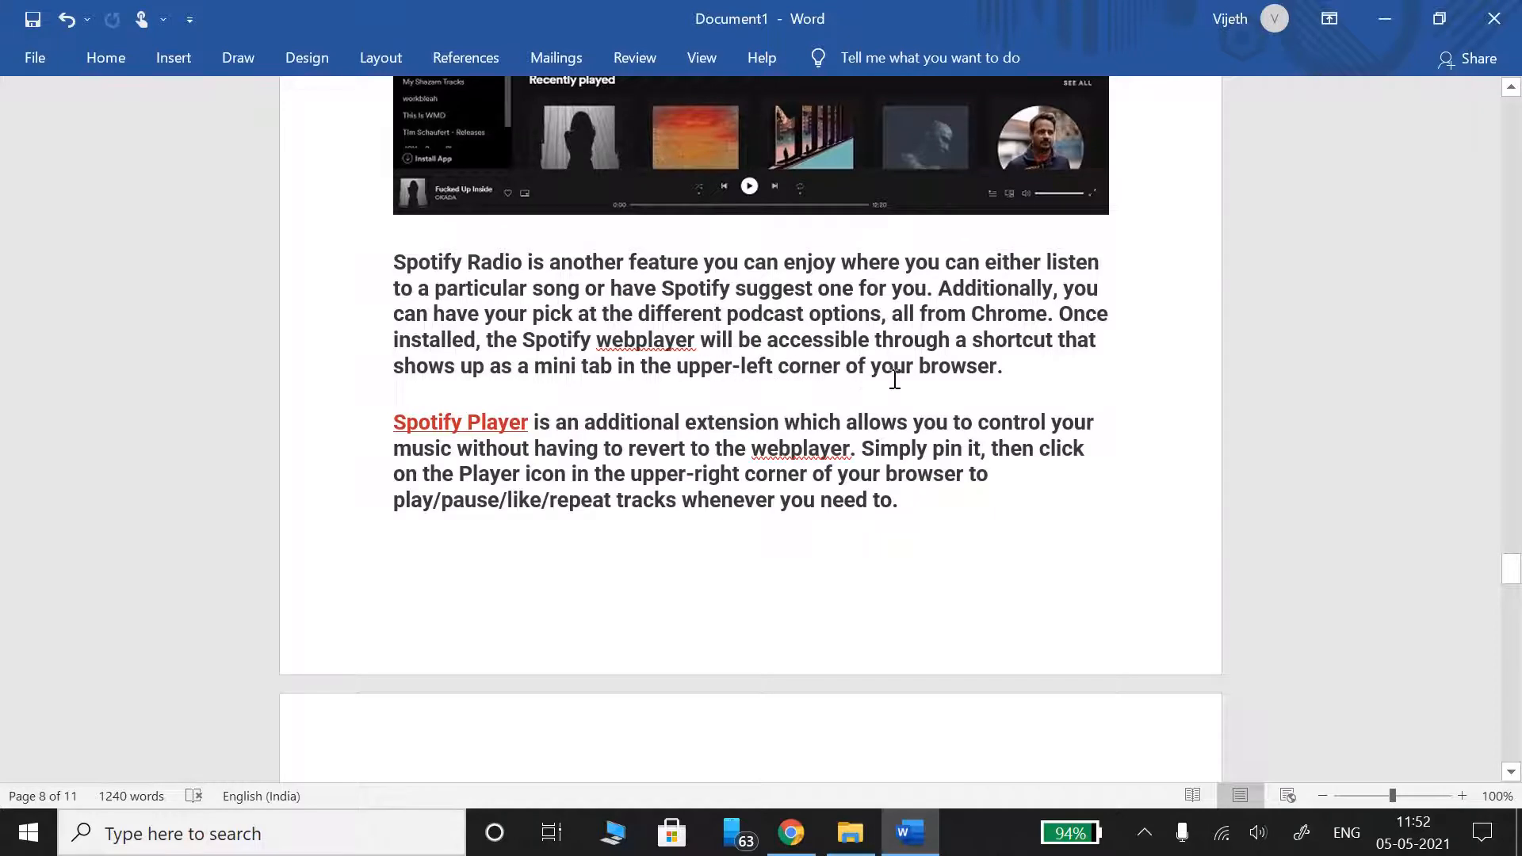
pyautogui.scroll(-3)
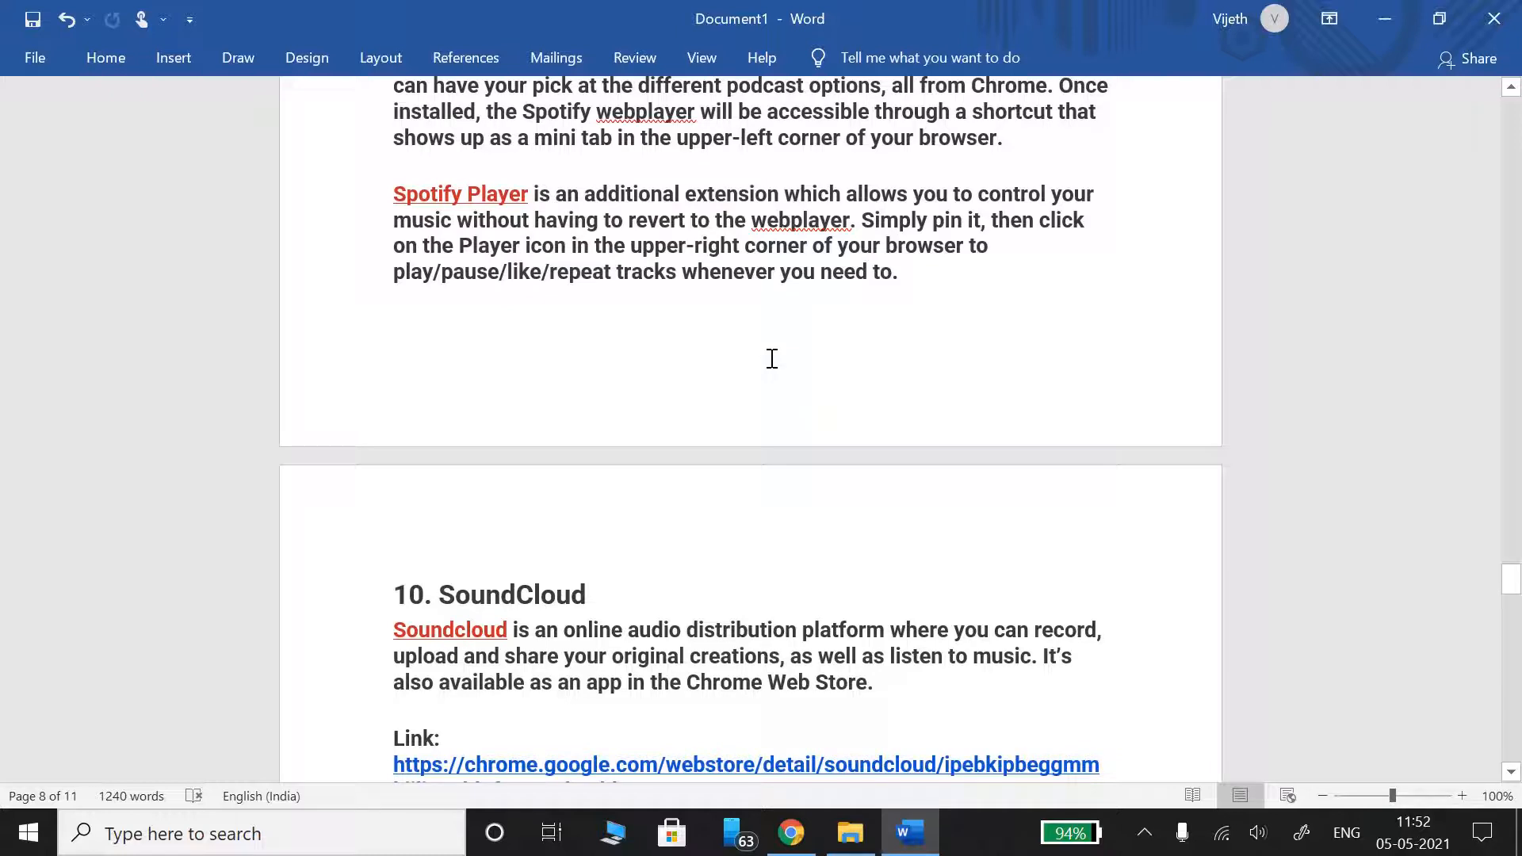
pyautogui.moveTo(797, 279)
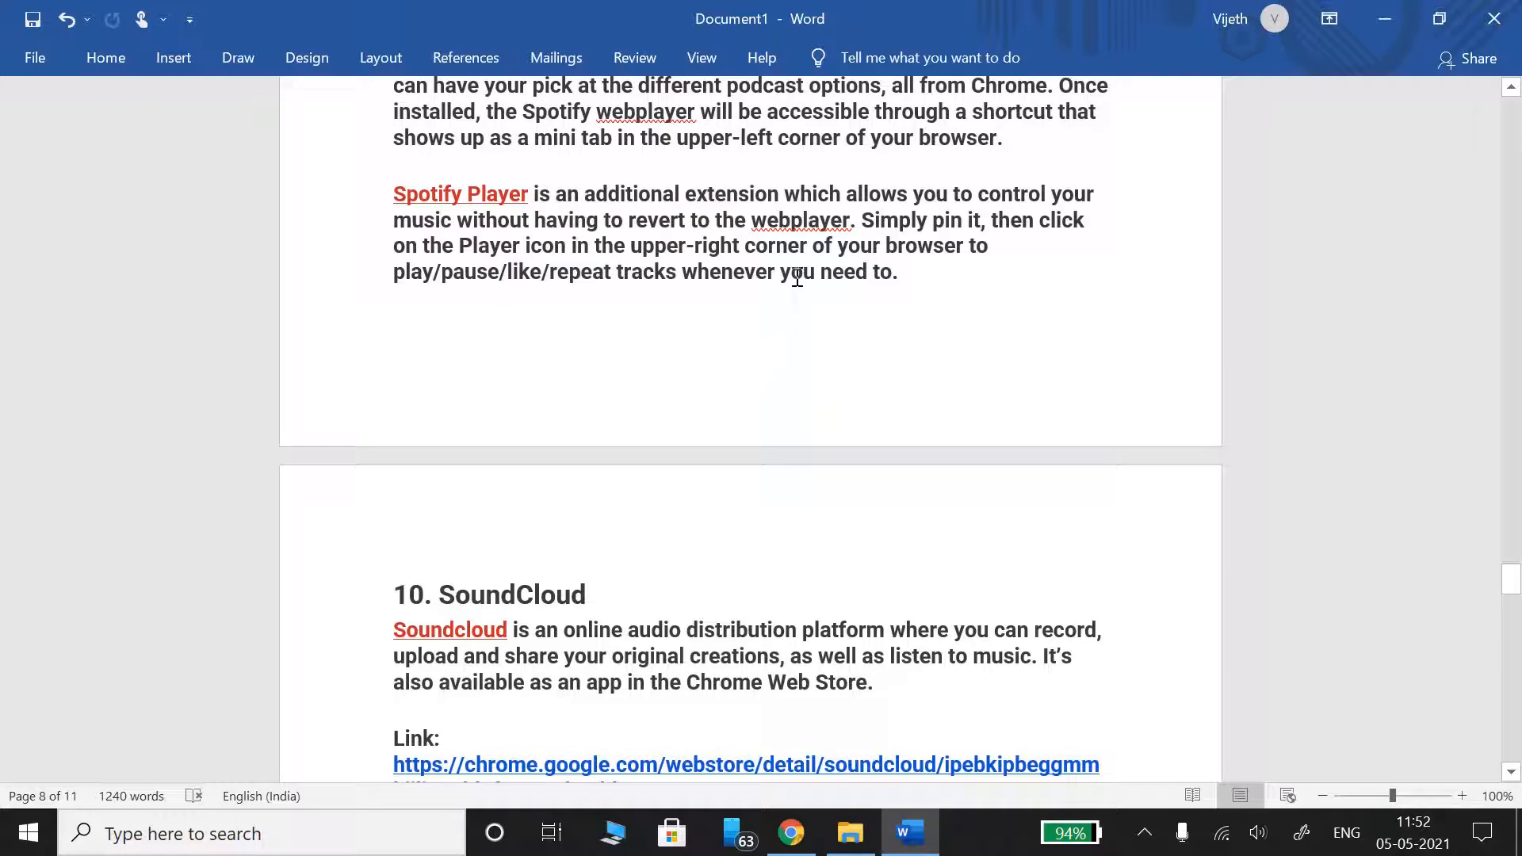
pyautogui.moveTo(975, 220)
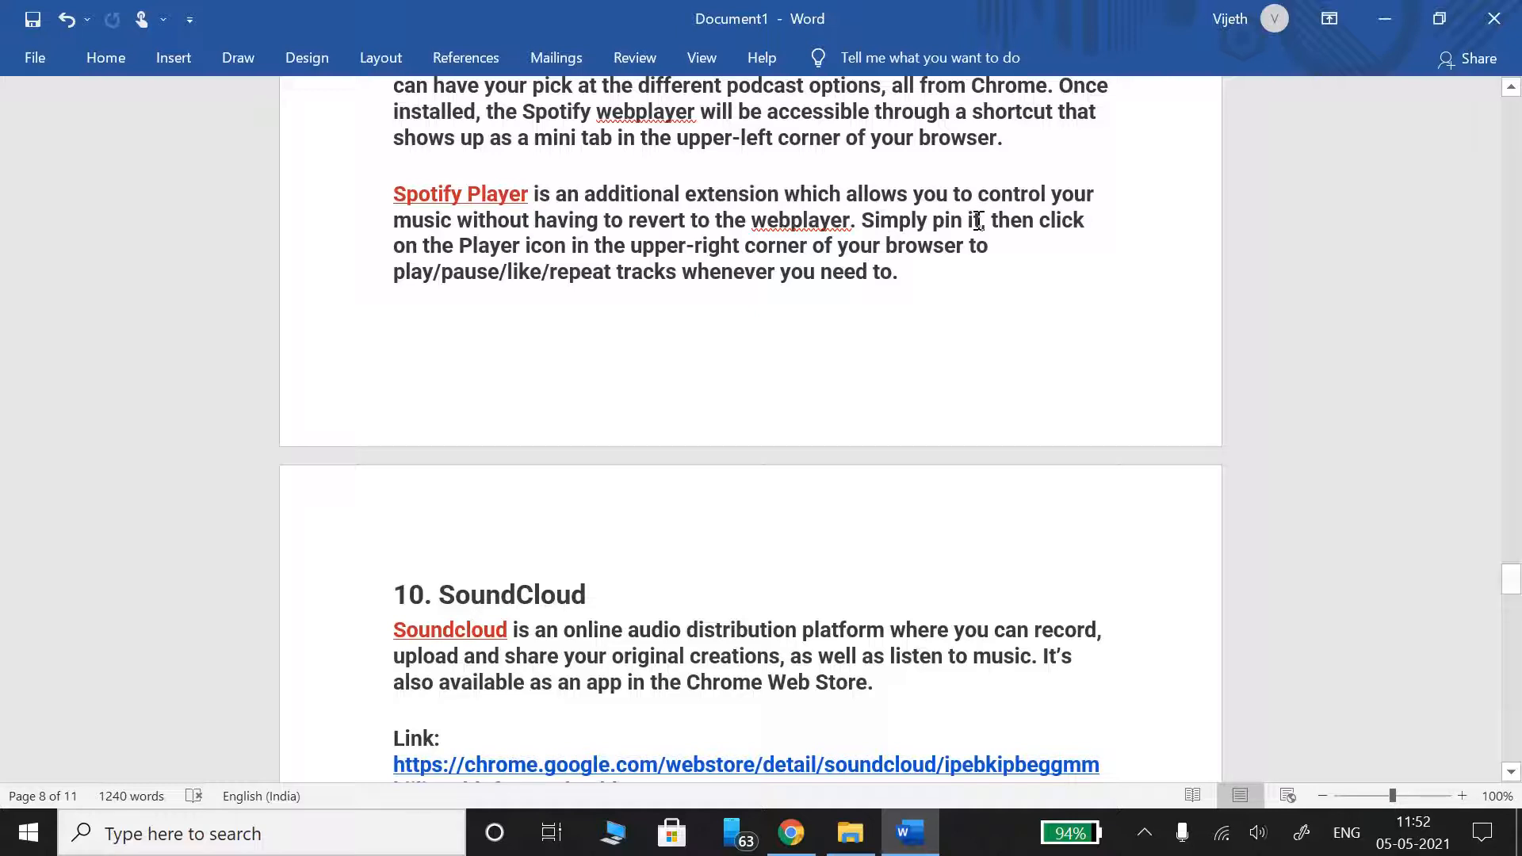
pyautogui.moveTo(891, 330)
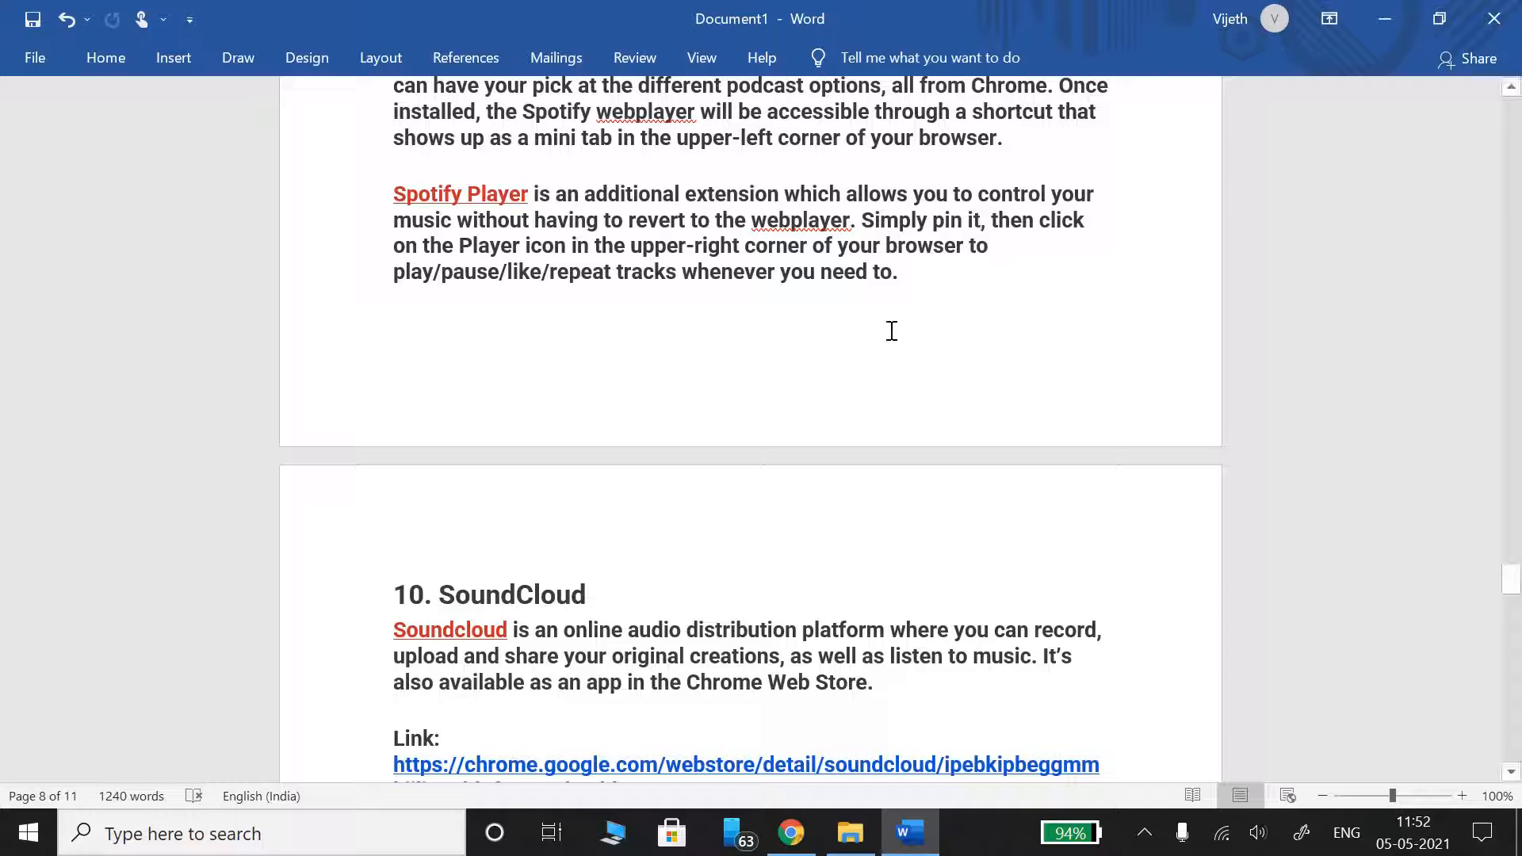
pyautogui.scroll(-3)
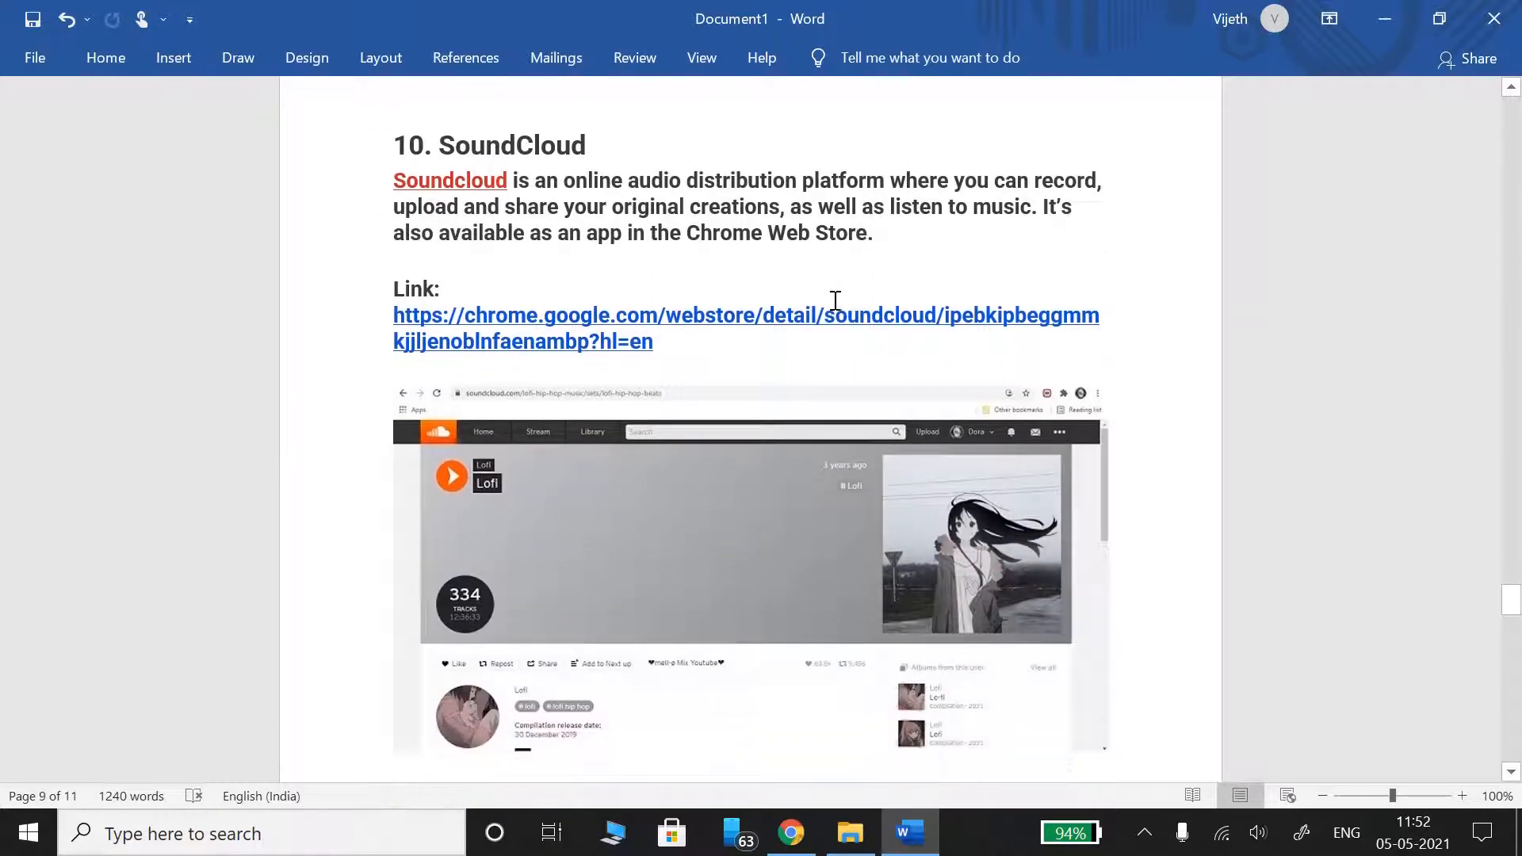
pyautogui.moveTo(832, 314)
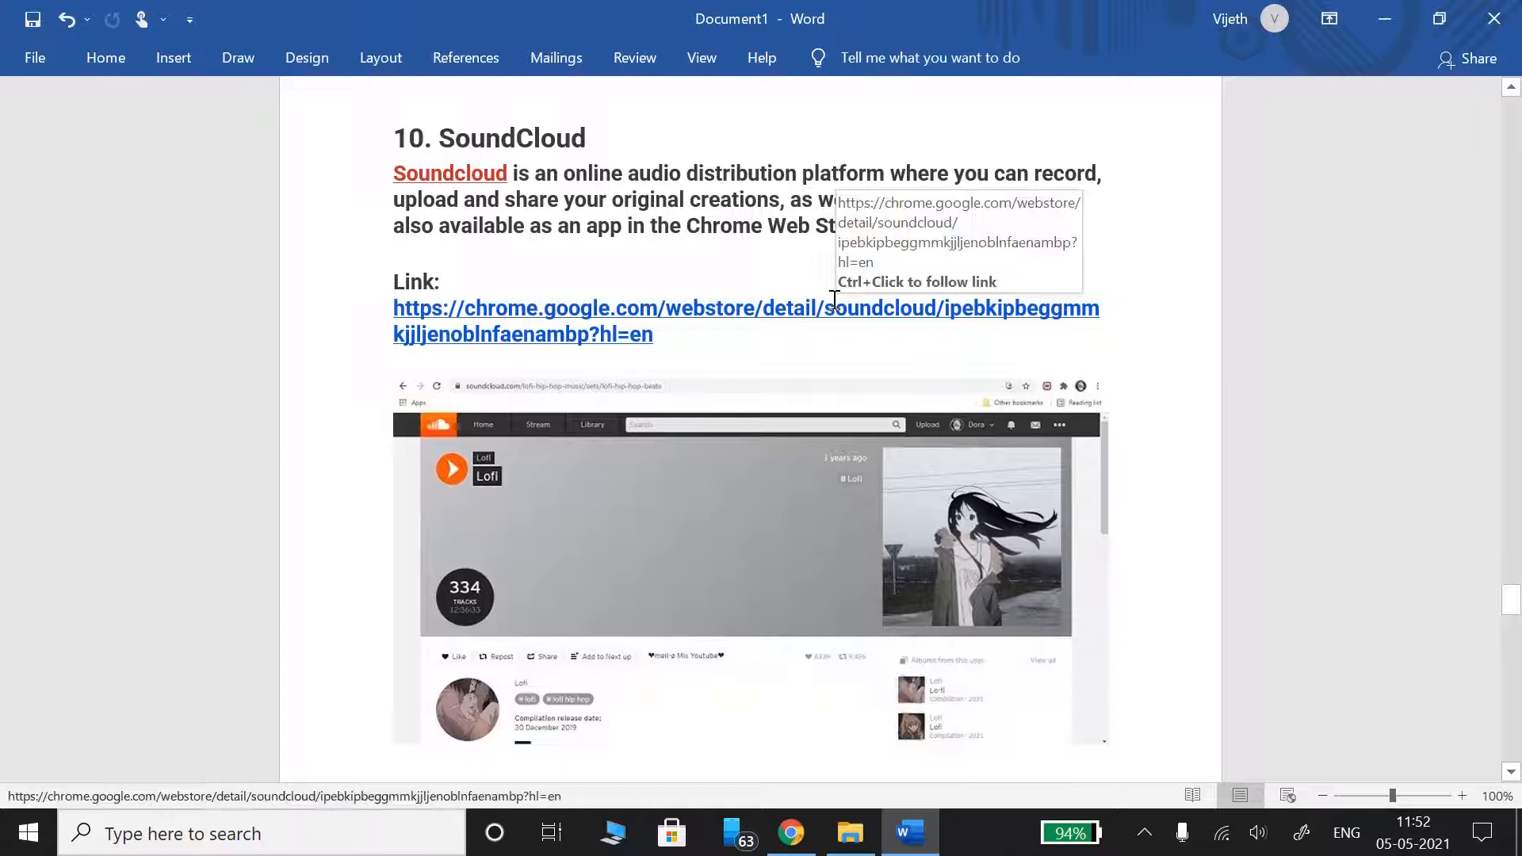
pyautogui.moveTo(259, 272)
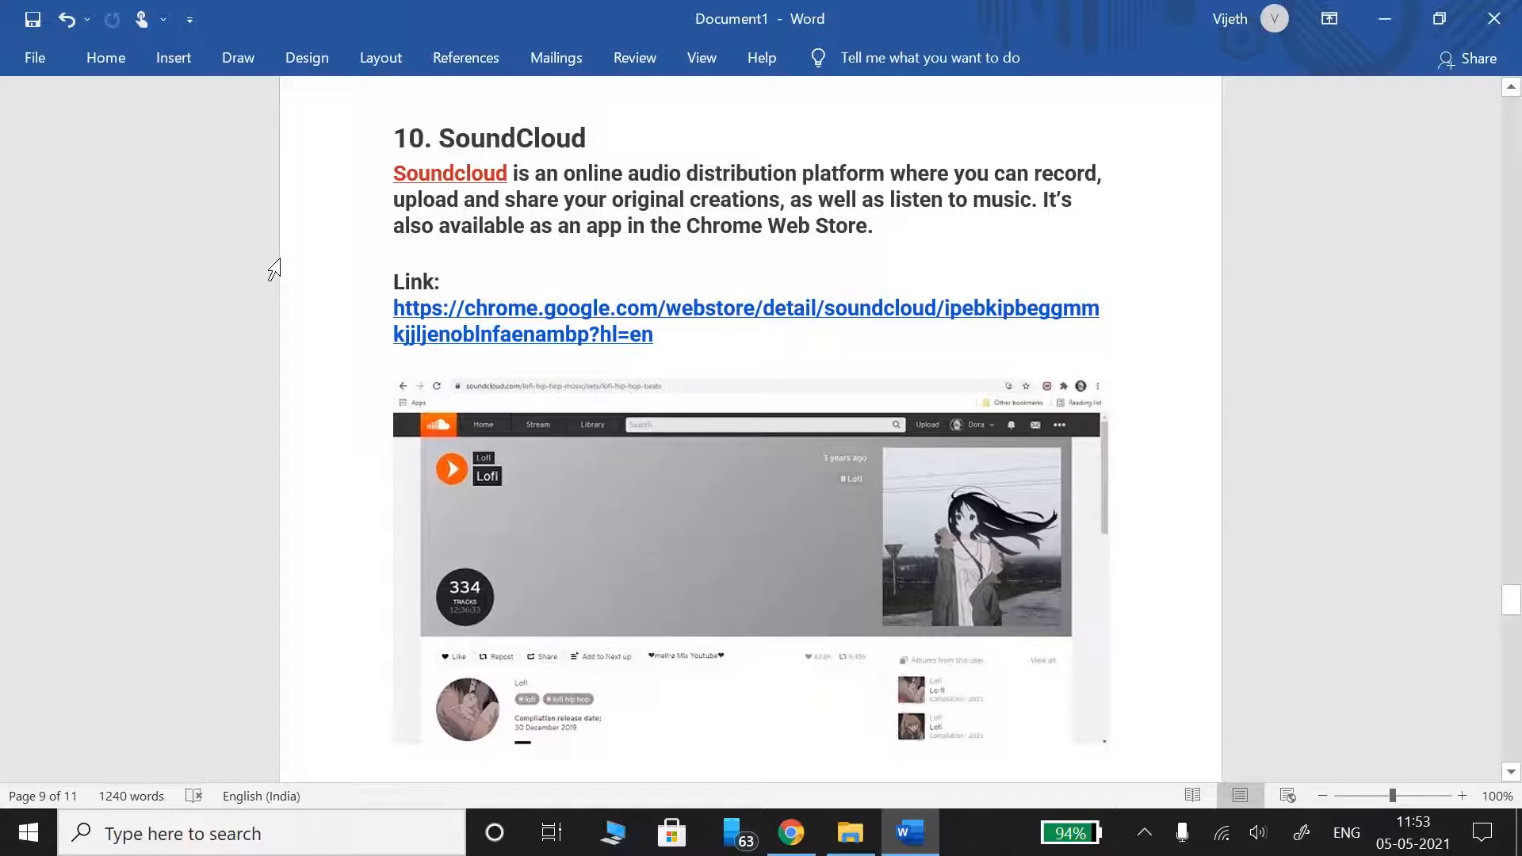
# Scroll past SoundCloud's closing paragraph to the '11. Smart Mute' heading and its Web Store link.
pyautogui.scroll(-3)
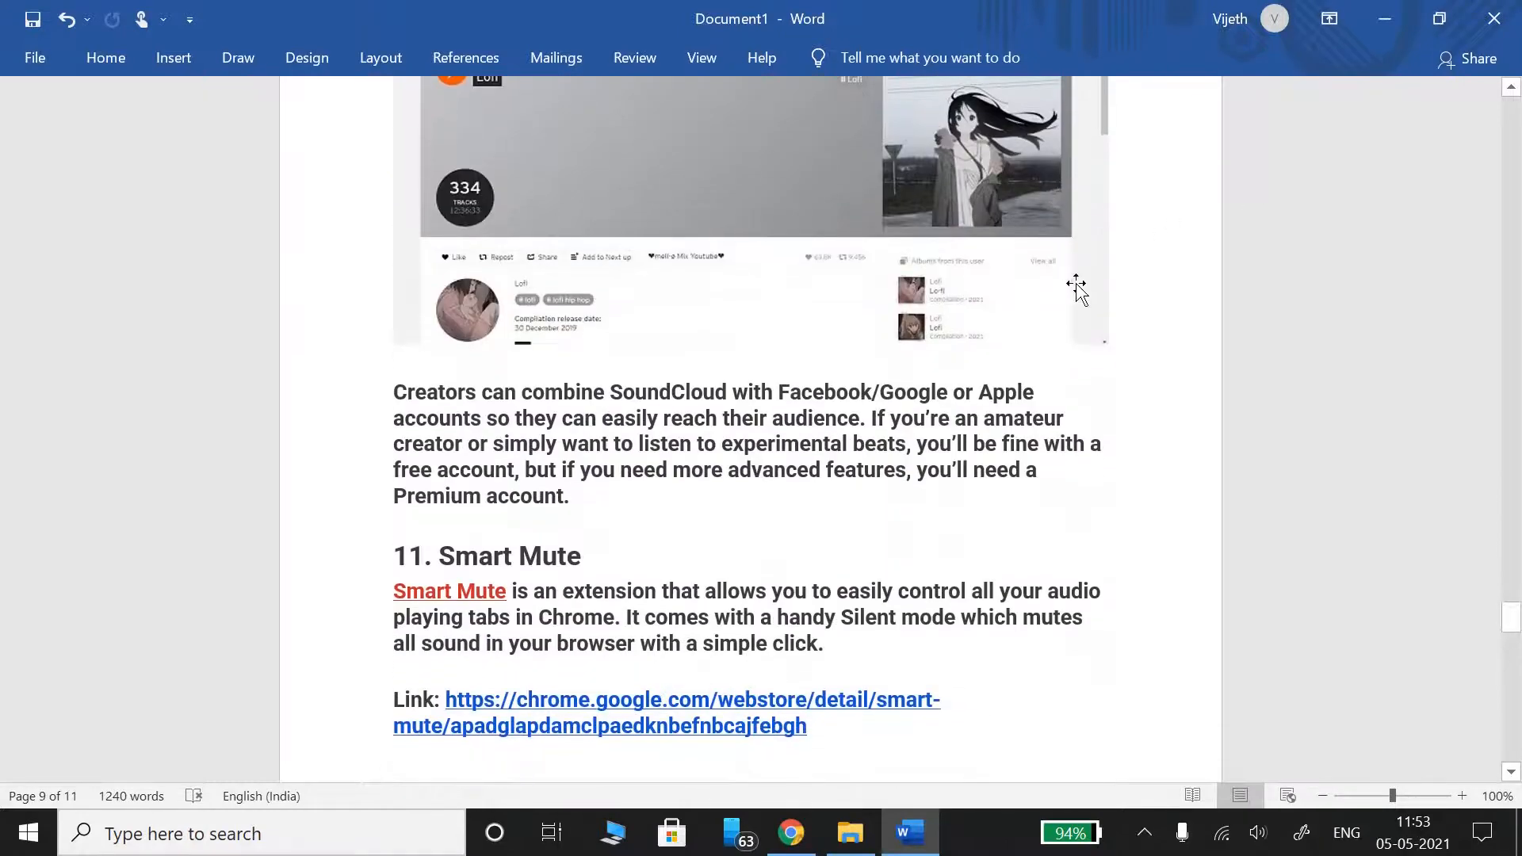
pyautogui.moveTo(1135, 349)
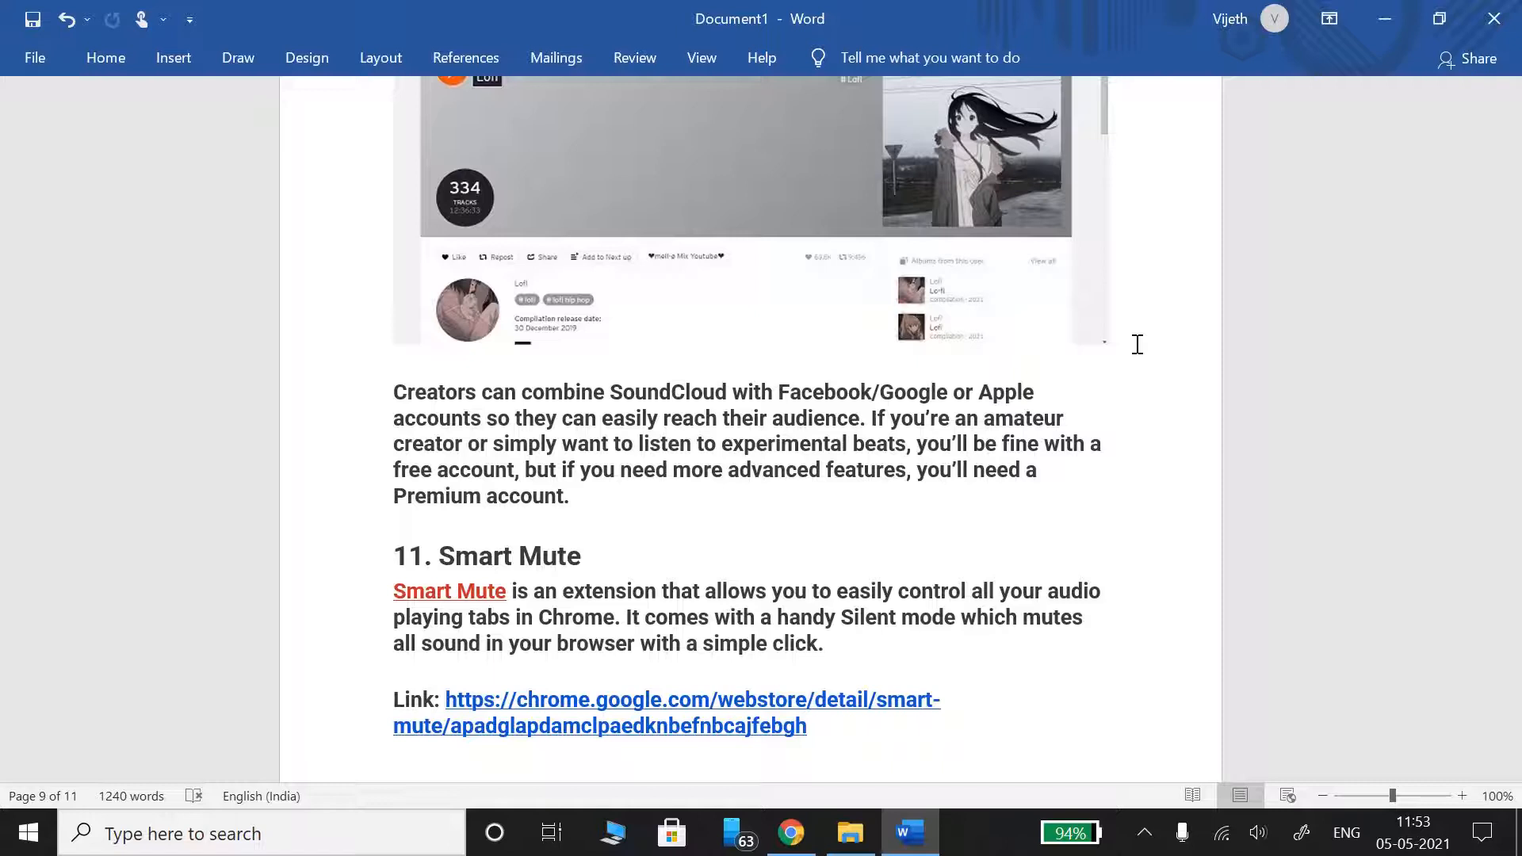
pyautogui.moveTo(1295, 304)
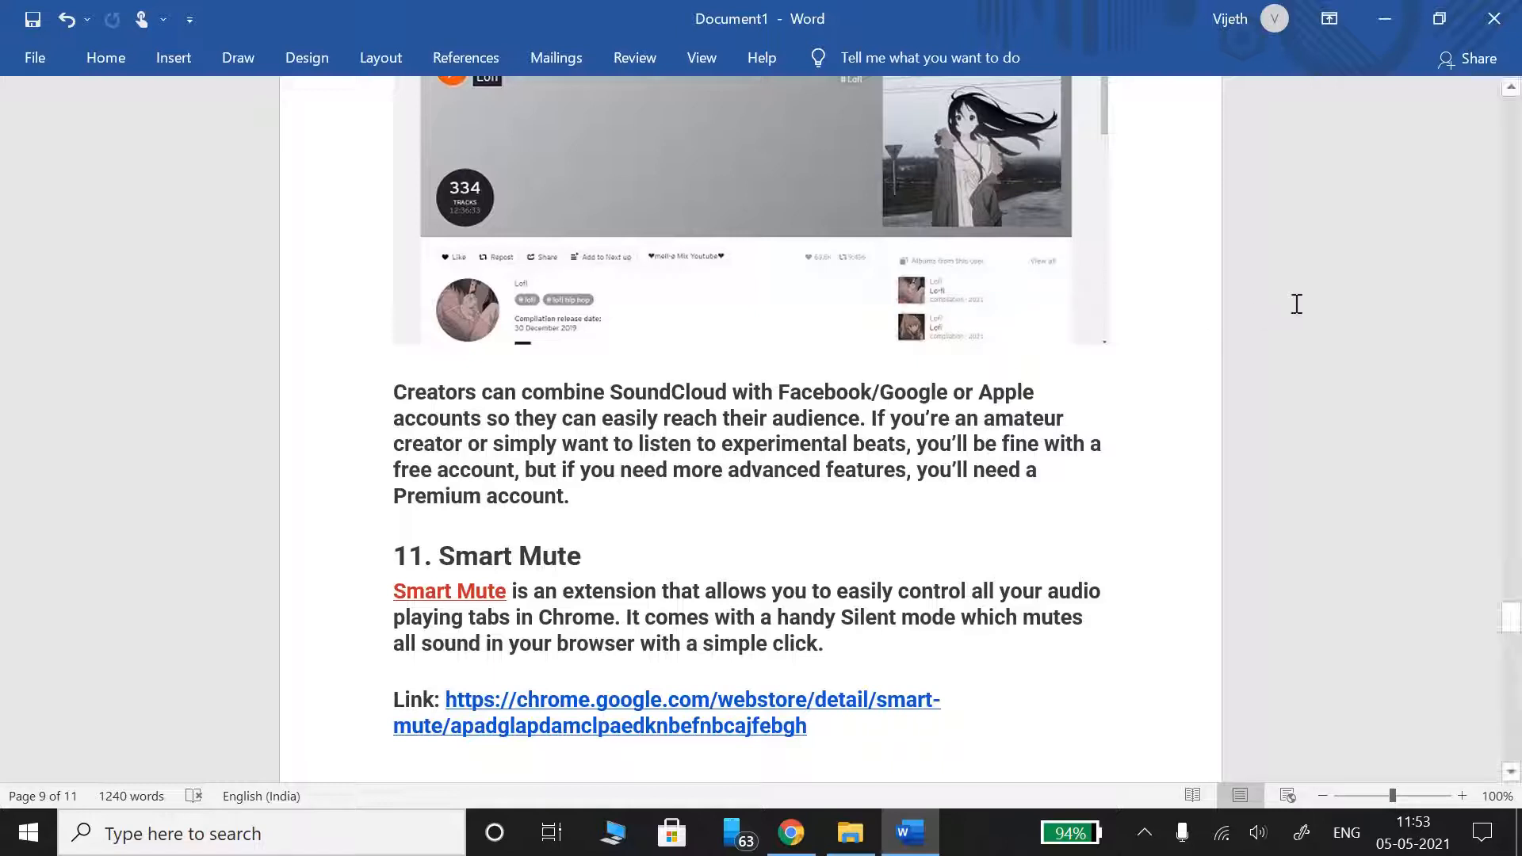
pyautogui.moveTo(1423, 284)
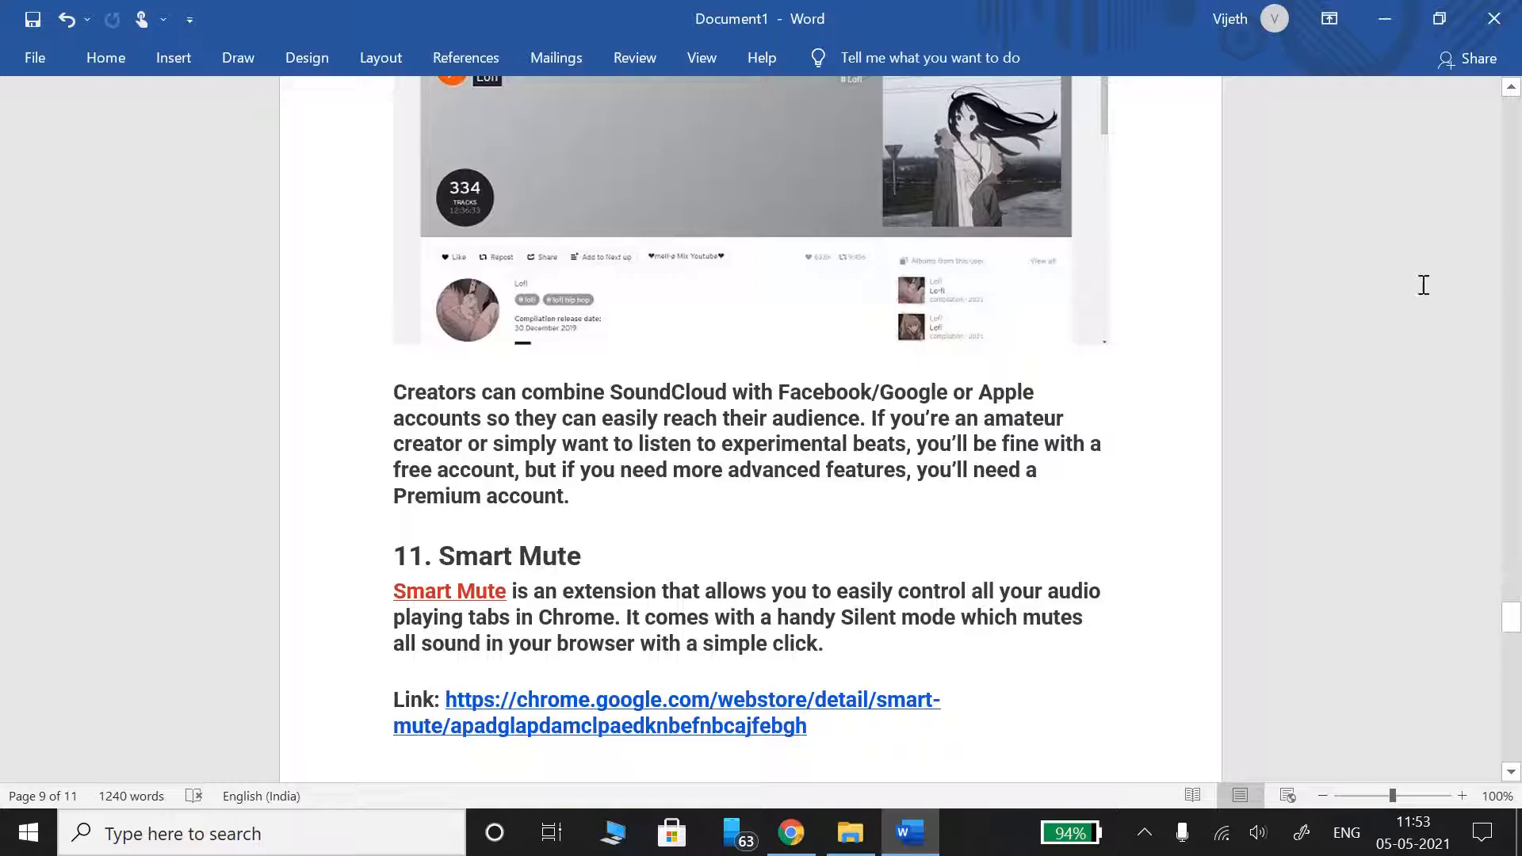
pyautogui.scroll(-3)
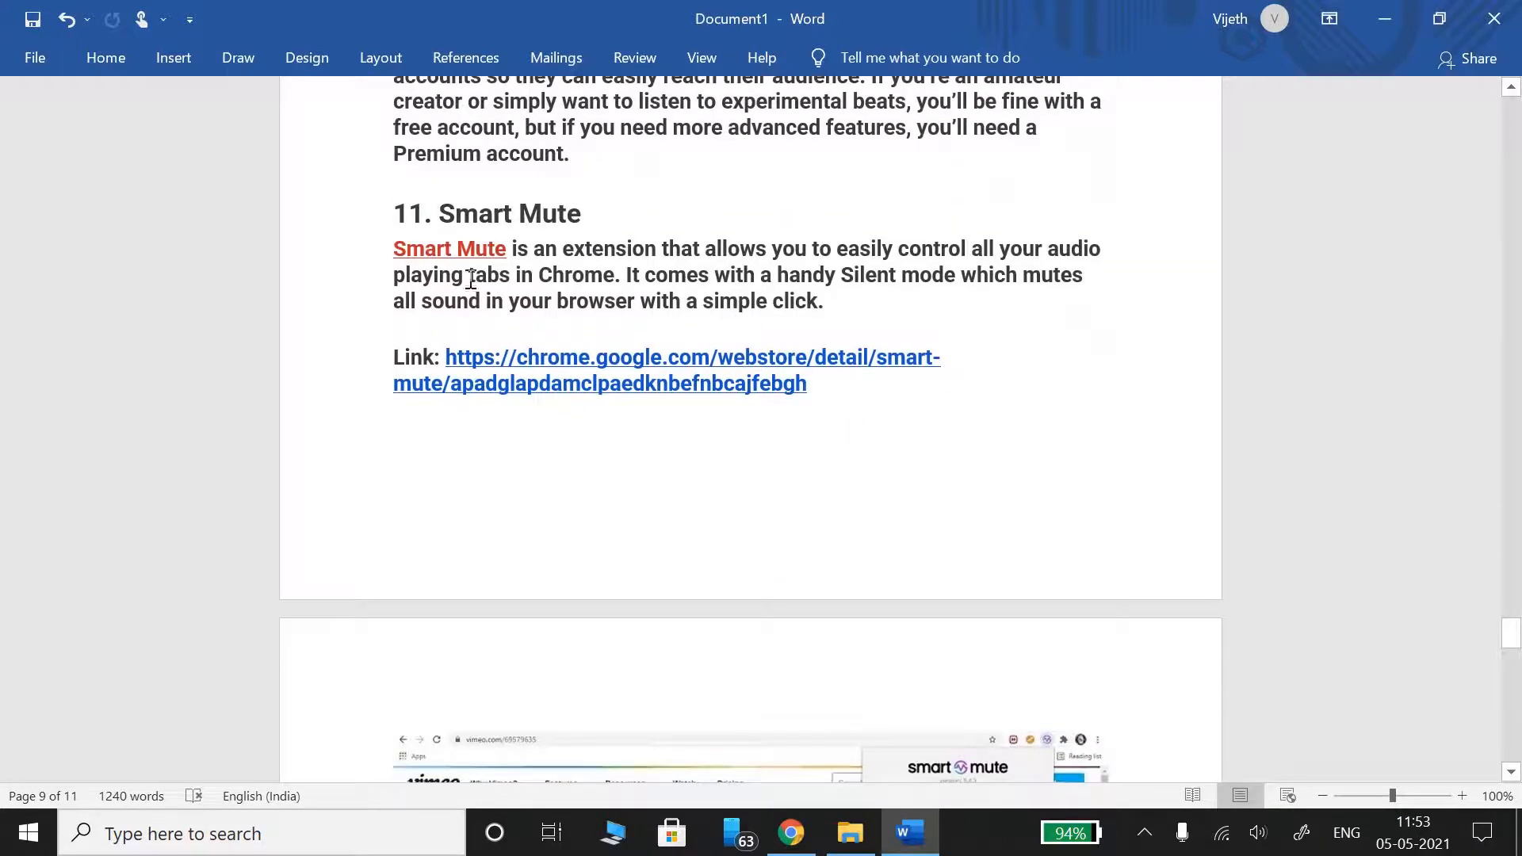
pyautogui.moveTo(944, 297)
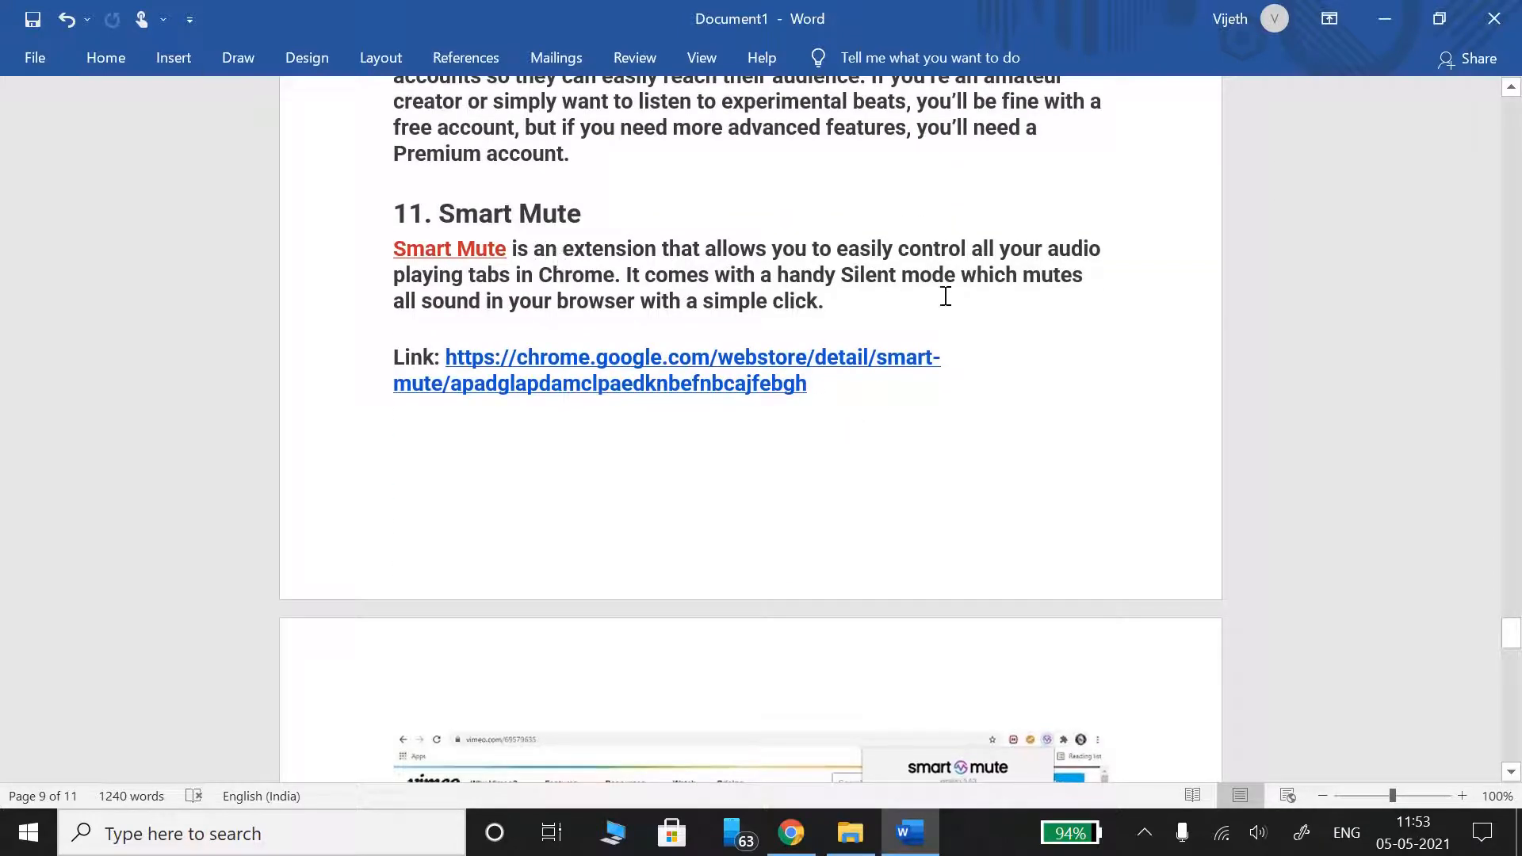
pyautogui.moveTo(1165, 279)
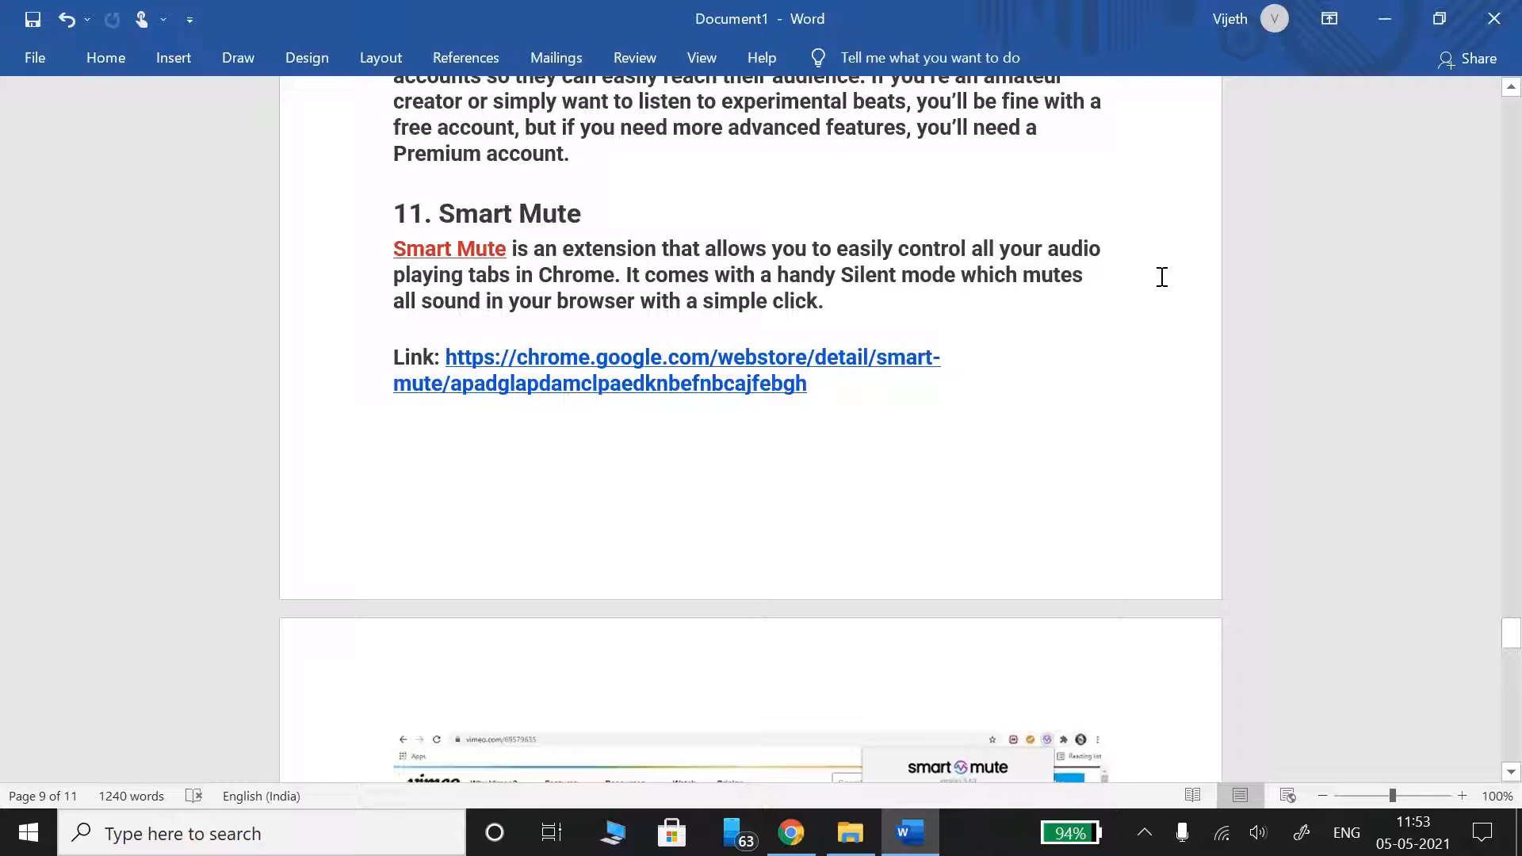
# Scroll down past the Smart Mute screenshot to the '12. Bandcamp New Tab' heading and link.
pyautogui.scroll(-3)
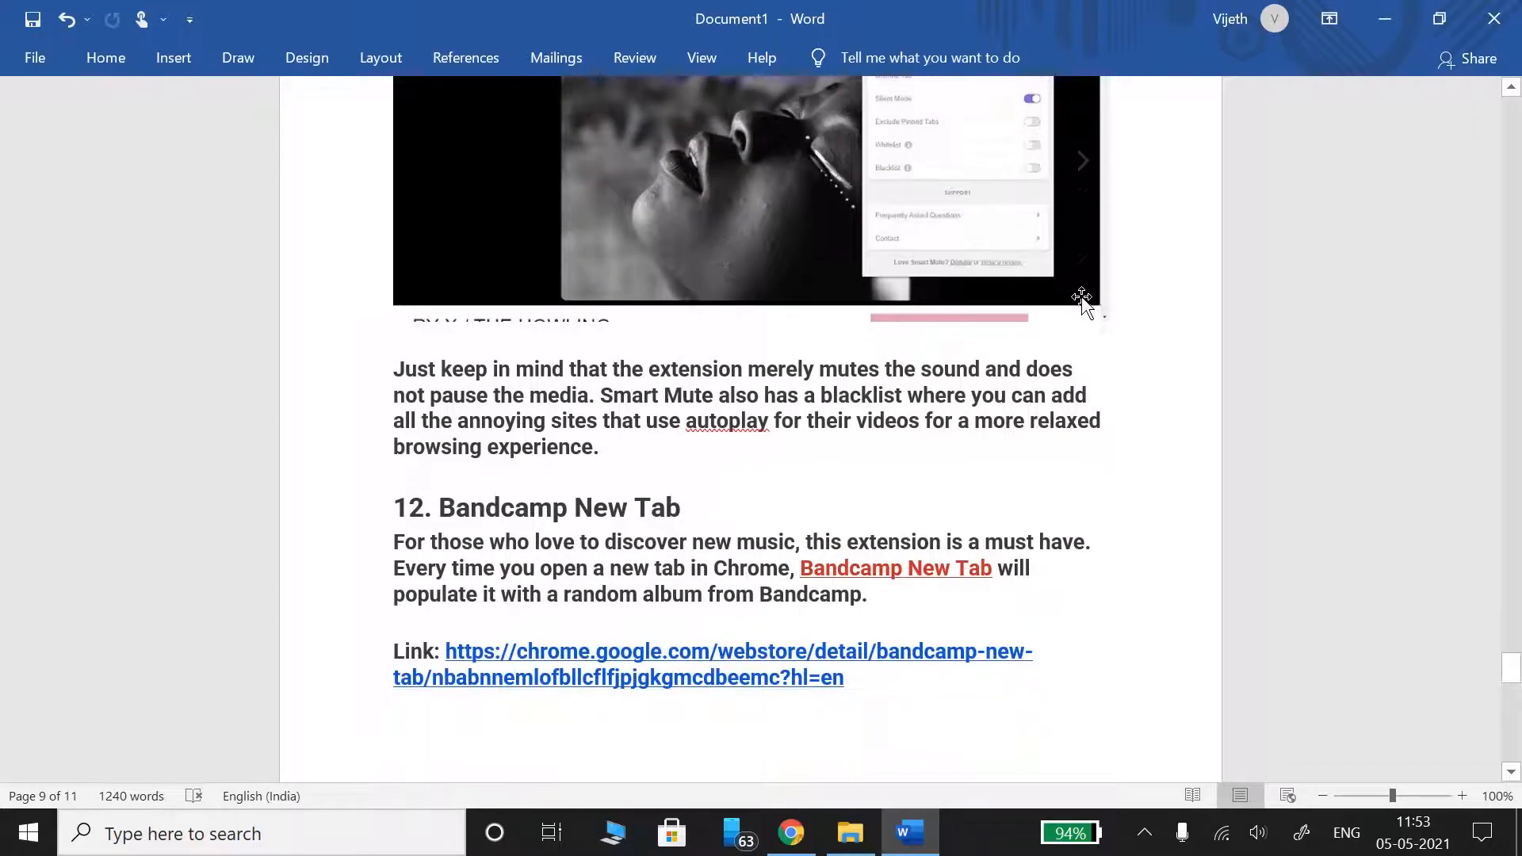
pyautogui.scroll(-3)
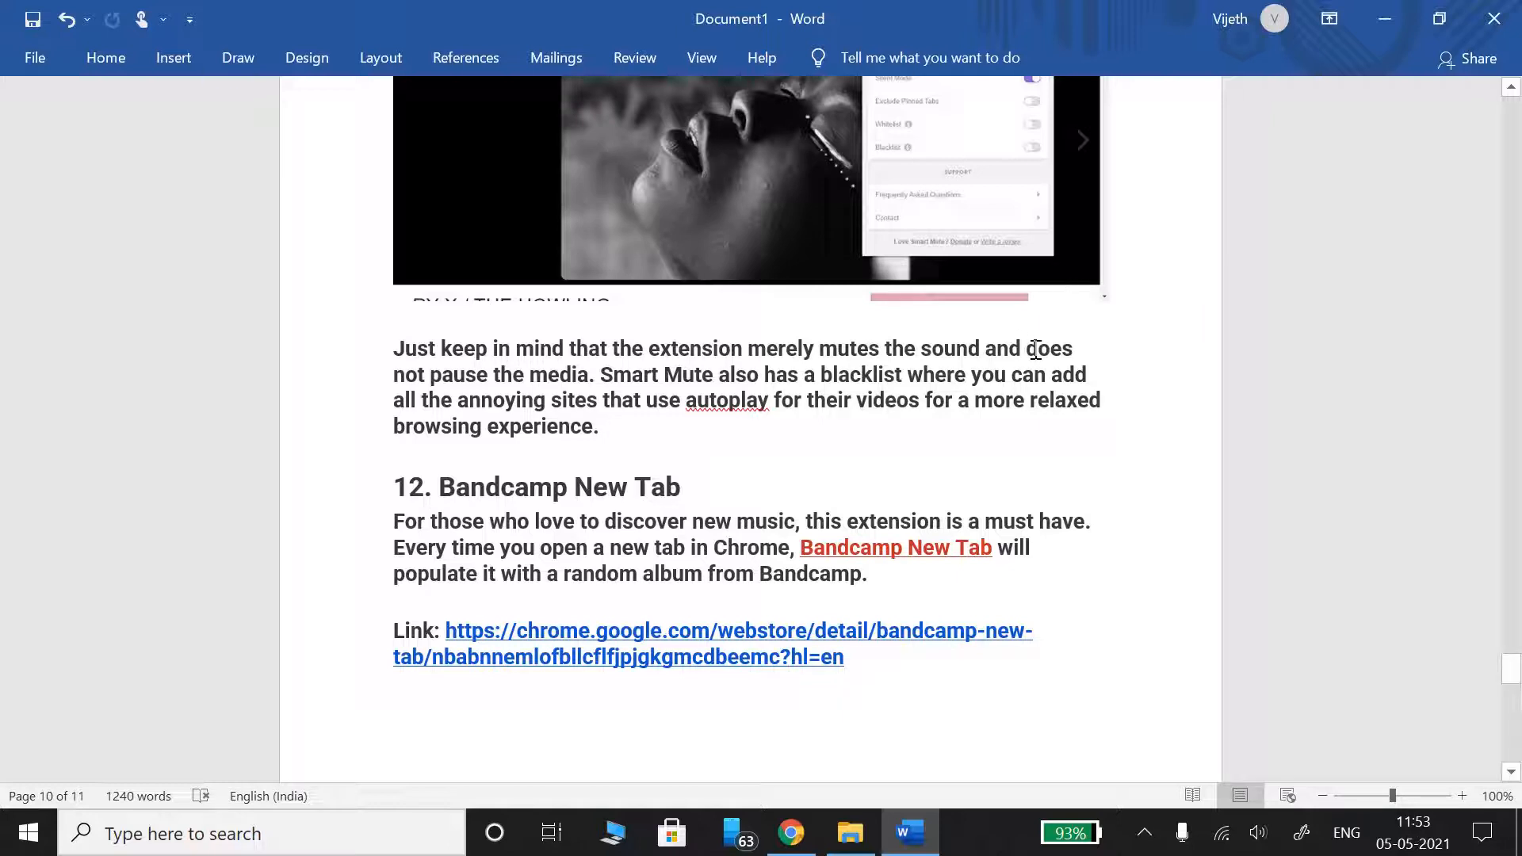
pyautogui.moveTo(1020, 349)
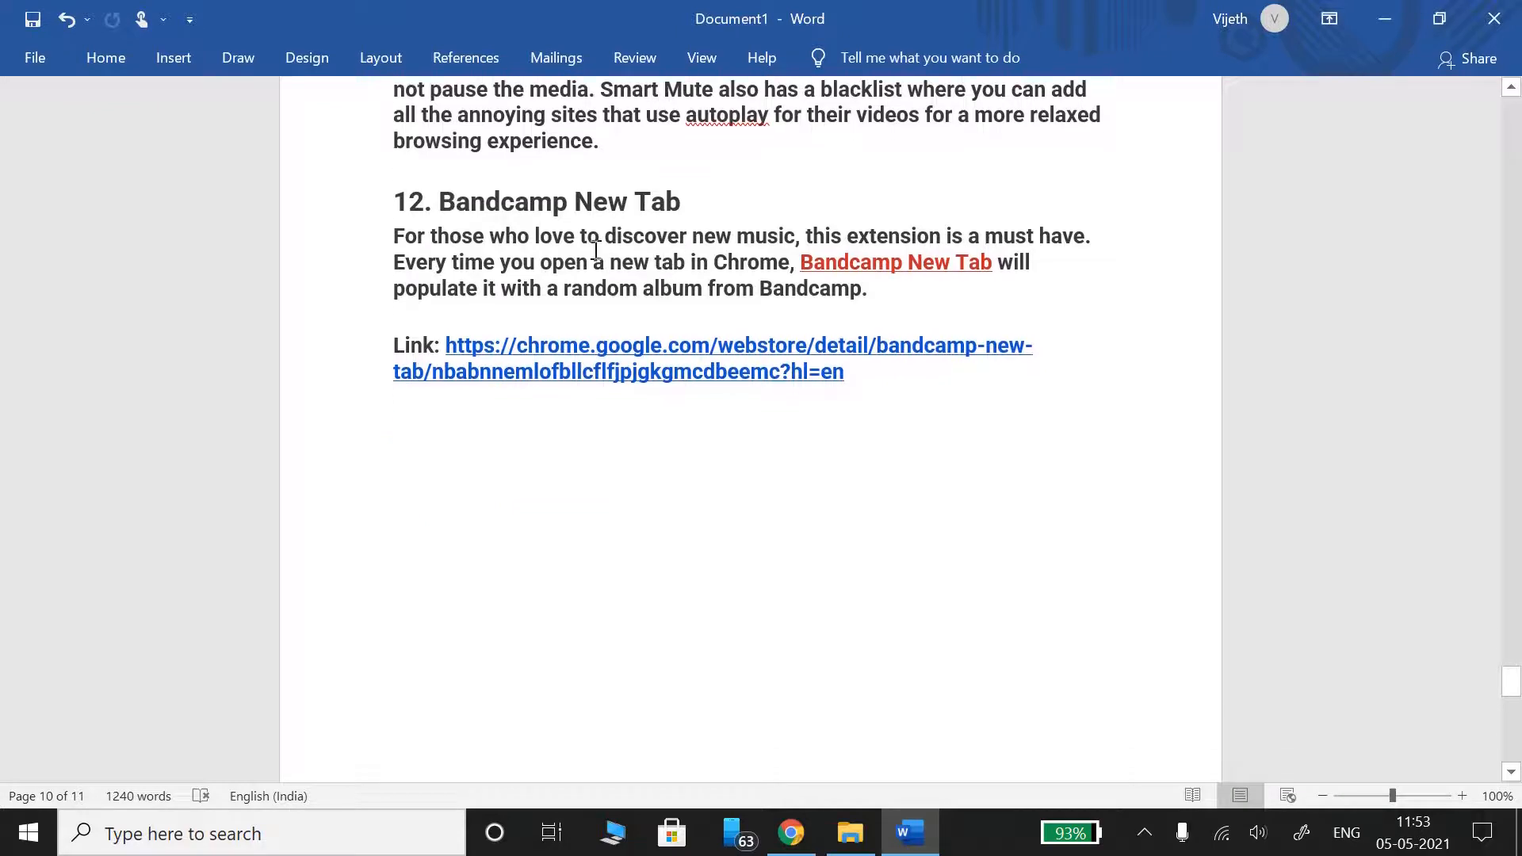
pyautogui.moveTo(472, 255)
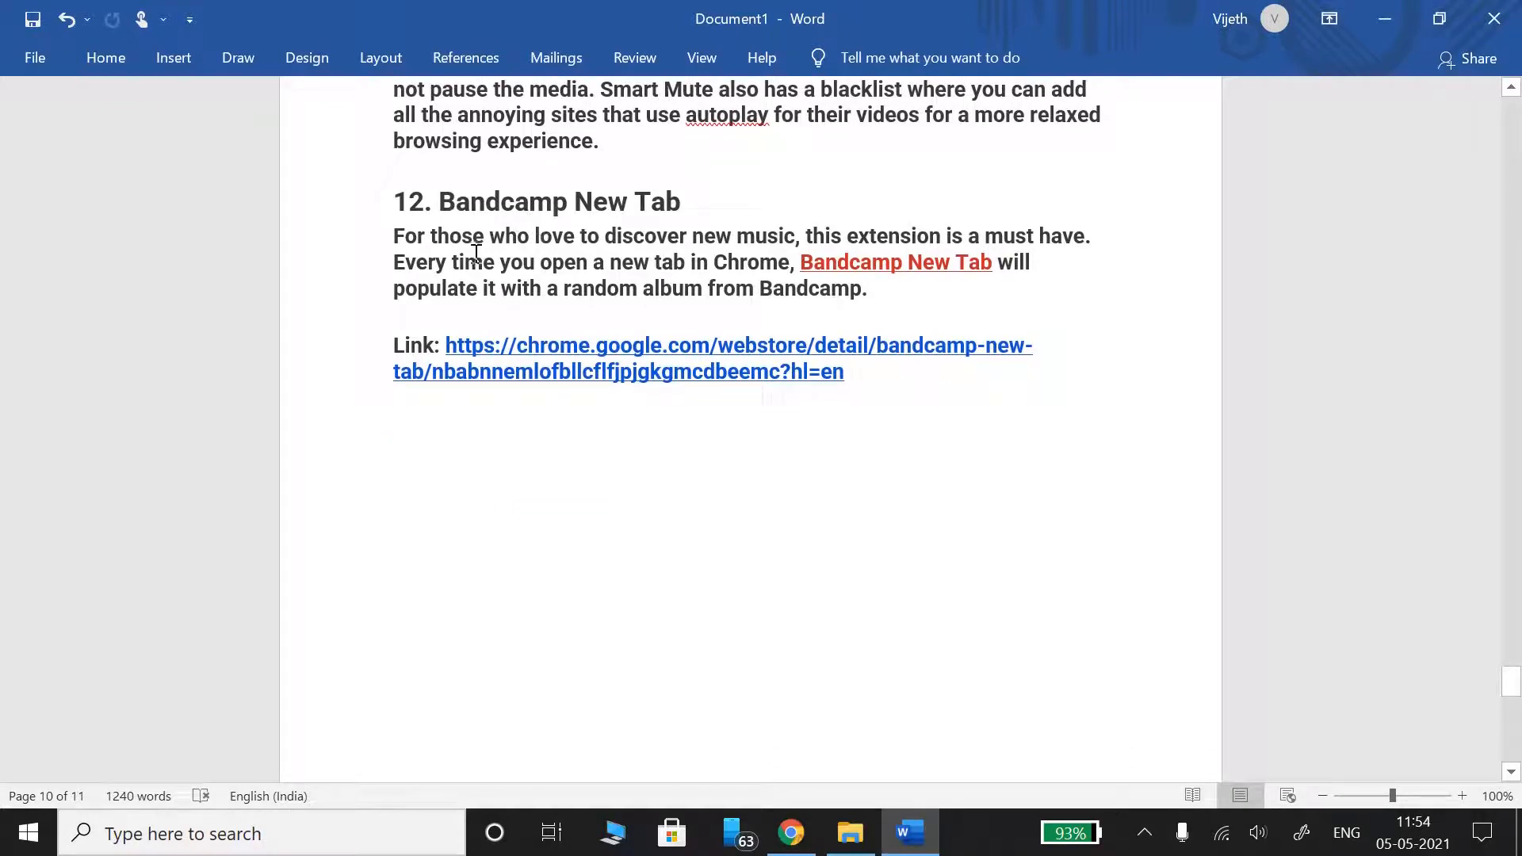
pyautogui.moveTo(746, 241)
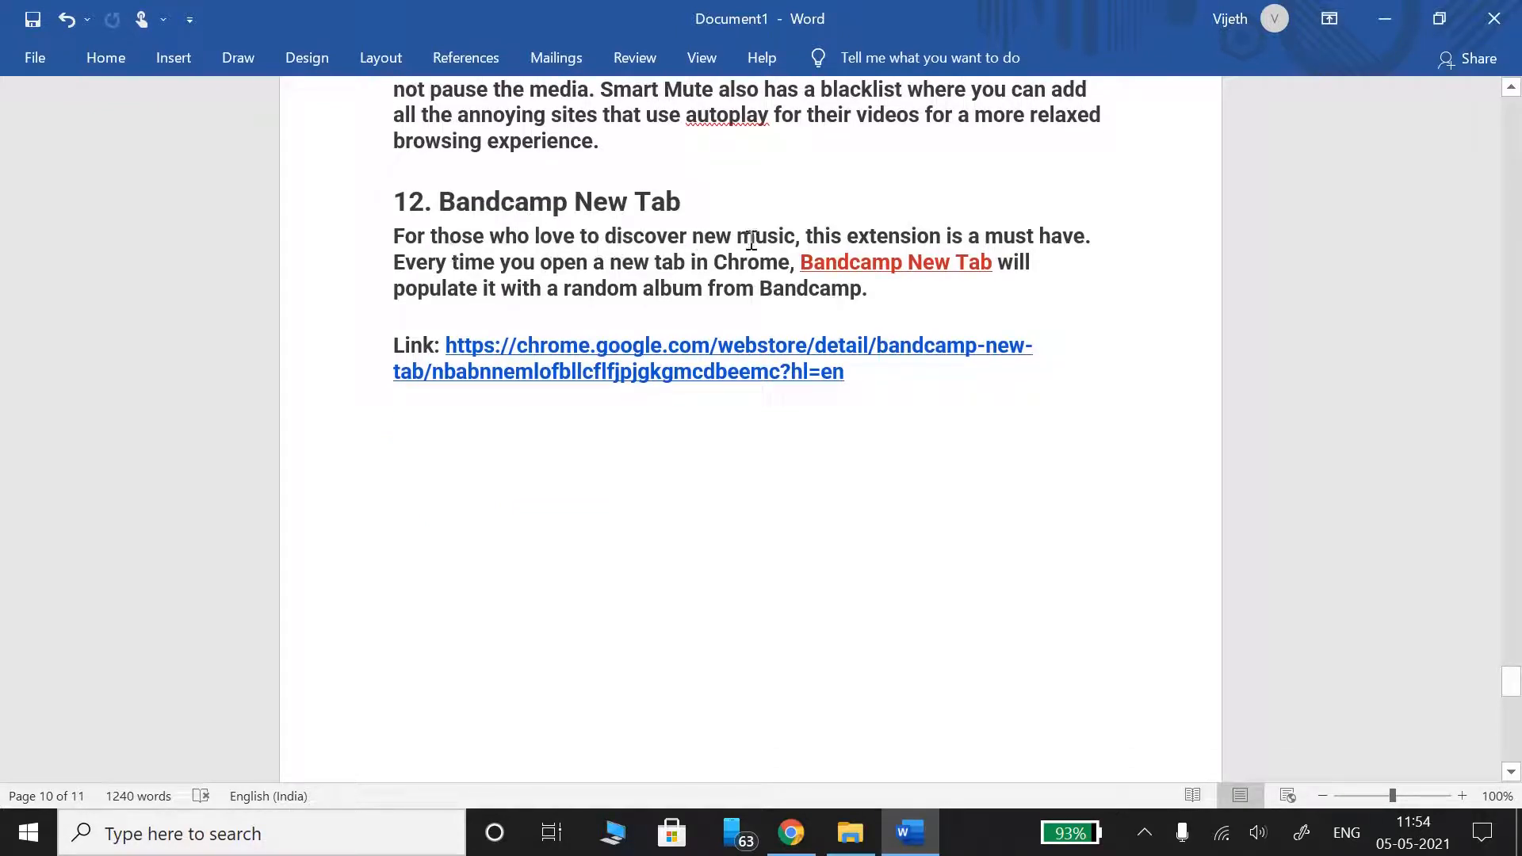
pyautogui.moveTo(623, 323)
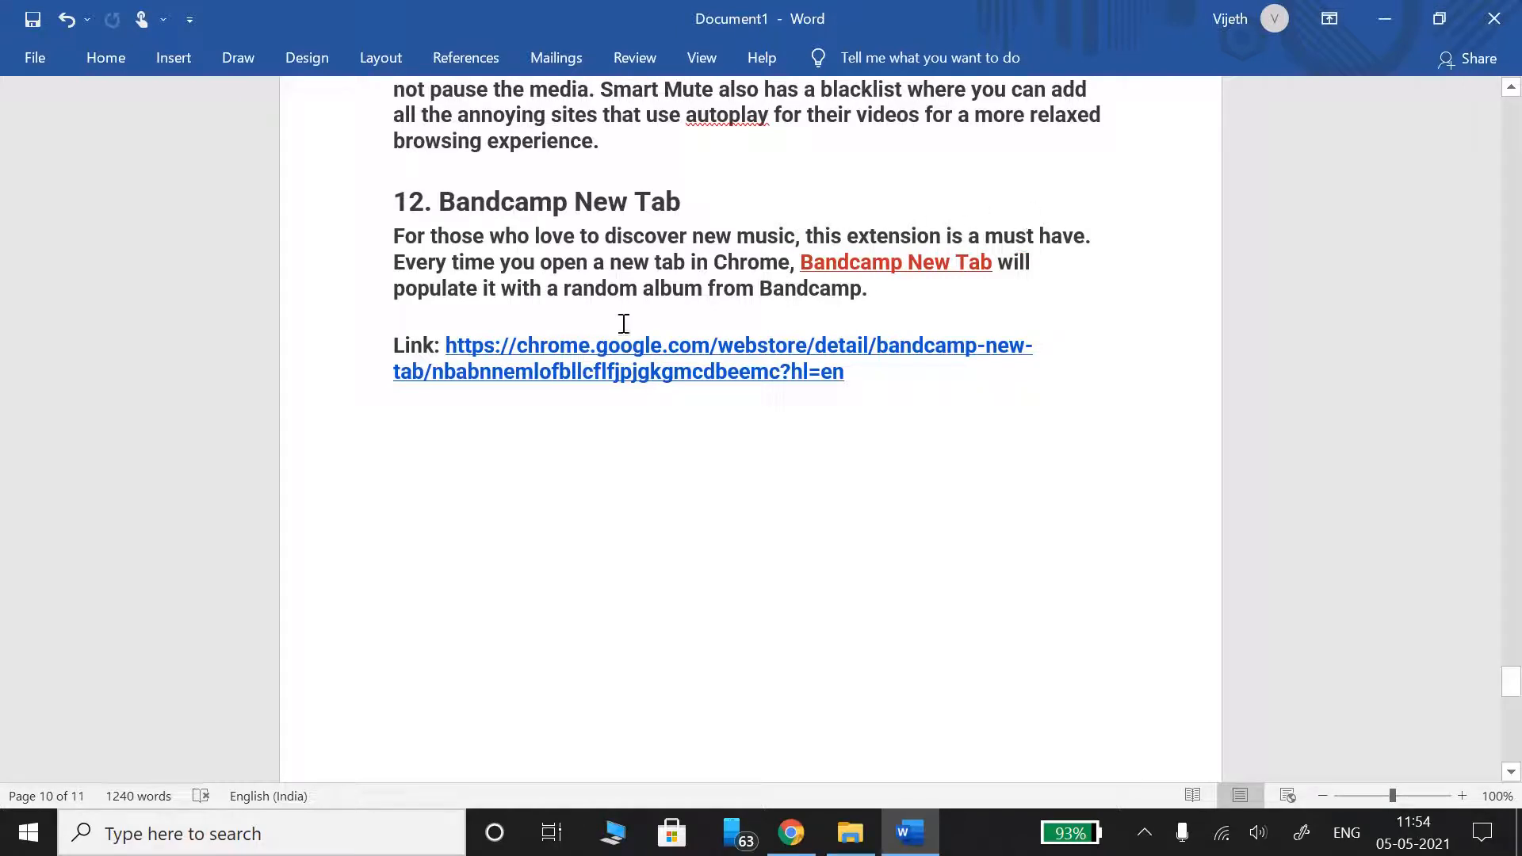
pyautogui.moveTo(658, 288)
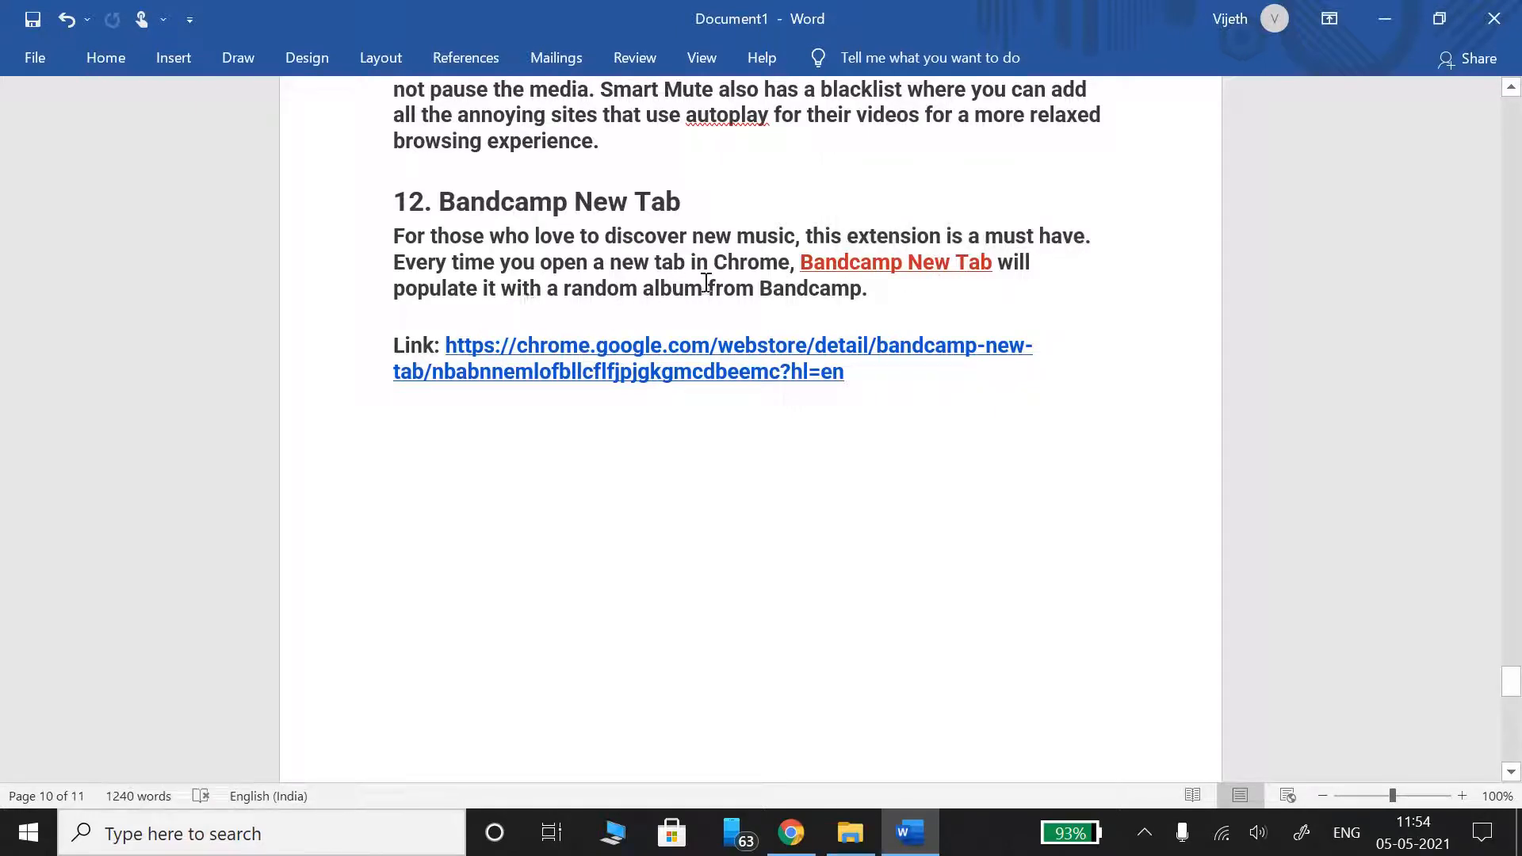
# Scroll down to Bandcamp's screenshot and closing paragraph on the final page.
pyautogui.scroll(-3)
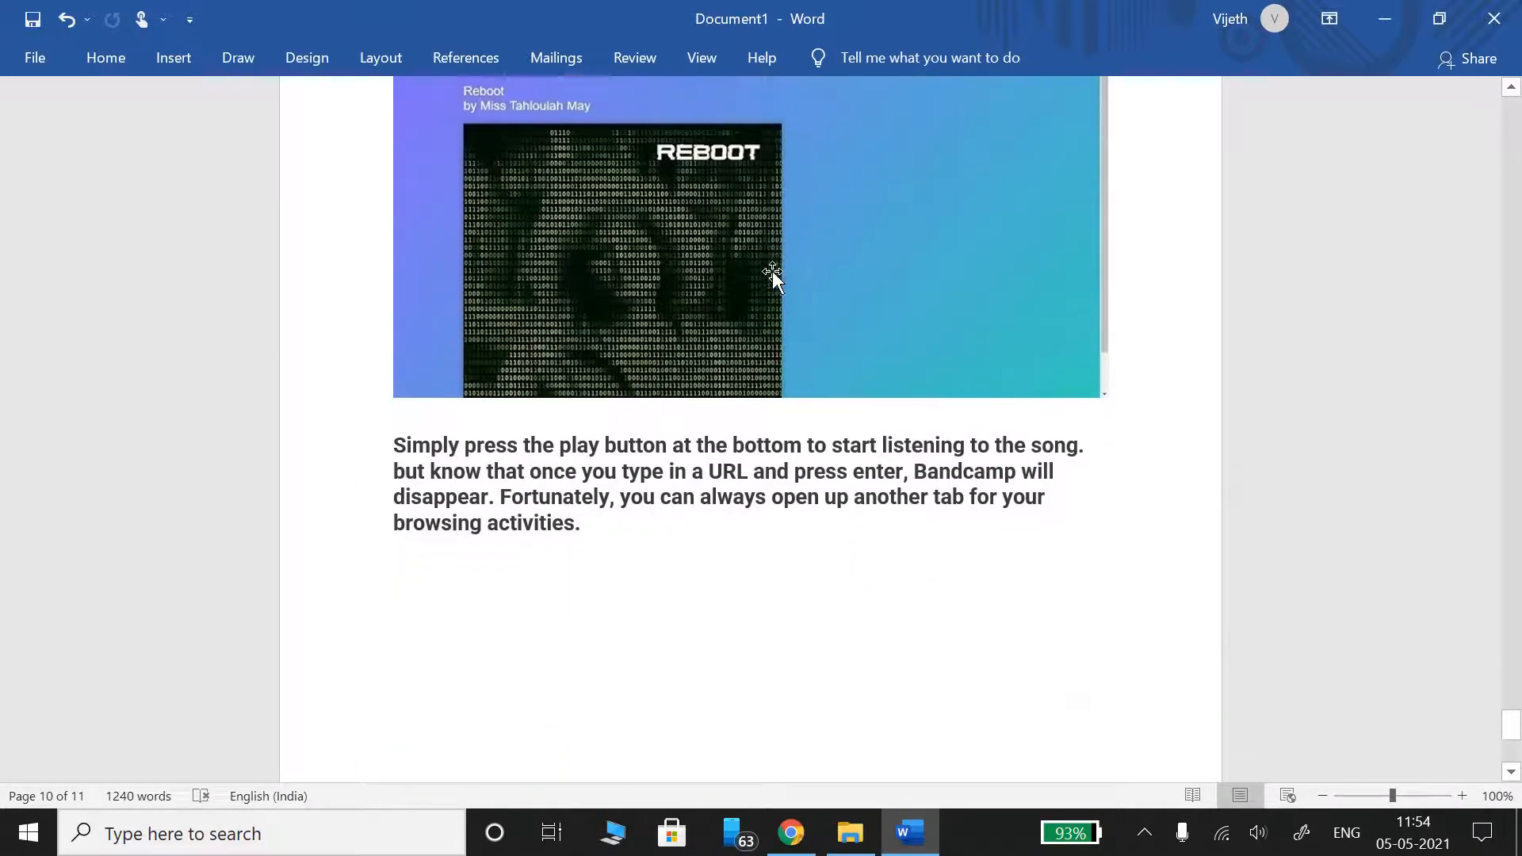
pyautogui.scroll(-3)
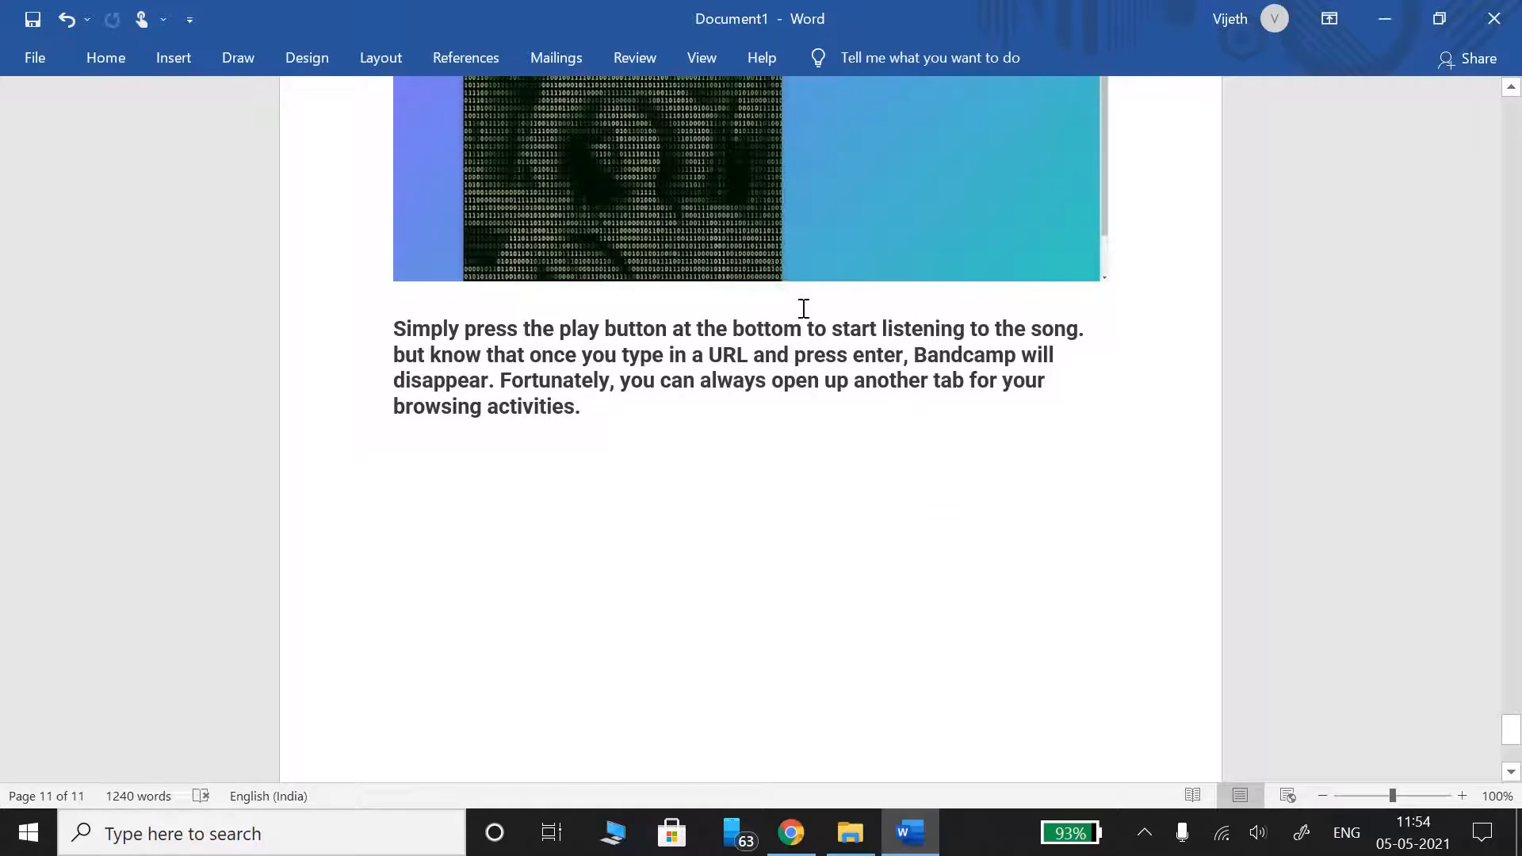
pyautogui.moveTo(1214, 337)
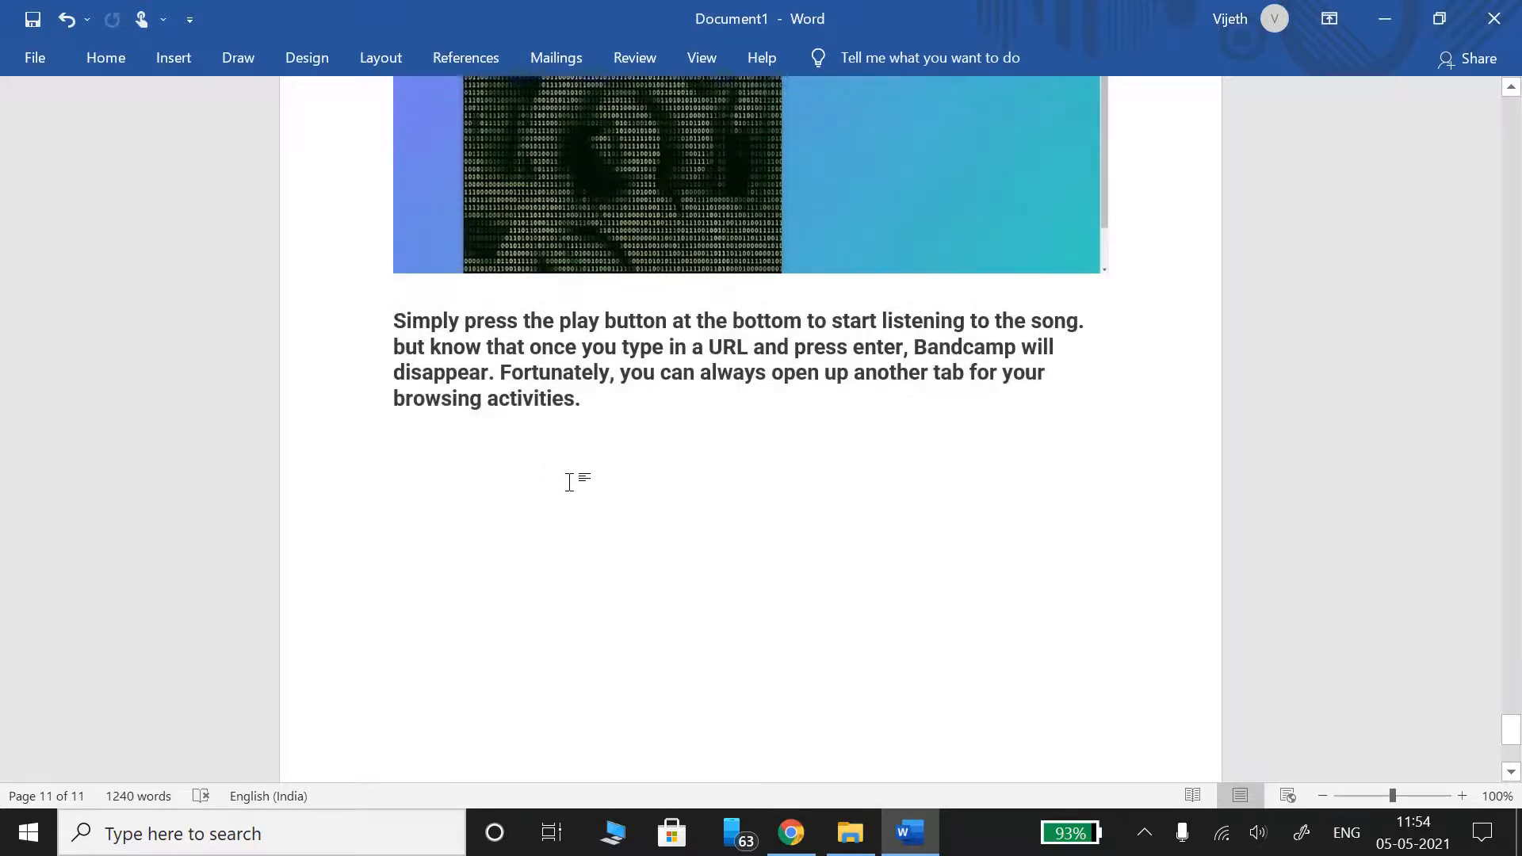
# Scroll back up to the Spotify link and screenshot on page 8.
pyautogui.scroll(3)
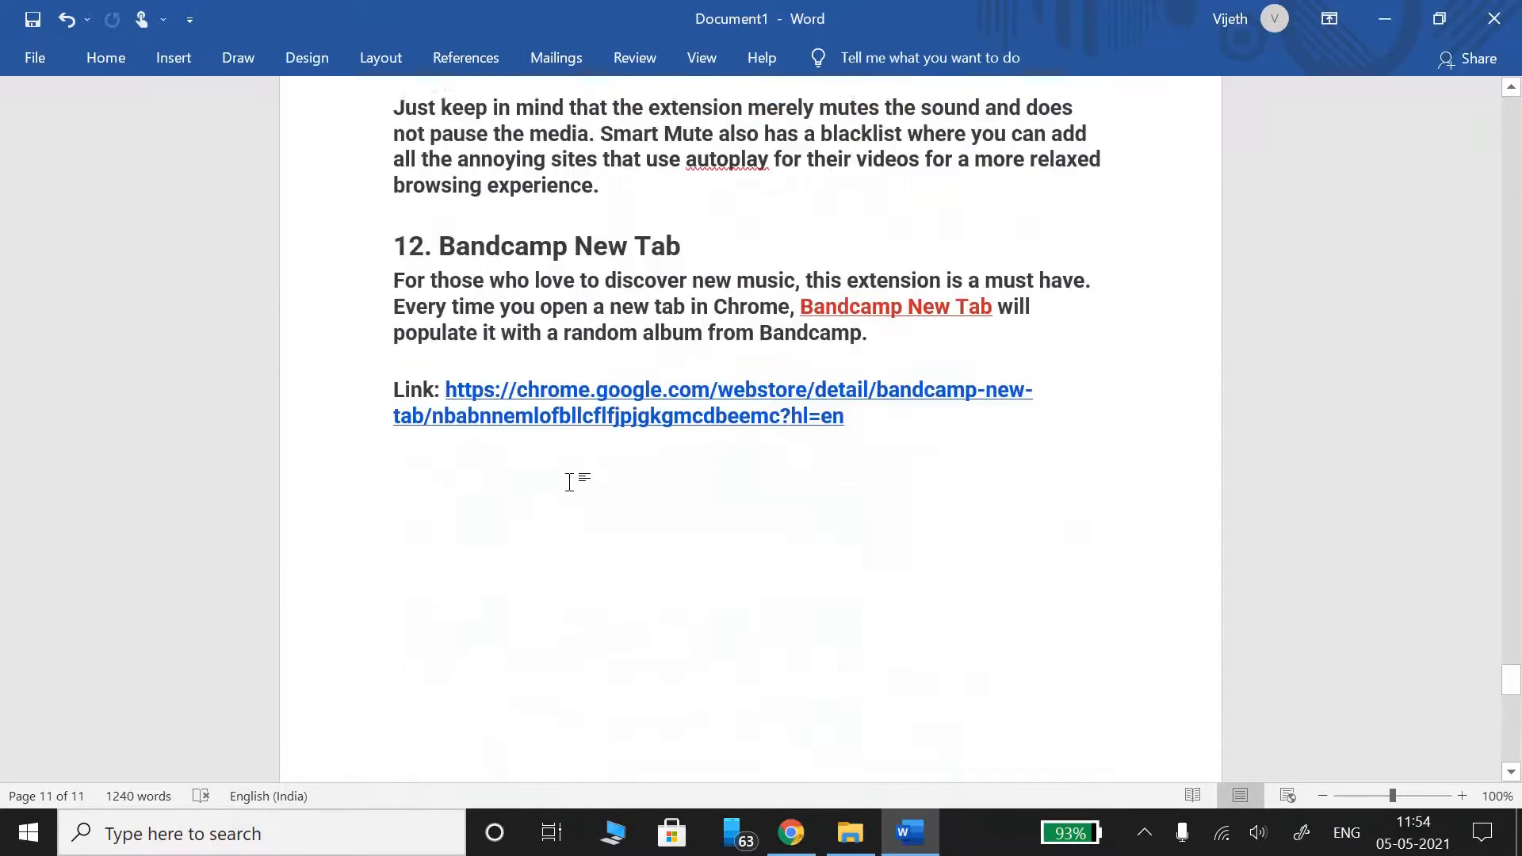
pyautogui.scroll(3)
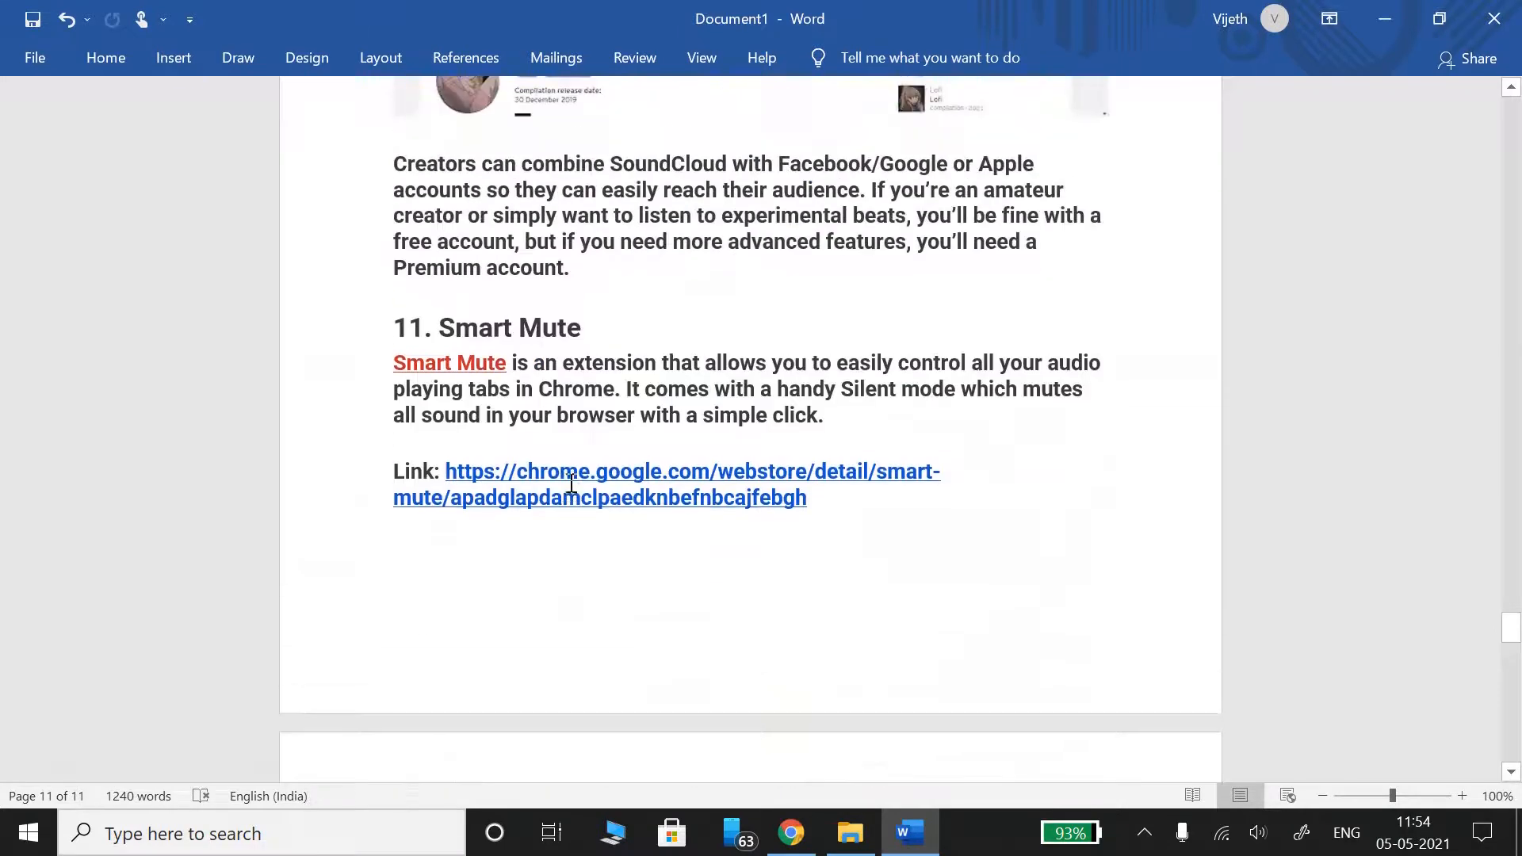
pyautogui.scroll(3)
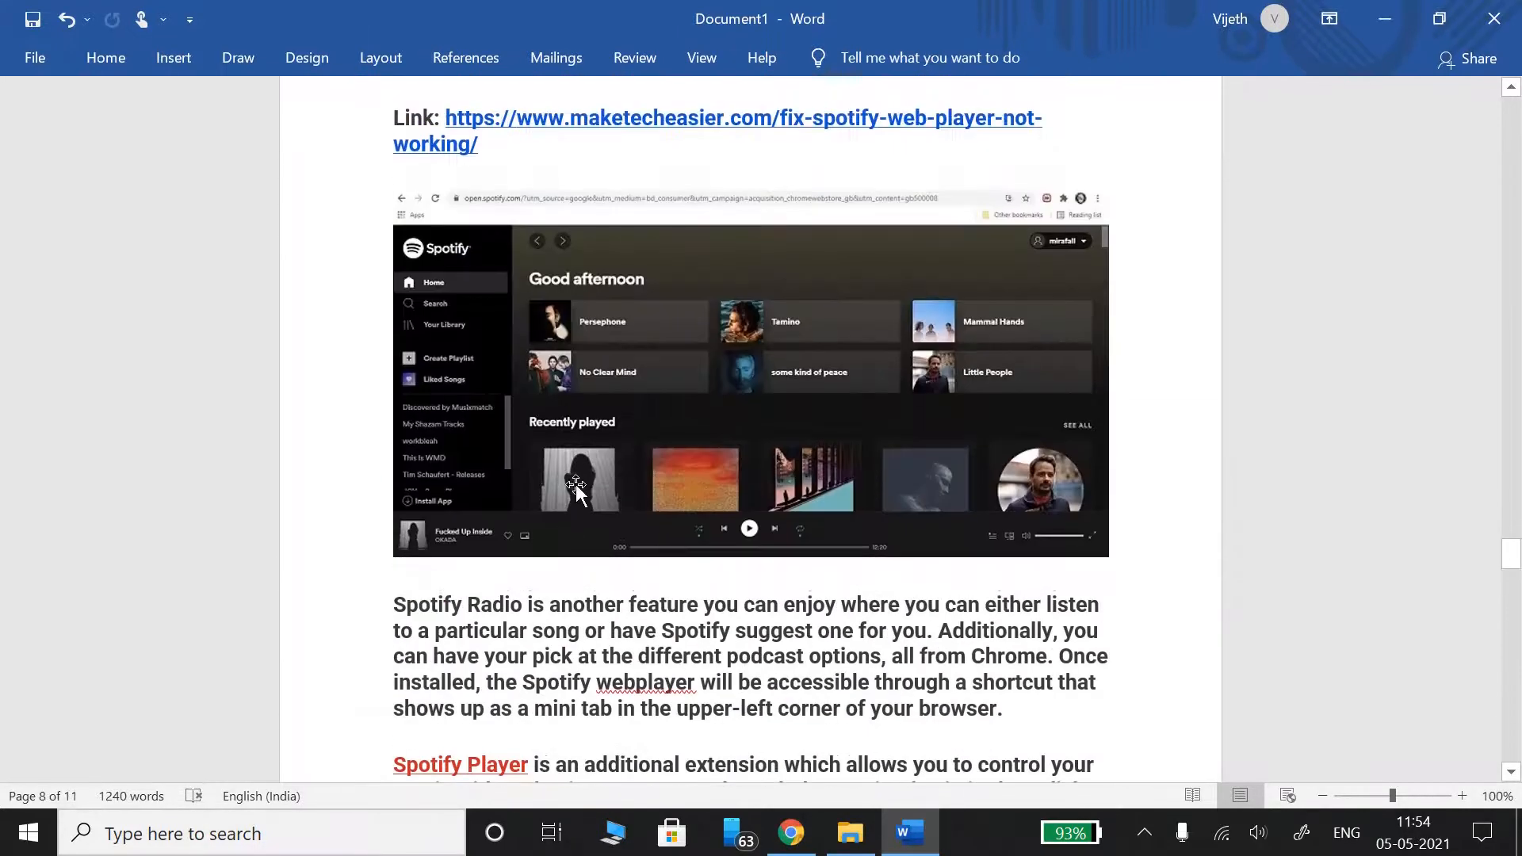